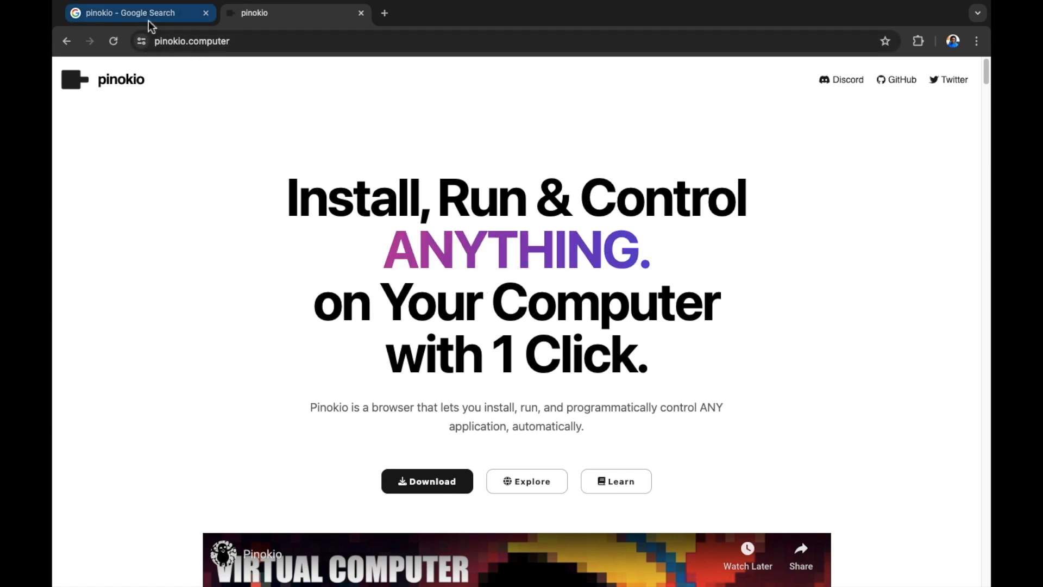
Reach the Pinokio install documentation from the Google results via the site's Download button.
left_click(130, 13)
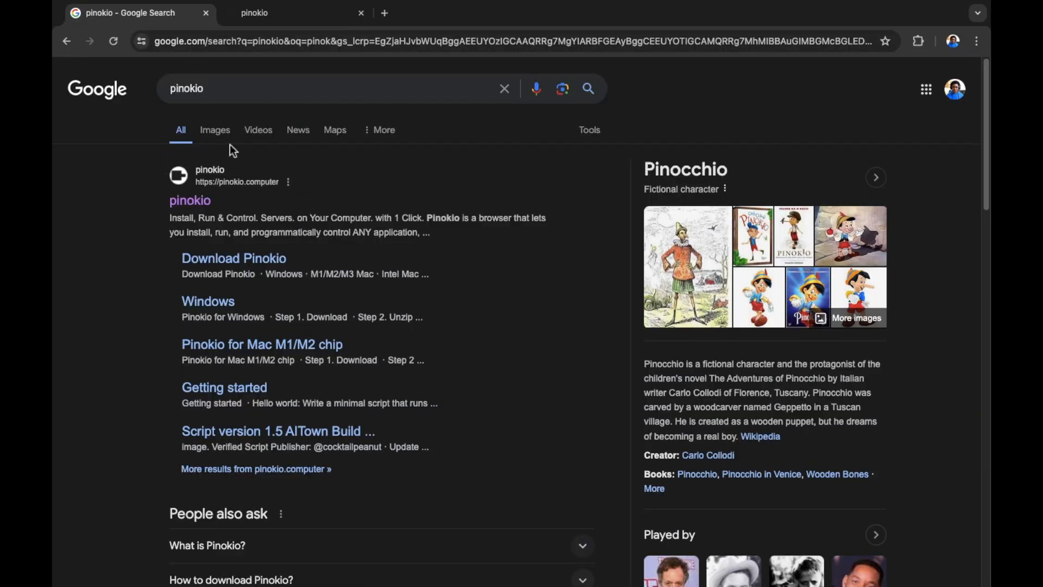
mouse_move(279, 189)
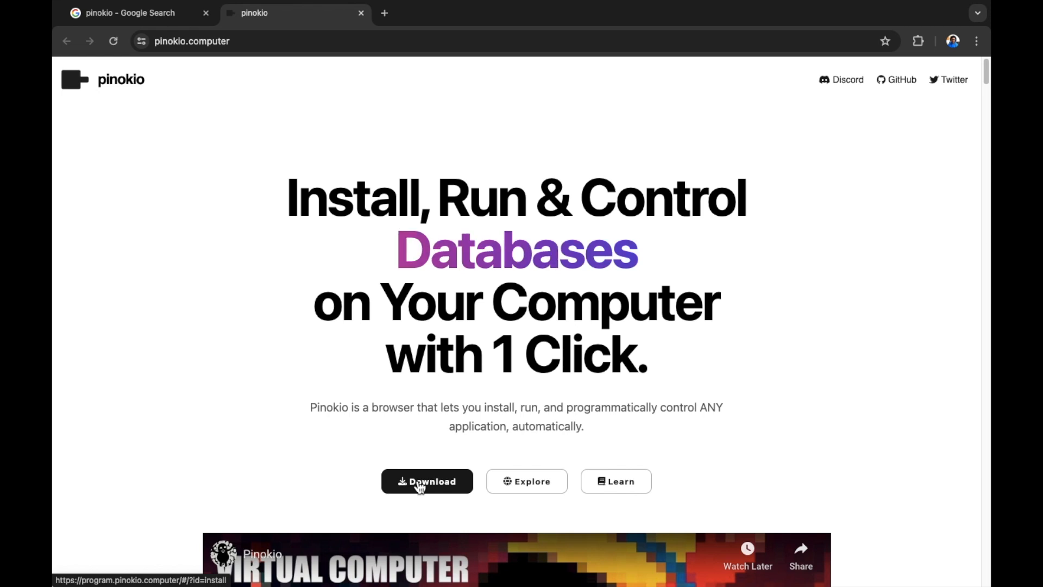
left_click(426, 481)
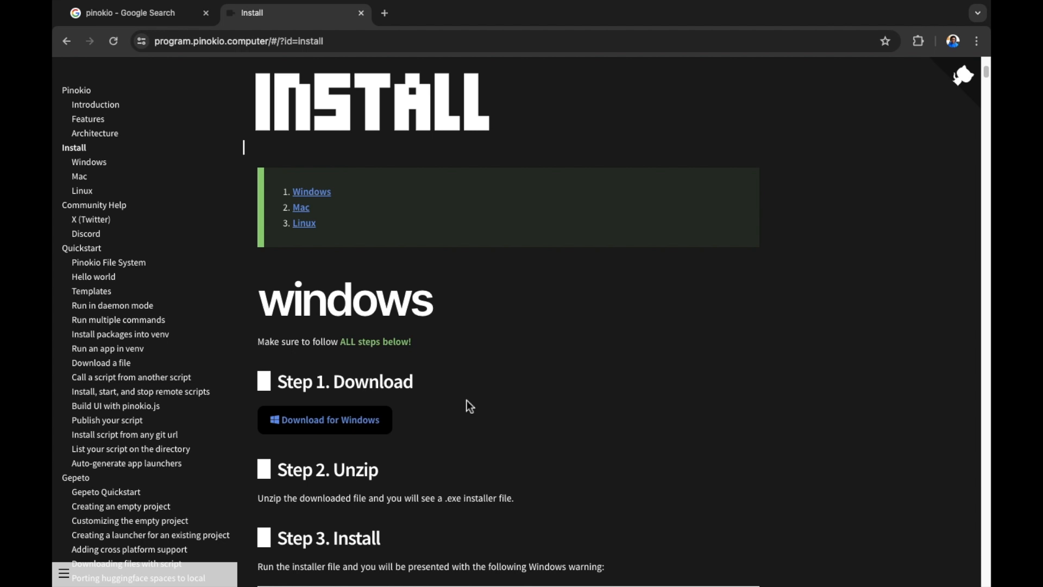
mouse_move(490, 364)
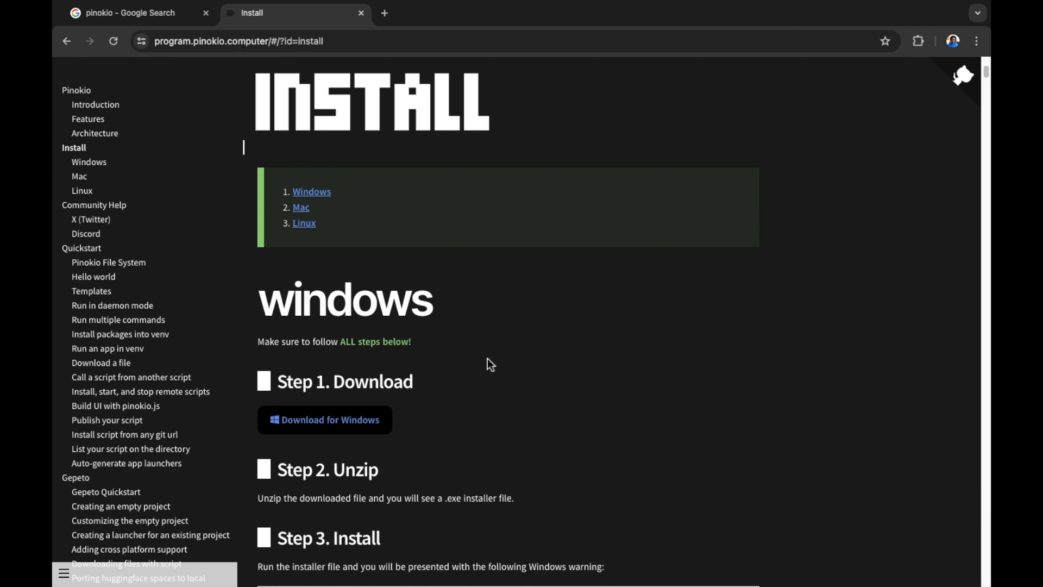
mouse_move(474, 327)
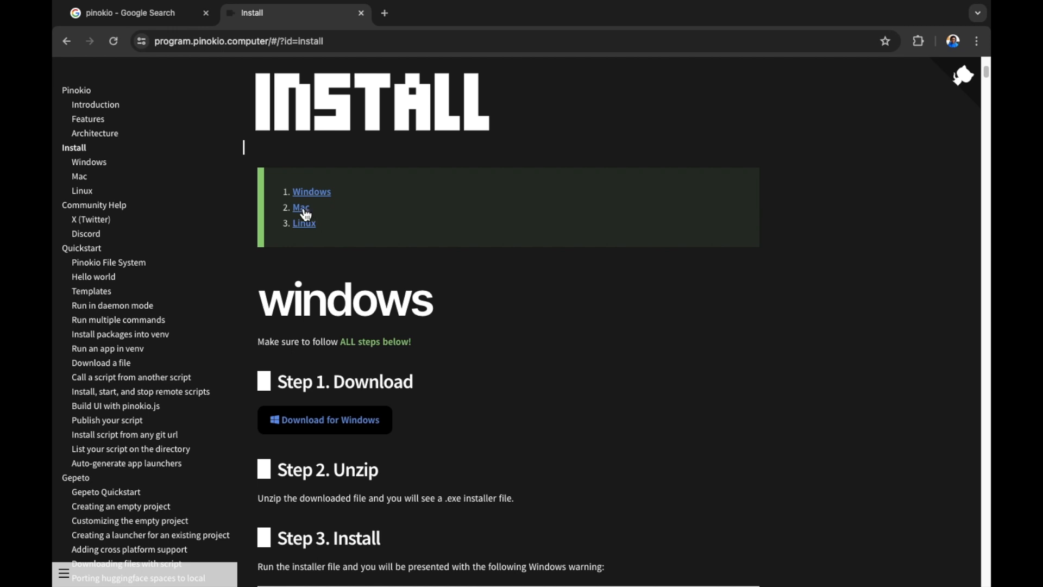
mouse_move(299, 207)
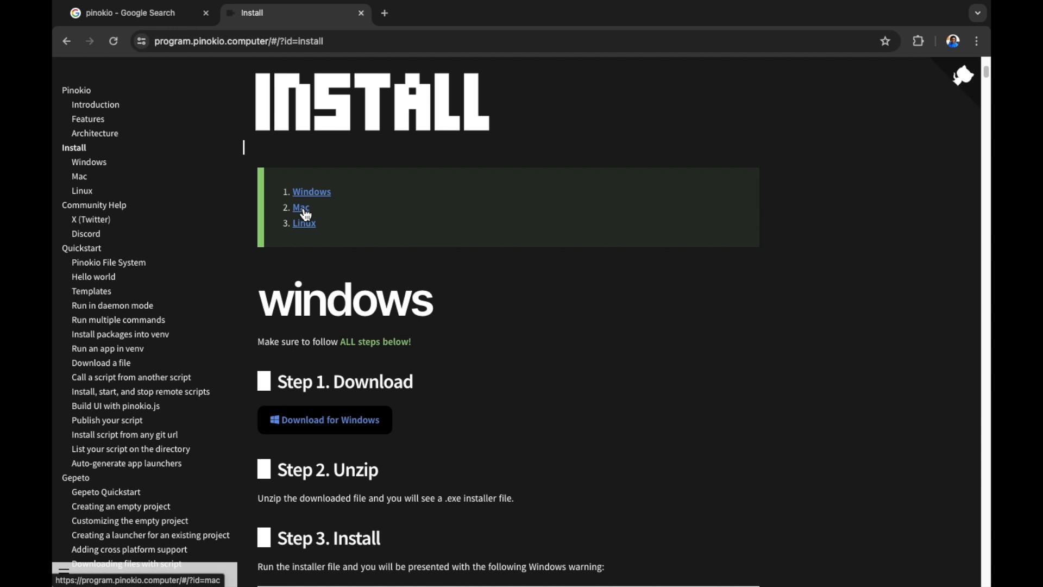
Show the Mac install section with M1/M2/M3 and Intel download options.
left_click(300, 208)
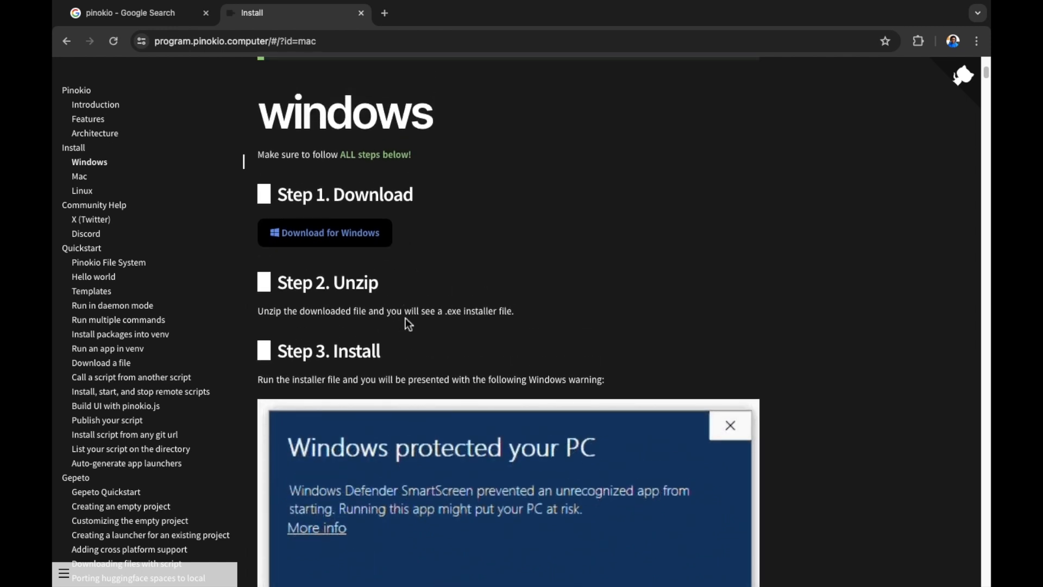
mouse_move(404, 291)
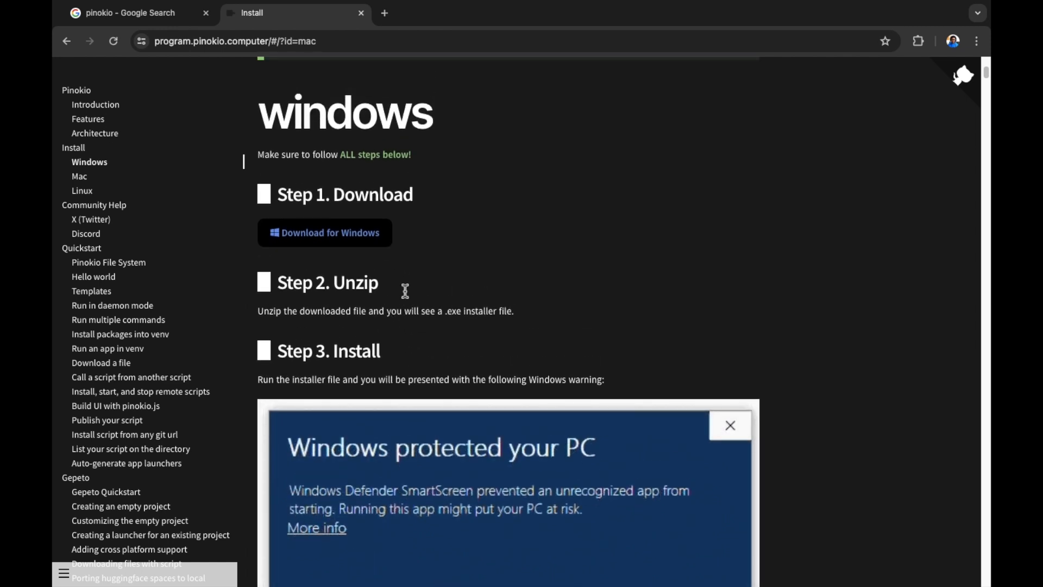
mouse_move(442, 311)
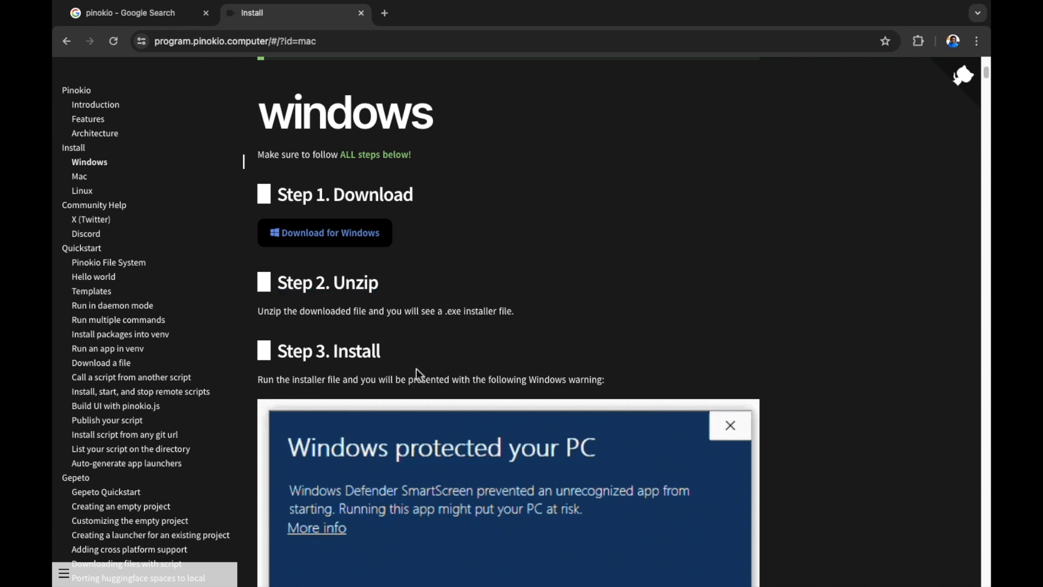
scroll("down", 3)
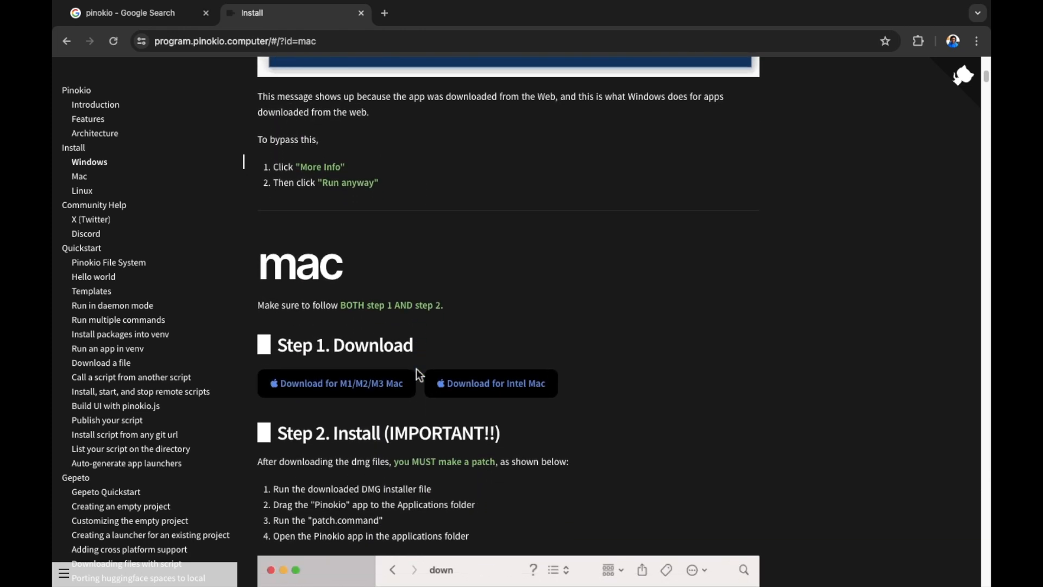
scroll("down", 3)
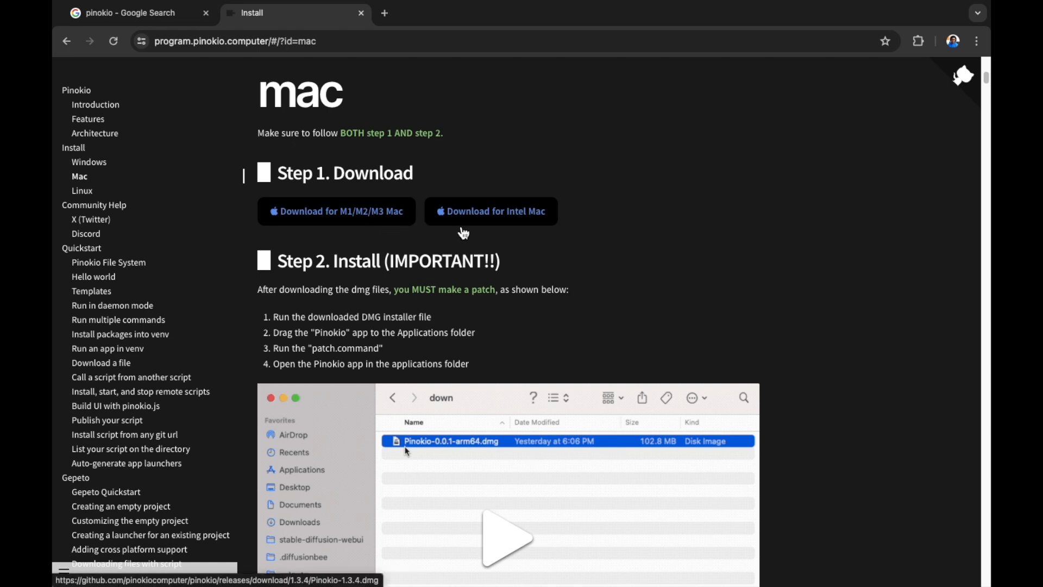
mouse_move(545, 235)
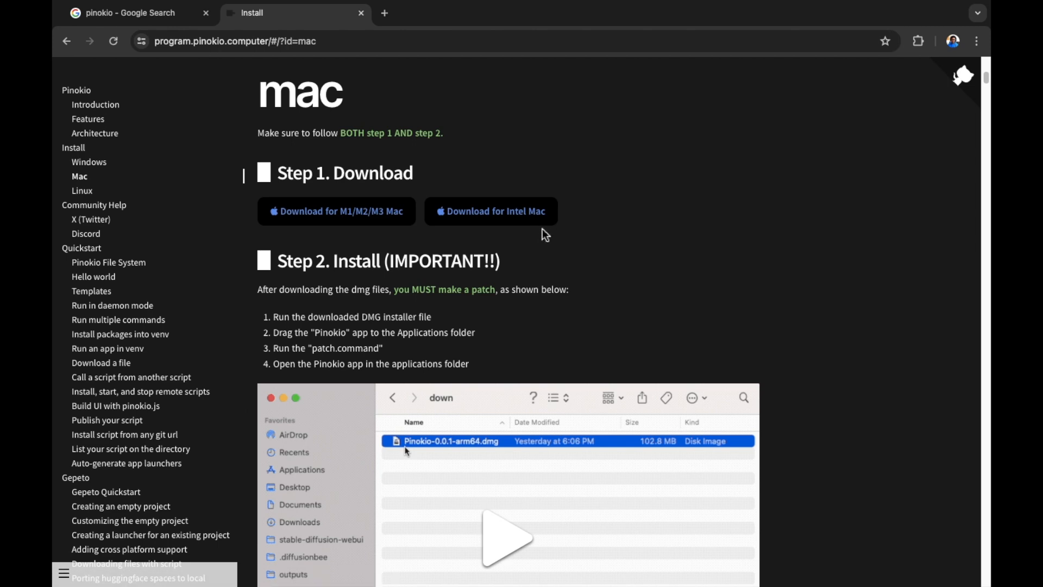
mouse_move(584, 241)
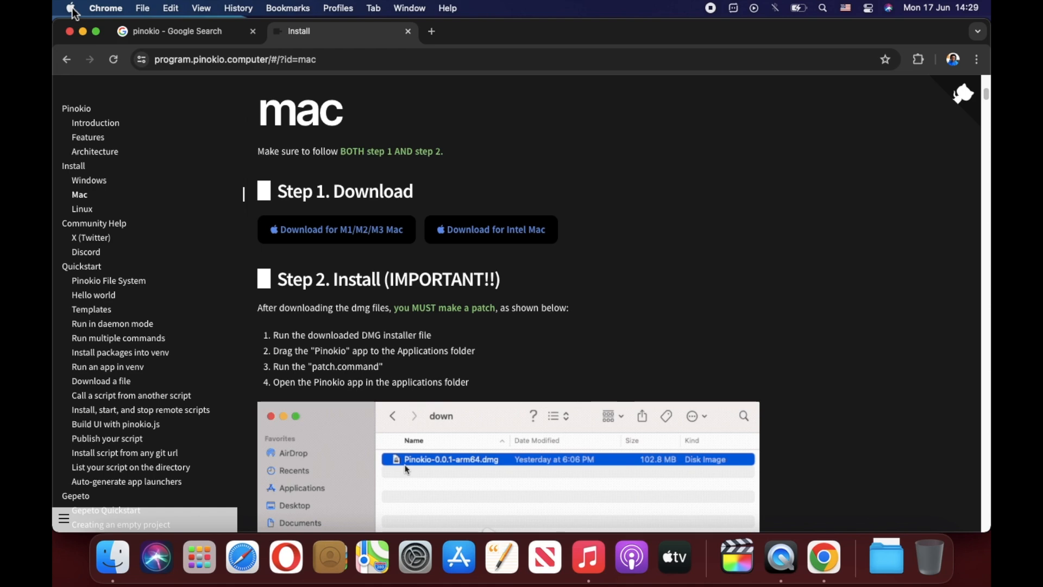
Confirm via About This Mac that it is an Intel Core i5 MacBook Air, then return to Chrome.
left_click(71, 8)
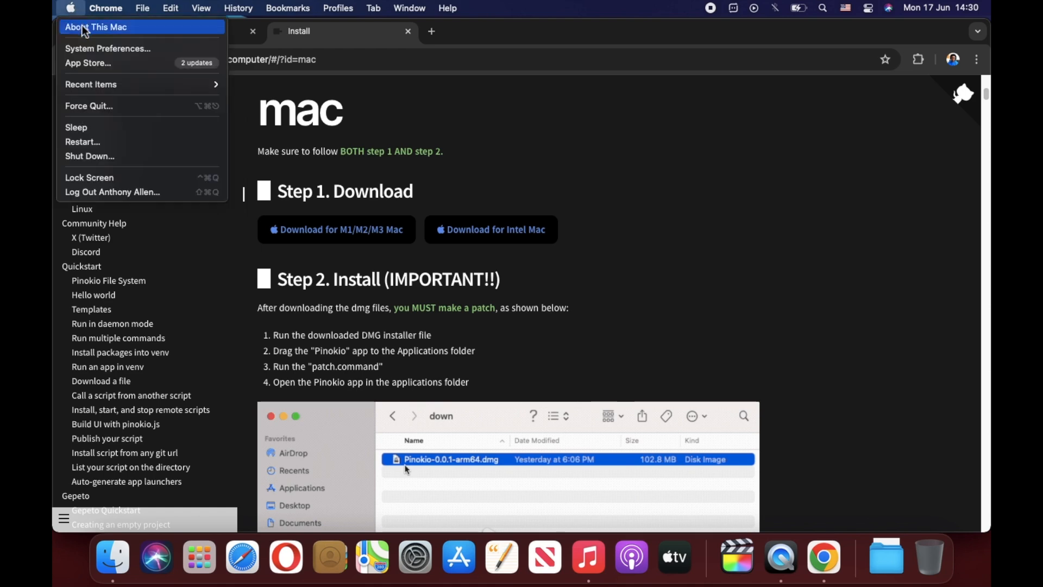
left_click(97, 26)
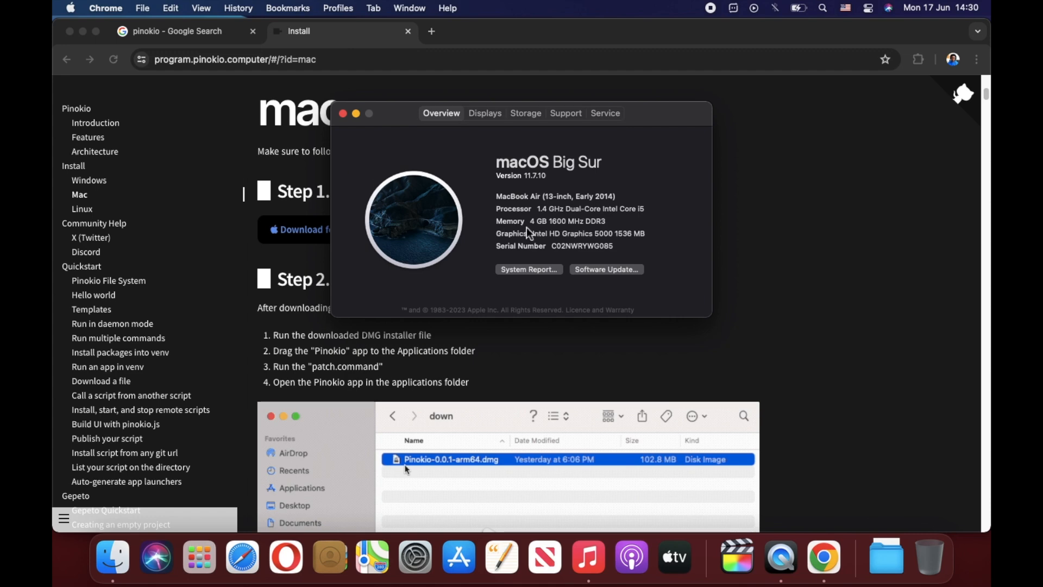
mouse_move(539, 257)
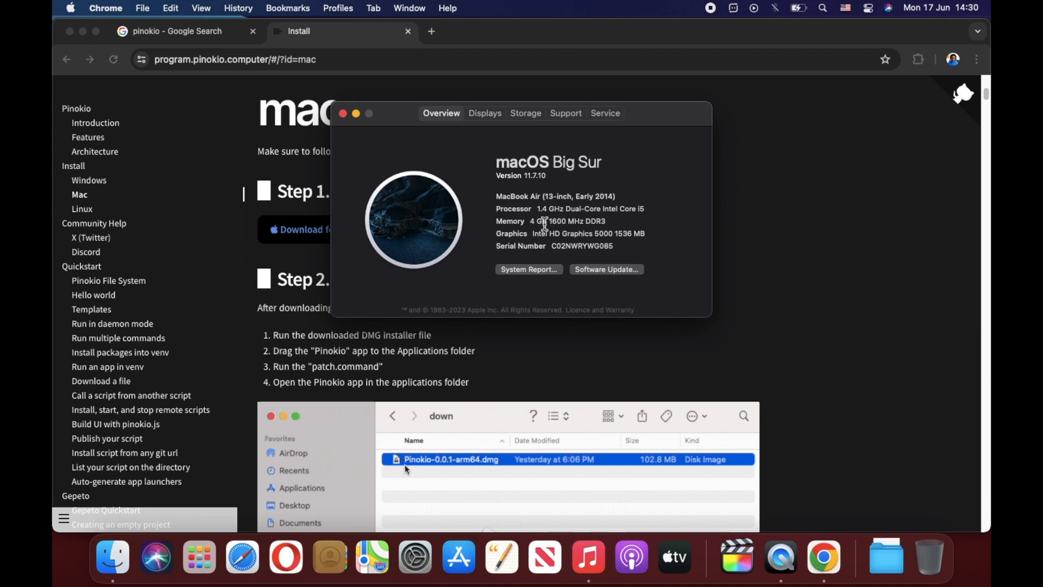
mouse_move(638, 250)
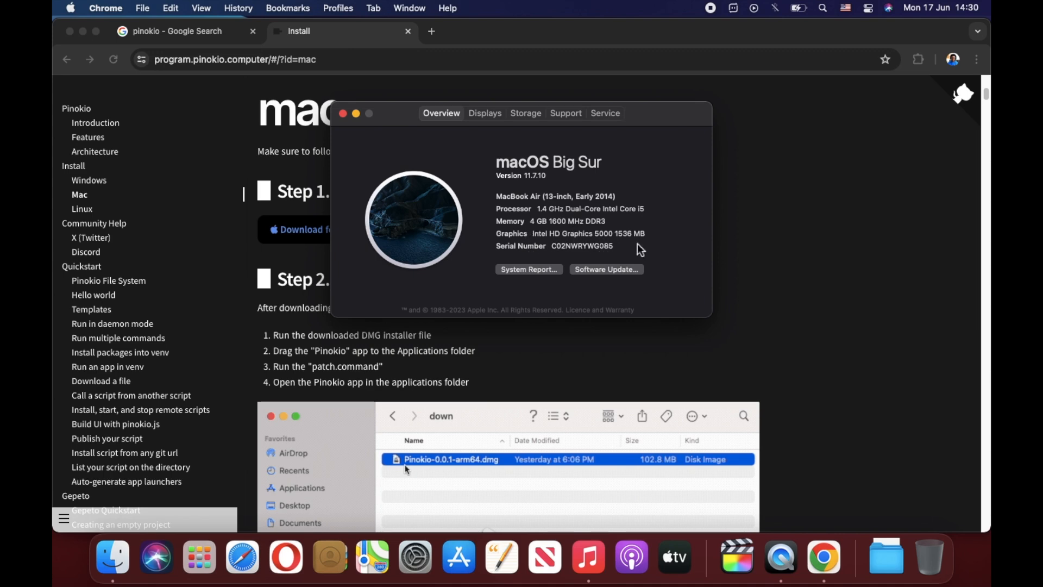
mouse_move(629, 258)
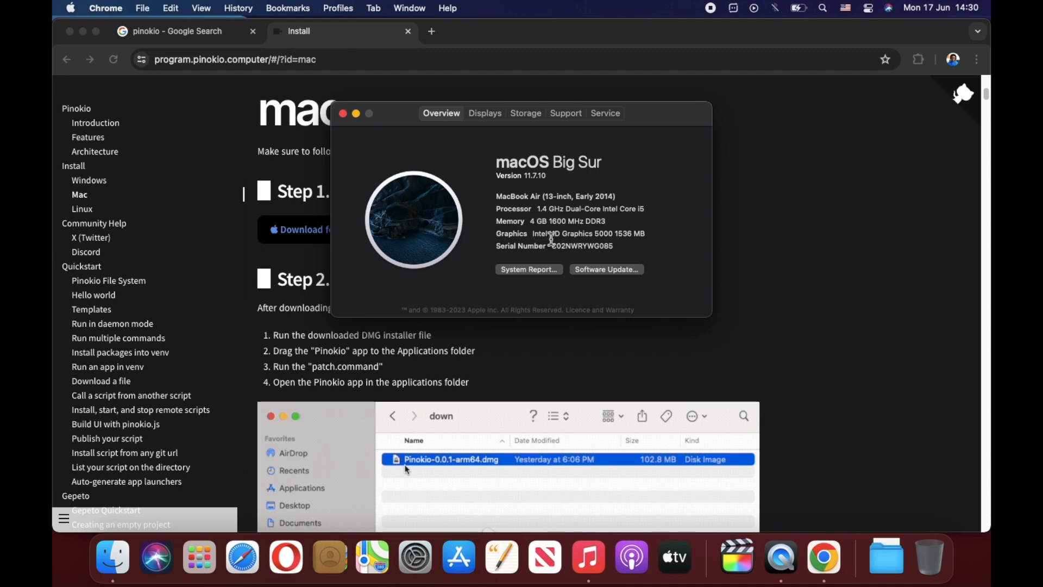
mouse_move(564, 236)
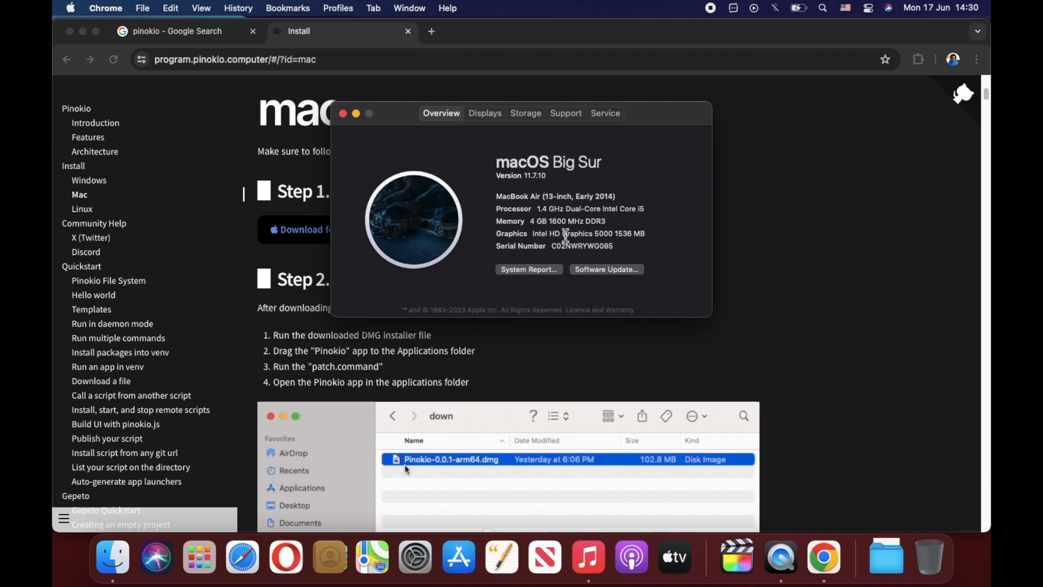
mouse_move(553, 238)
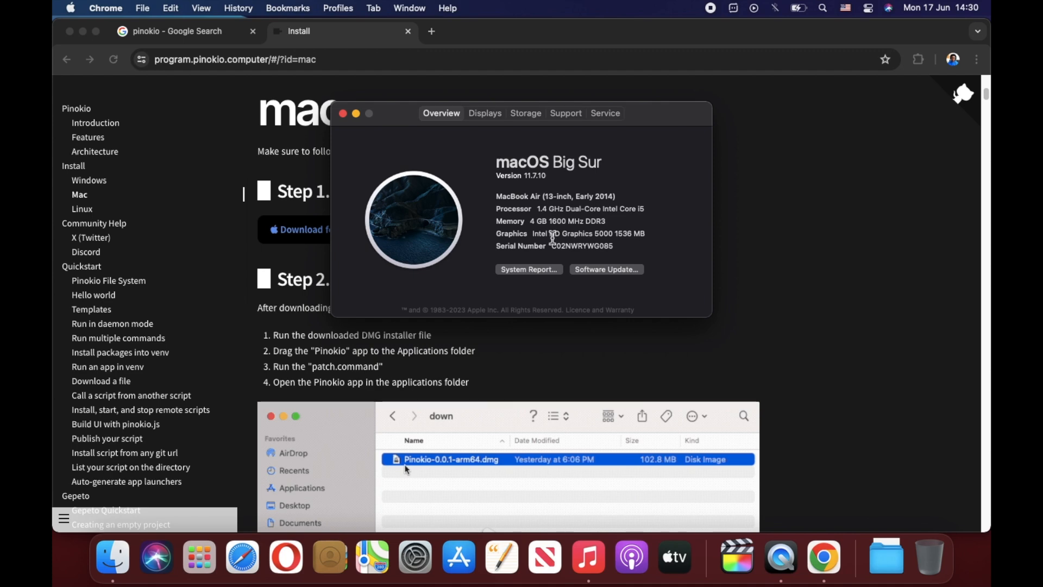
mouse_move(511, 247)
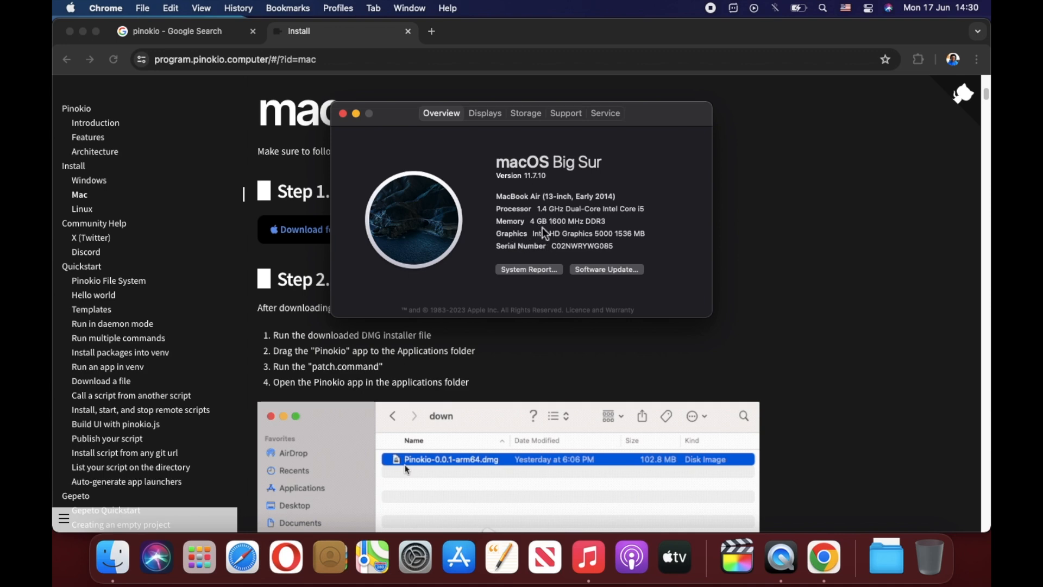
left_click(343, 113)
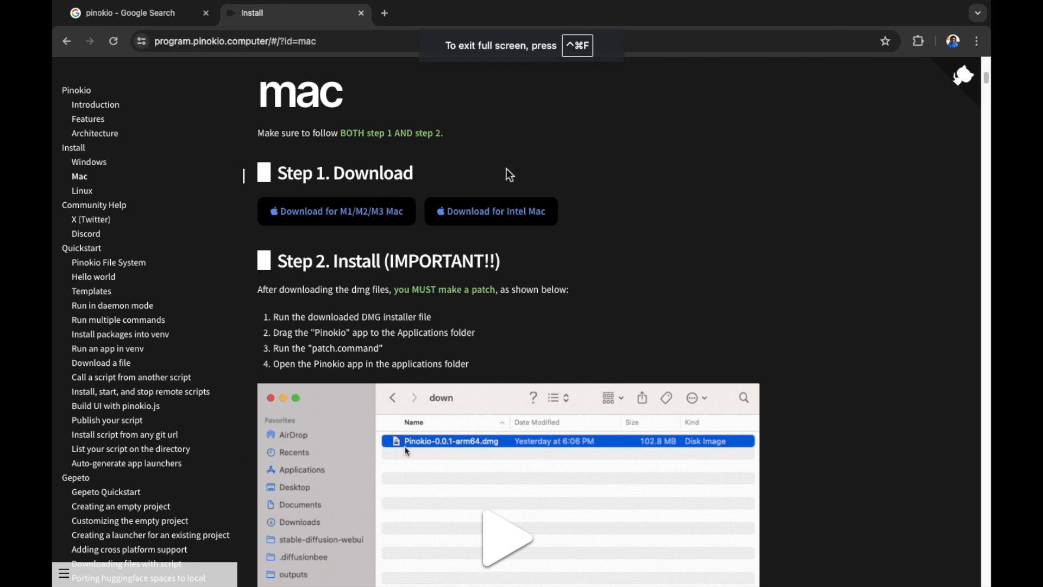
mouse_move(481, 186)
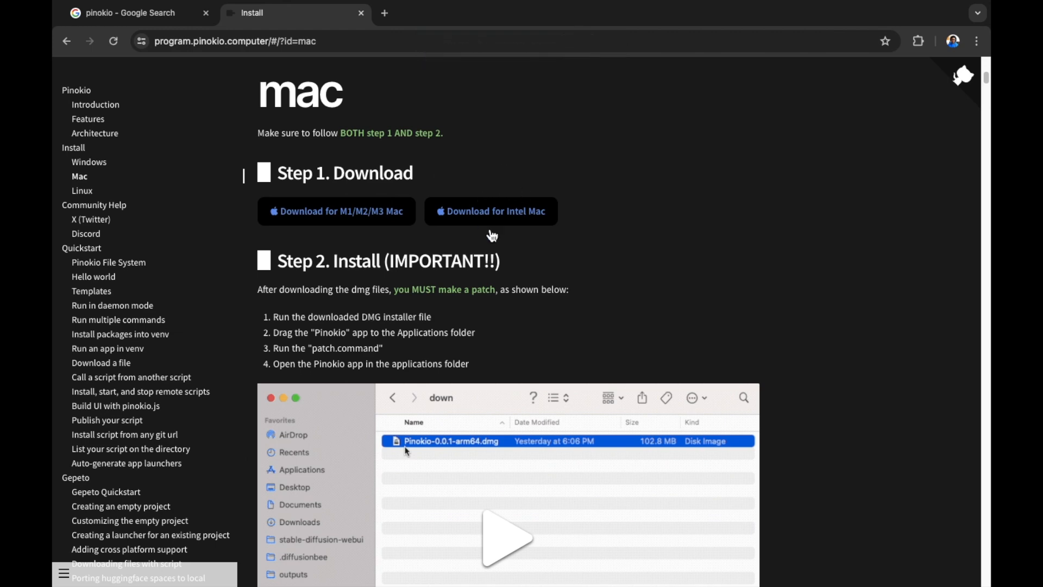
mouse_move(529, 237)
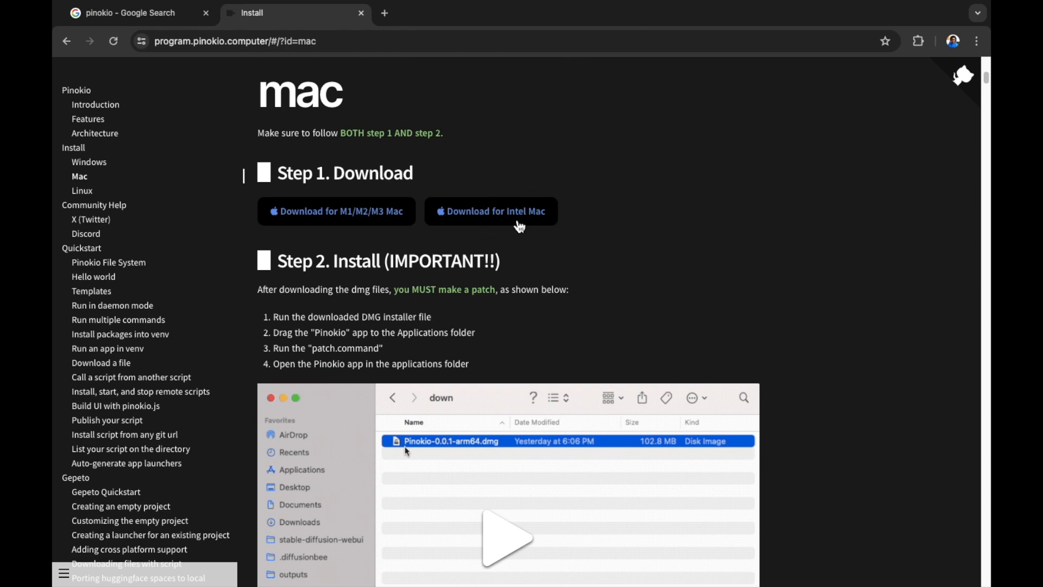
mouse_move(515, 222)
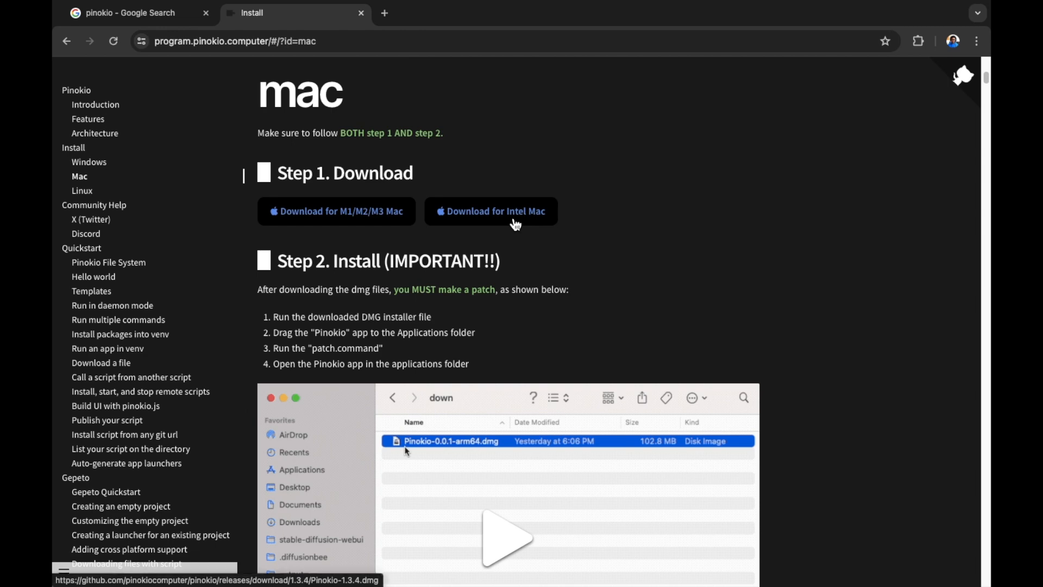
Download the Pinokio 1.3.4 DMG installer for Intel Macs.
left_click(490, 211)
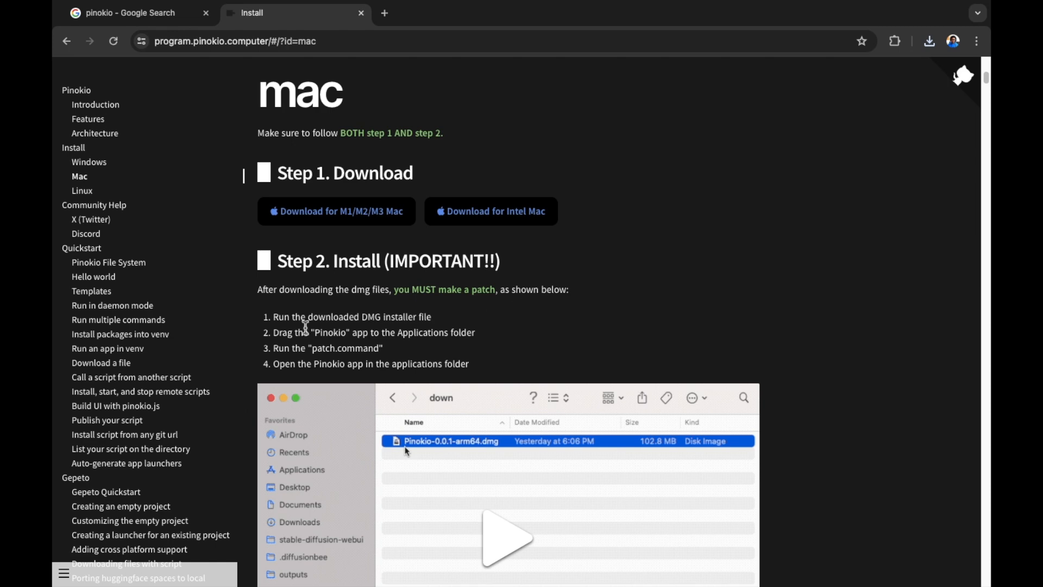
mouse_move(382, 330)
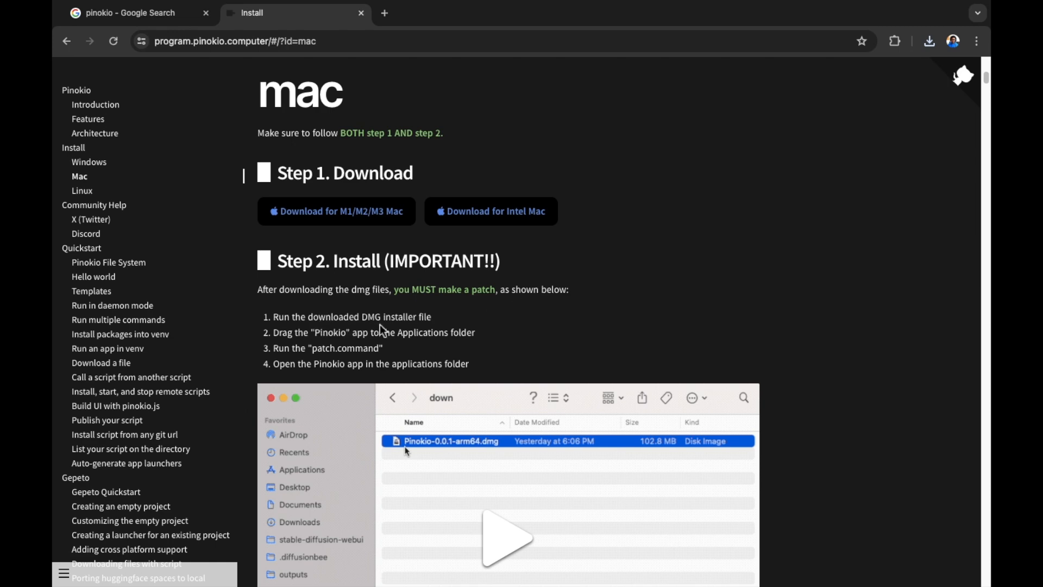
mouse_move(304, 347)
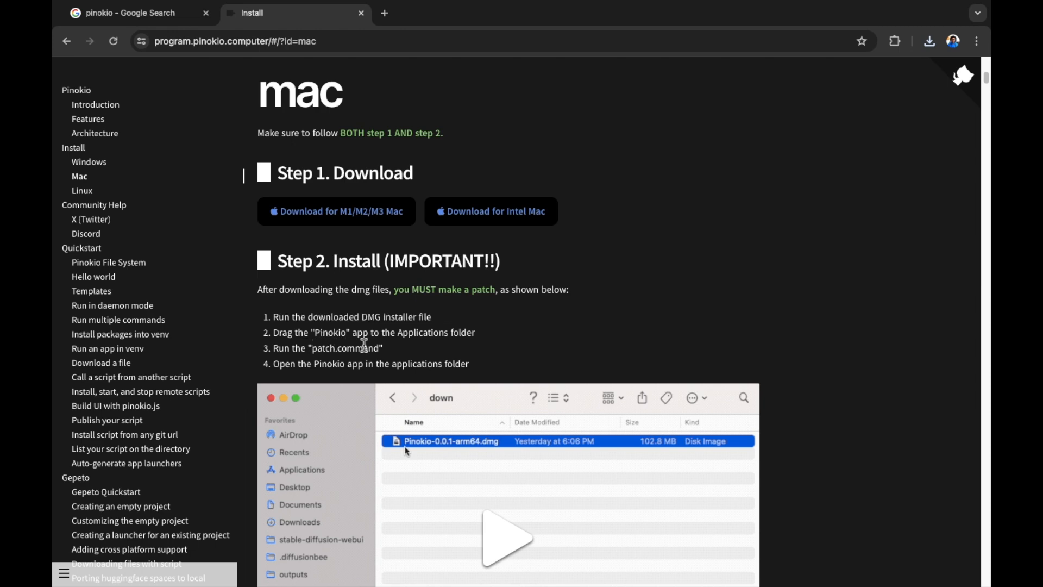
mouse_move(470, 349)
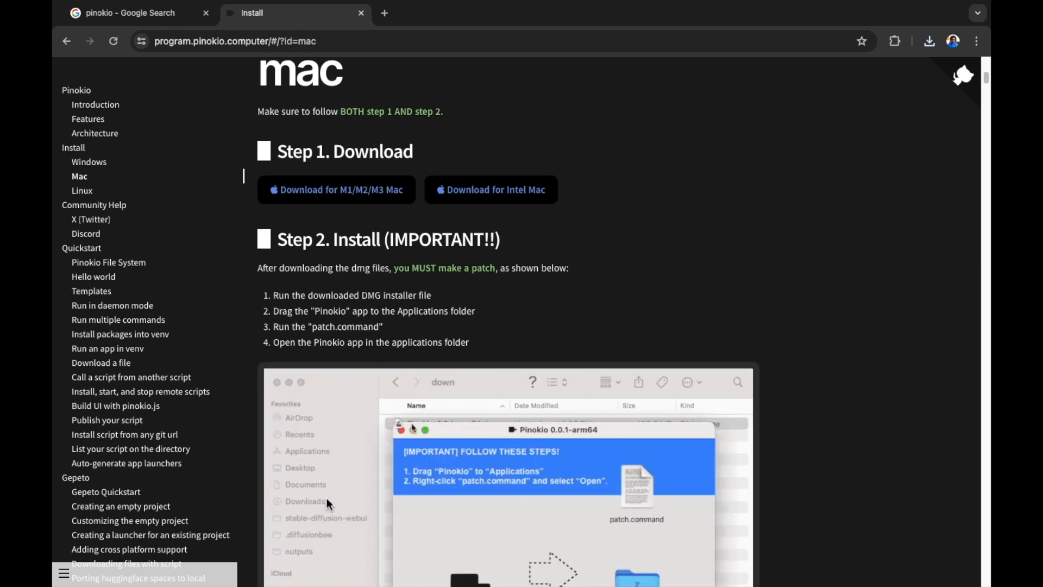
scroll("down", 3)
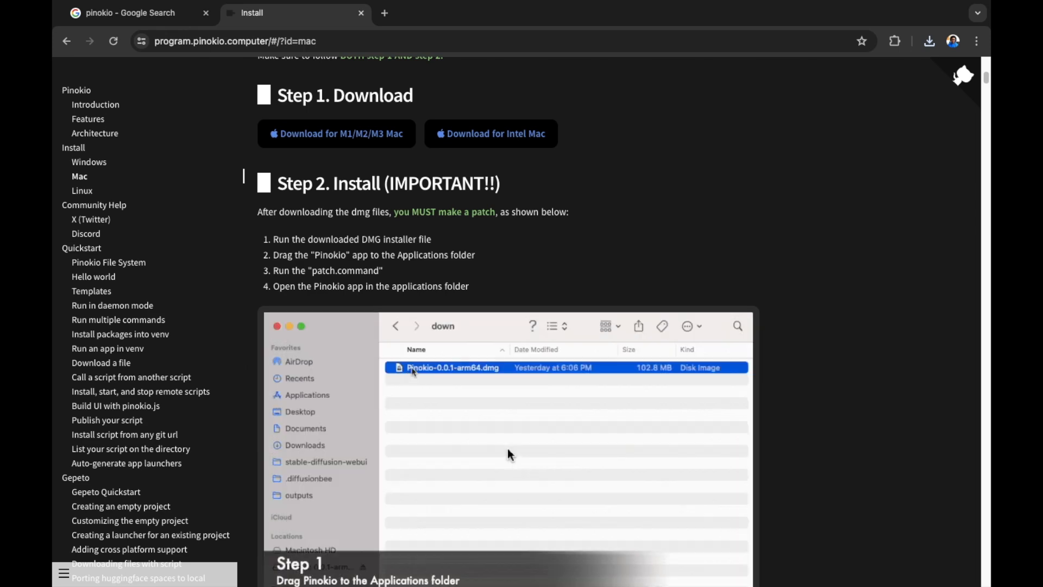
double_click(452, 367)
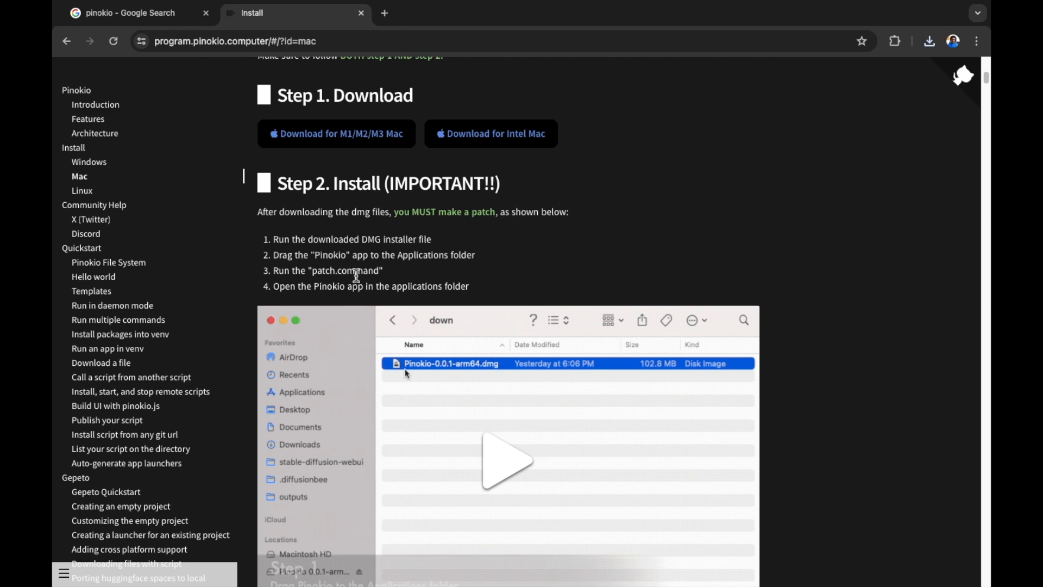
mouse_move(336, 277)
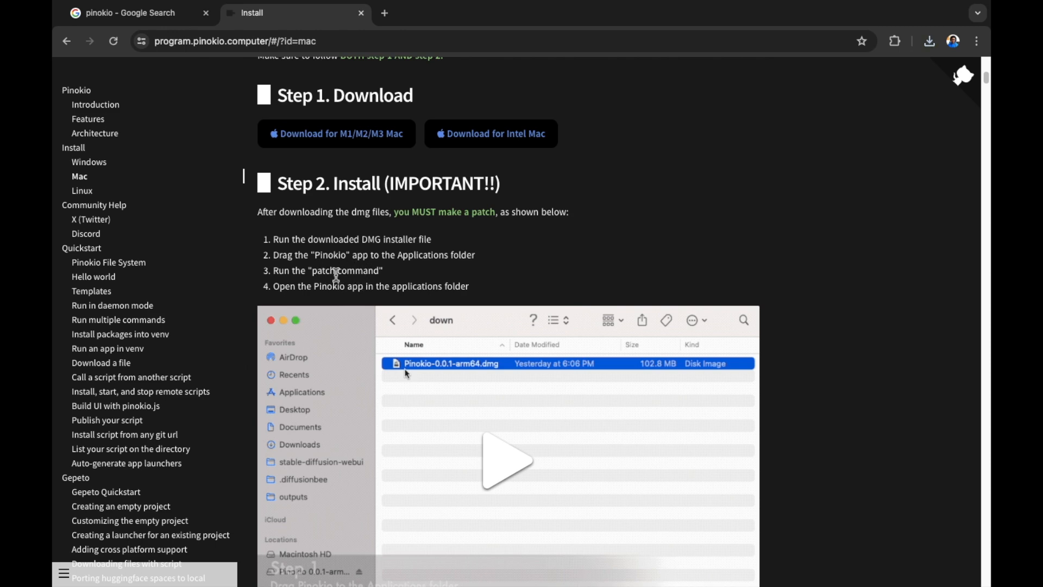
mouse_move(382, 282)
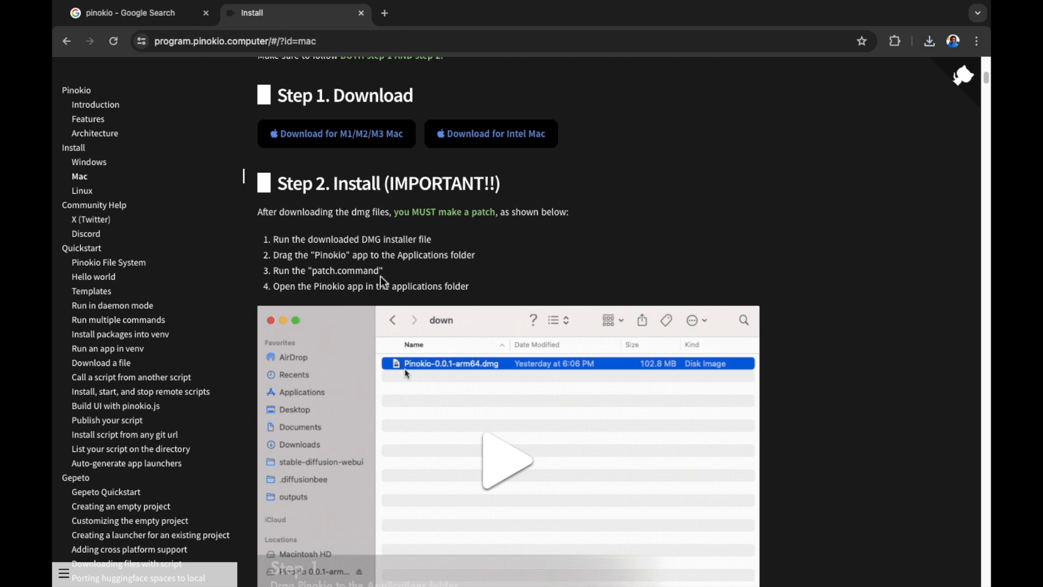
mouse_move(301, 301)
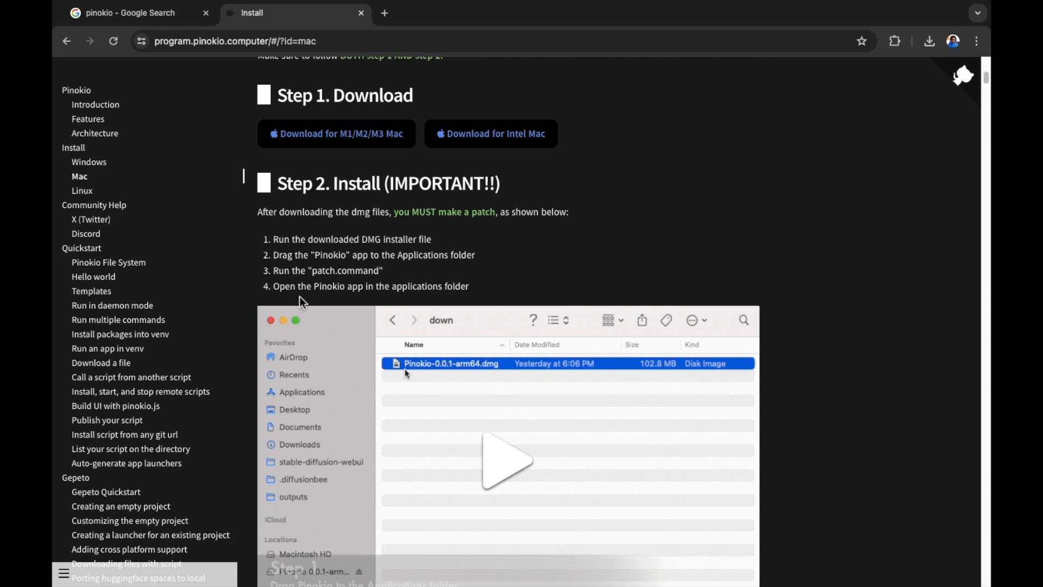
mouse_move(395, 298)
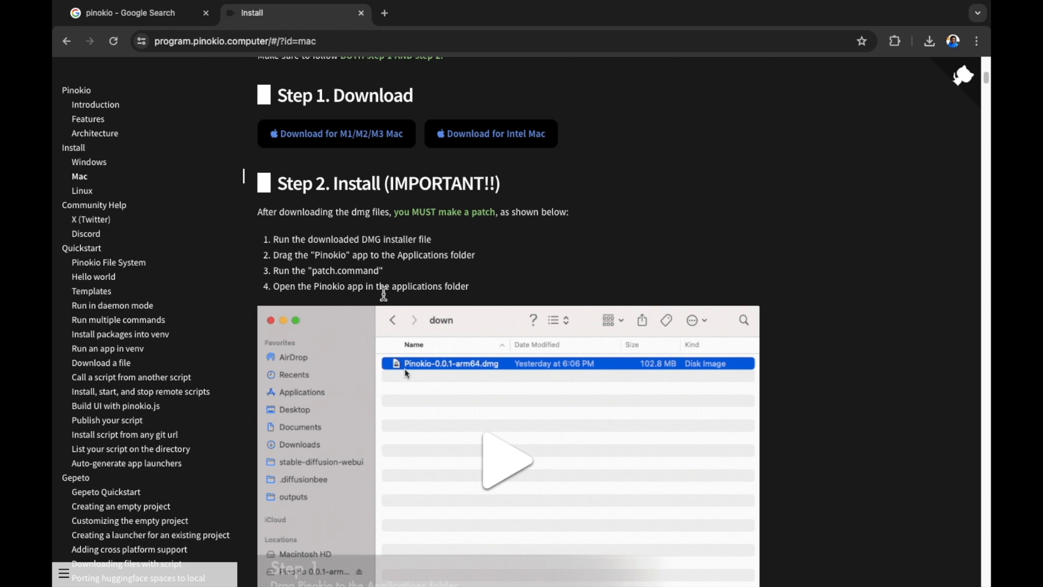
mouse_move(339, 244)
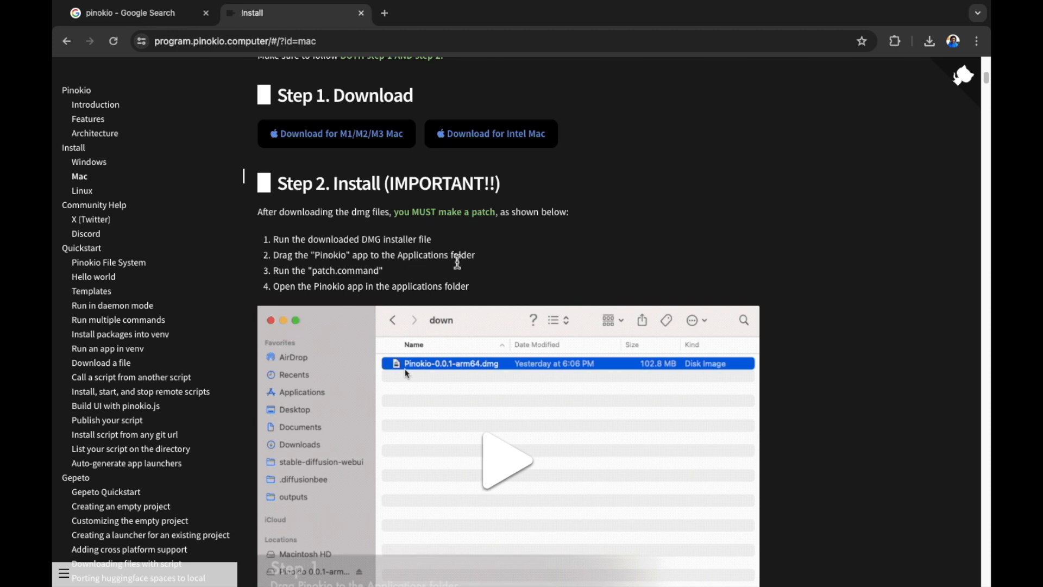
mouse_move(480, 266)
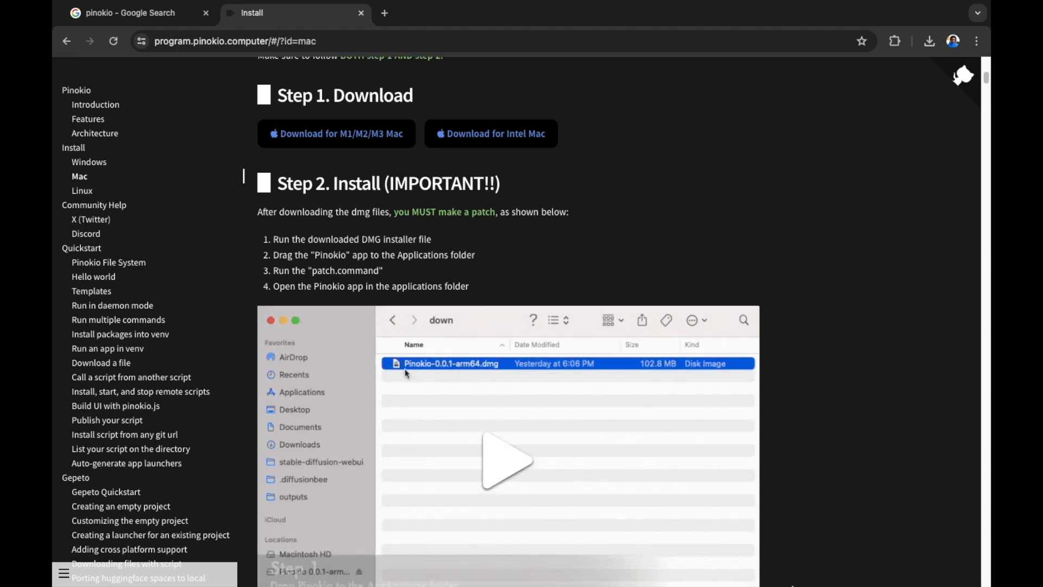
mouse_move(928, 41)
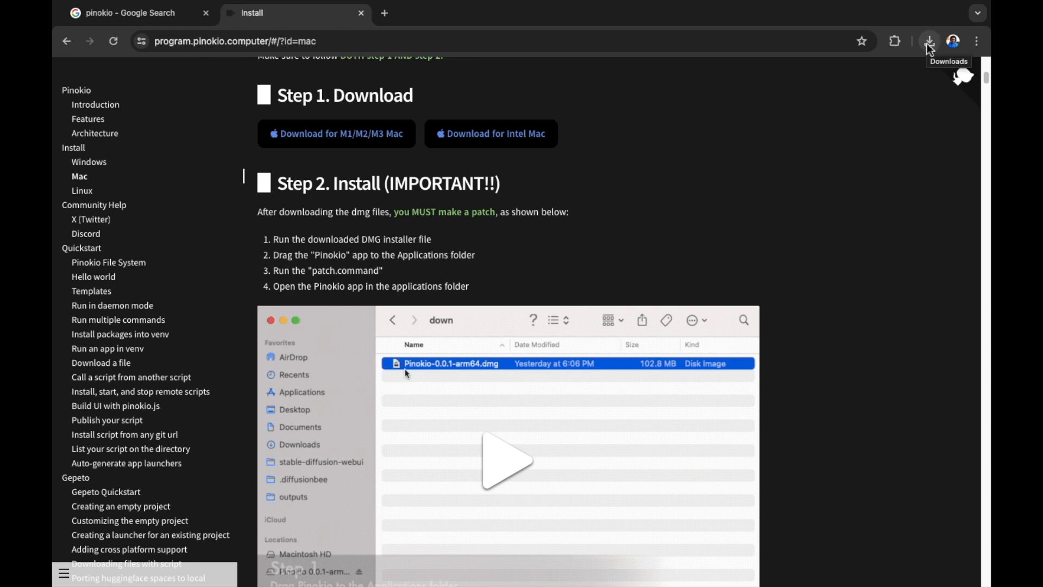
mouse_move(928, 50)
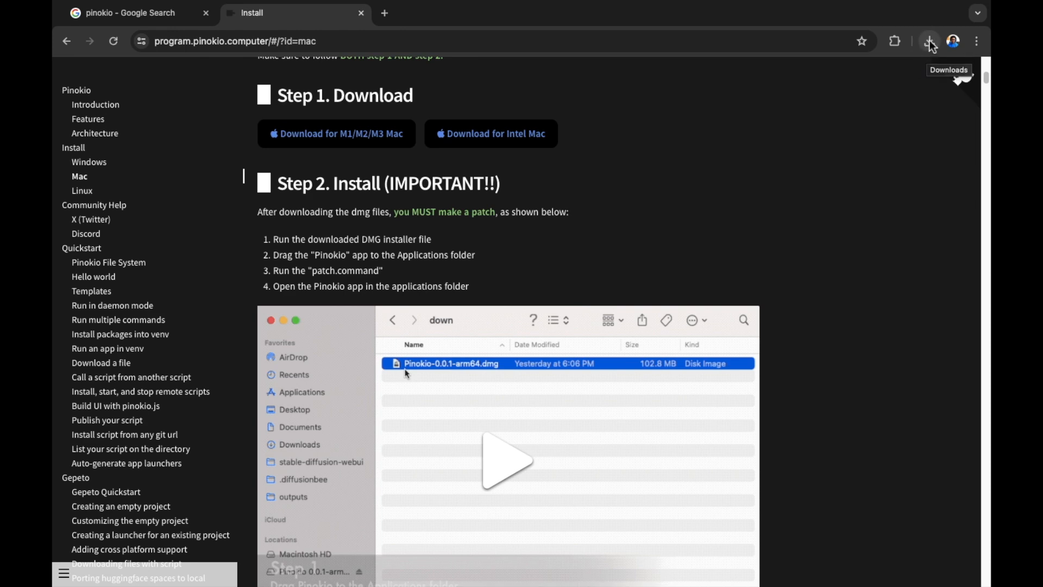
Show Chrome's recent downloads listing the finished Pinokio-1.3.4.dmg.
left_click(929, 41)
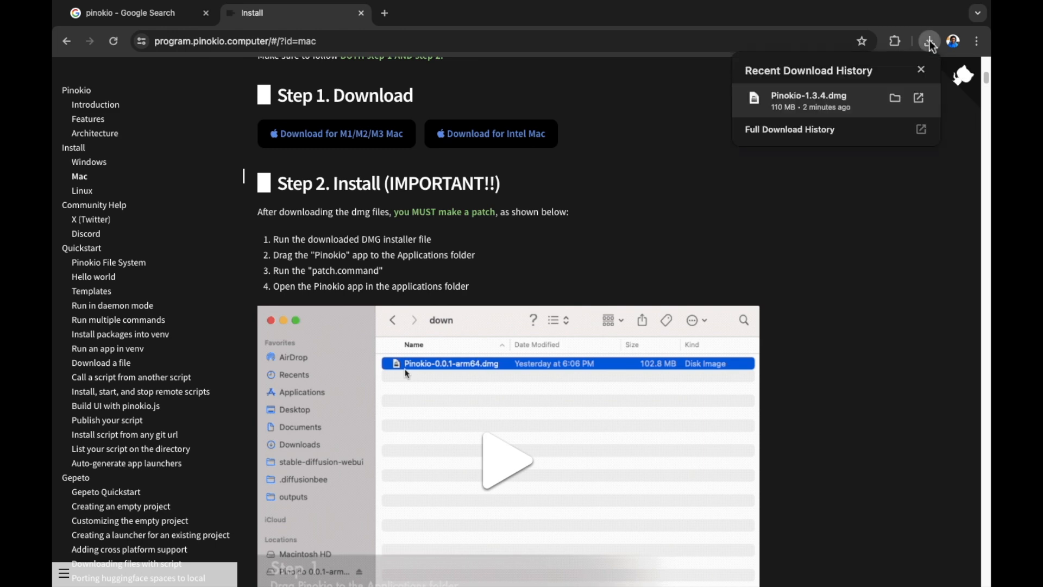
mouse_move(876, 108)
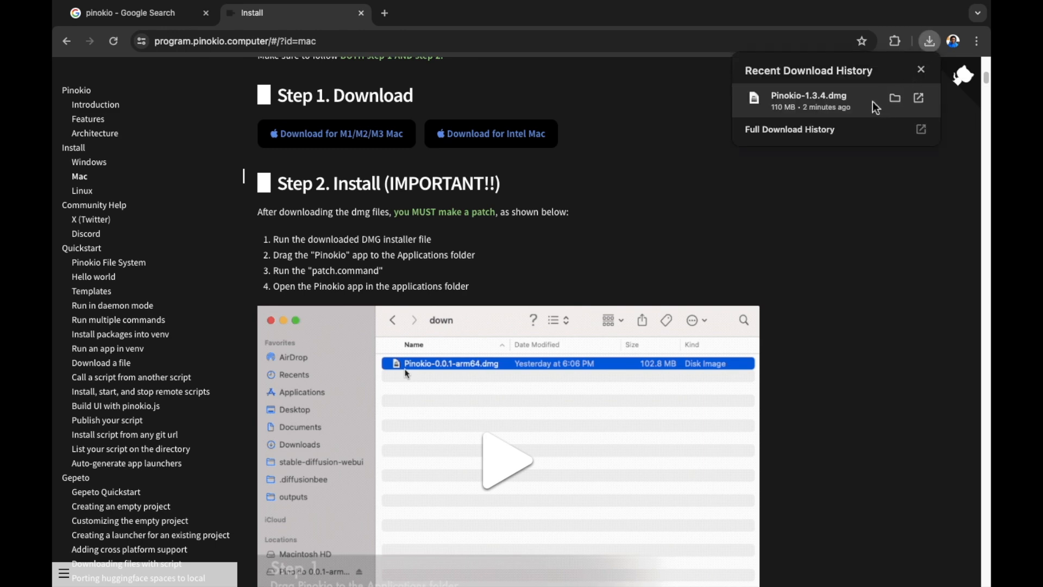
mouse_move(833, 108)
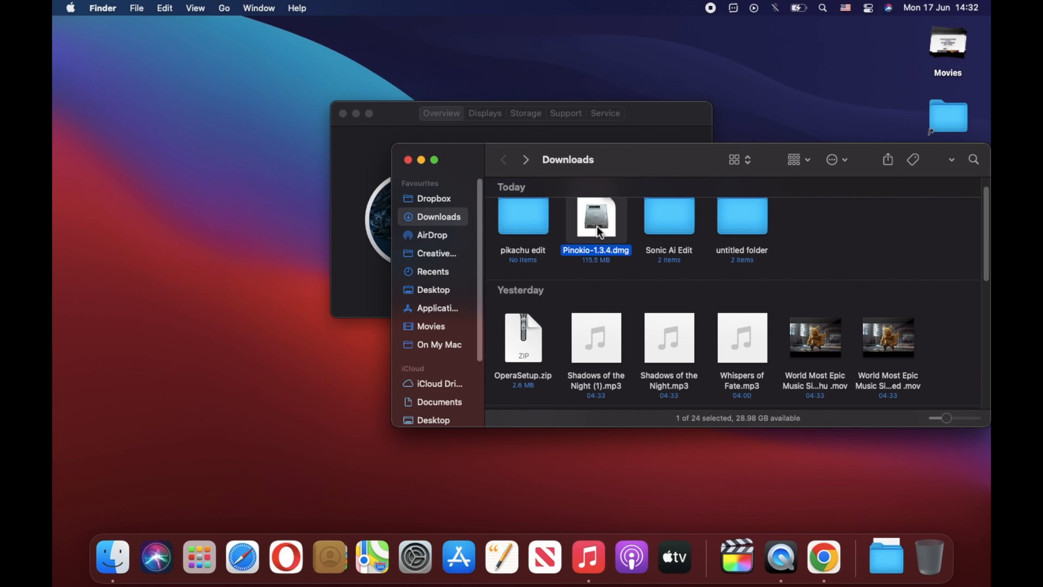
Mount Pinokio-1.3.4.dmg and attempt to replace Pinokio in Applications, hitting an in-use error.
double_click(596, 216)
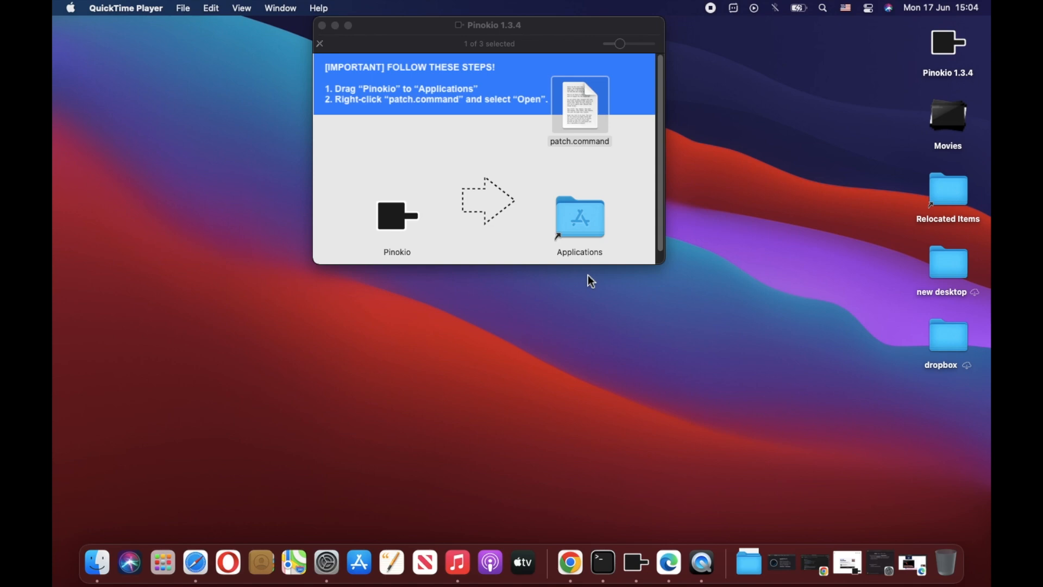
mouse_move(449, 236)
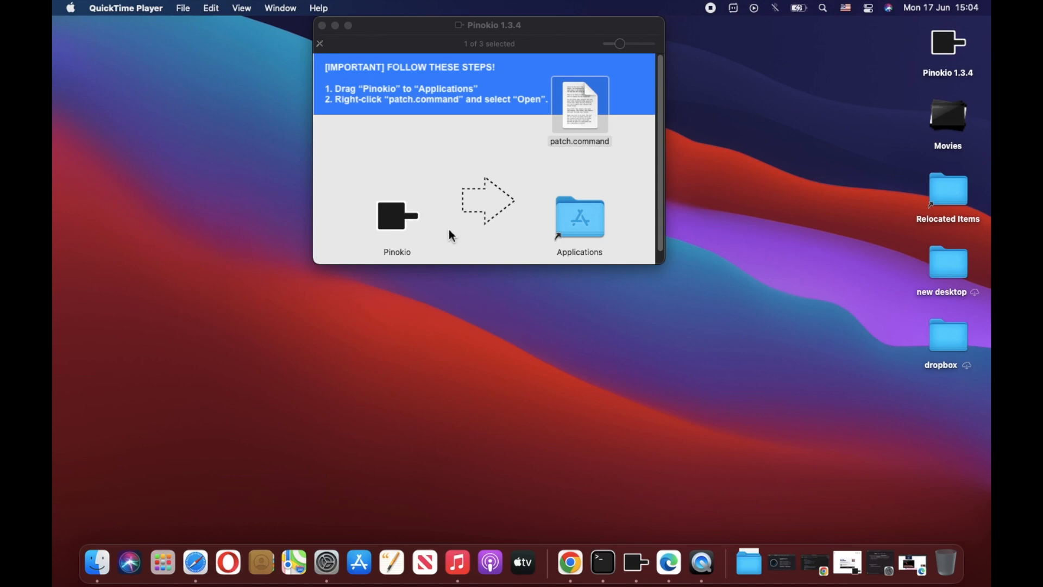
left_click(396, 217)
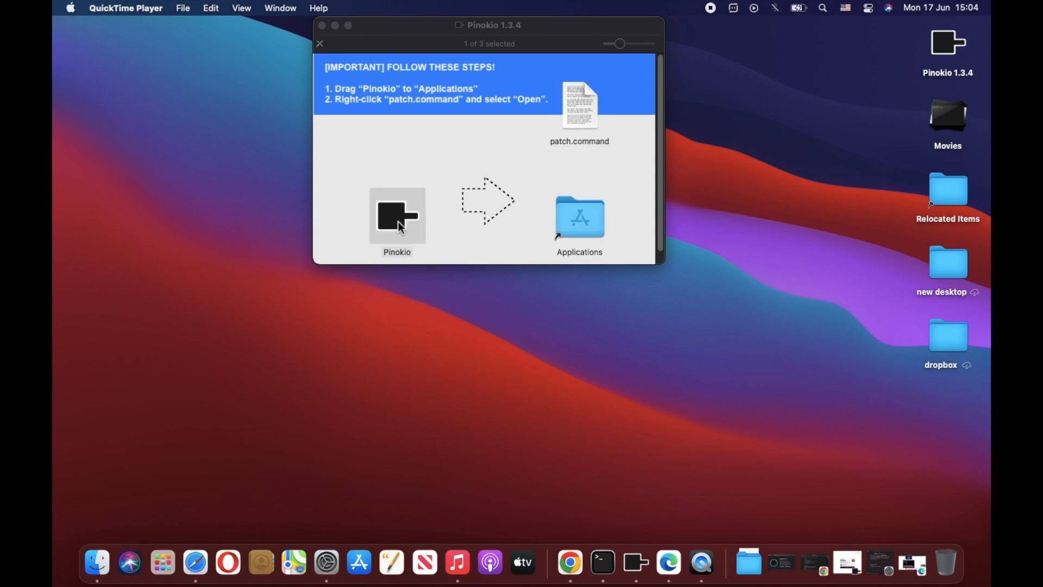
left_click_drag(398, 216, 580, 216)
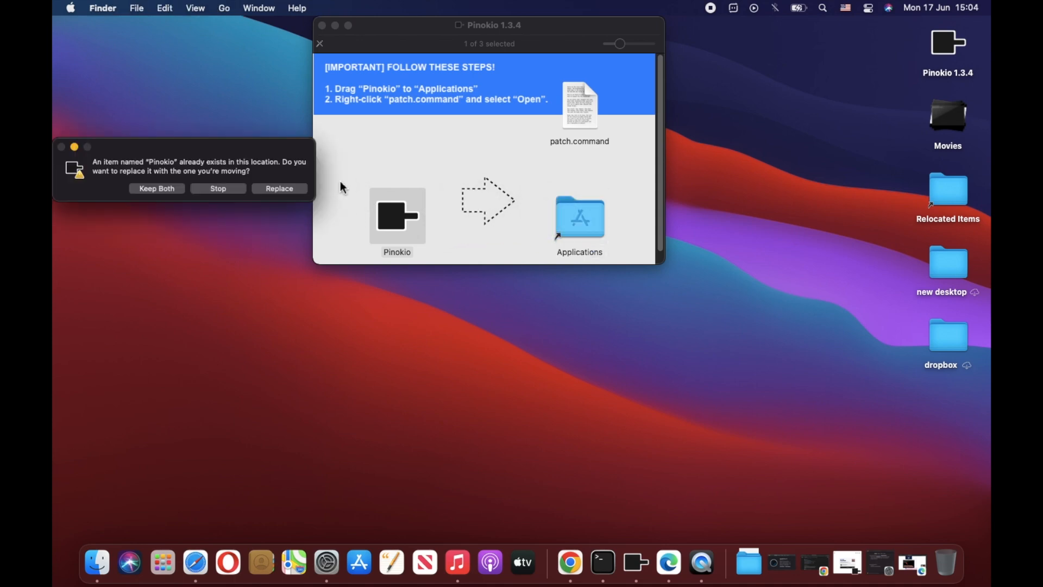
mouse_move(419, 179)
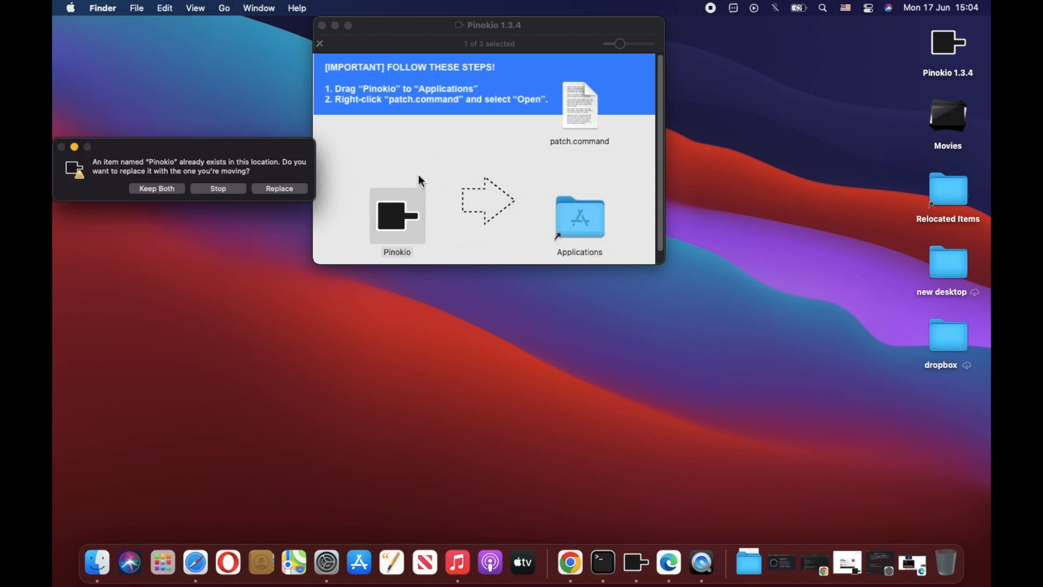
left_click(279, 188)
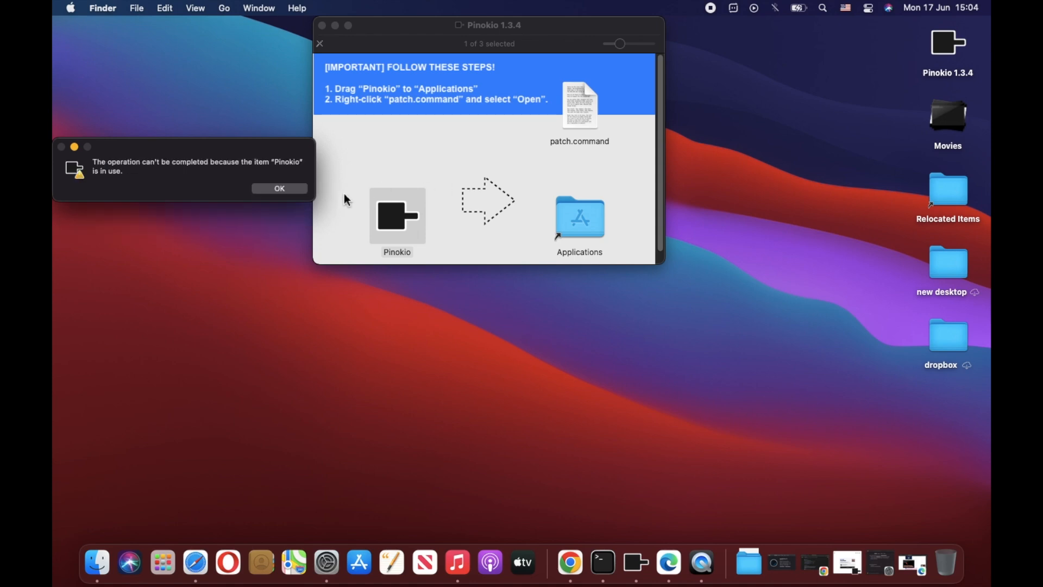
mouse_move(304, 186)
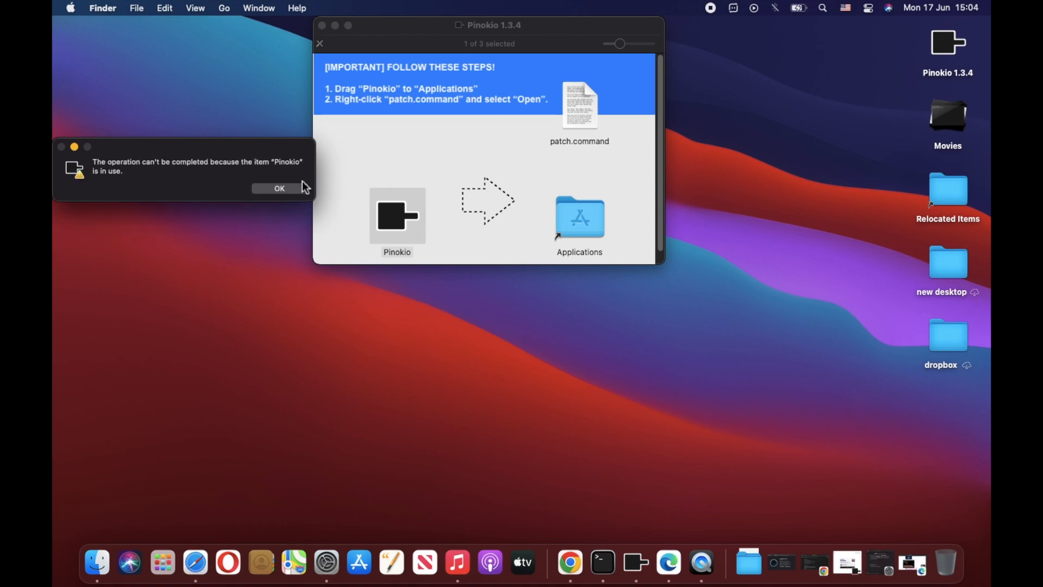
left_click(279, 188)
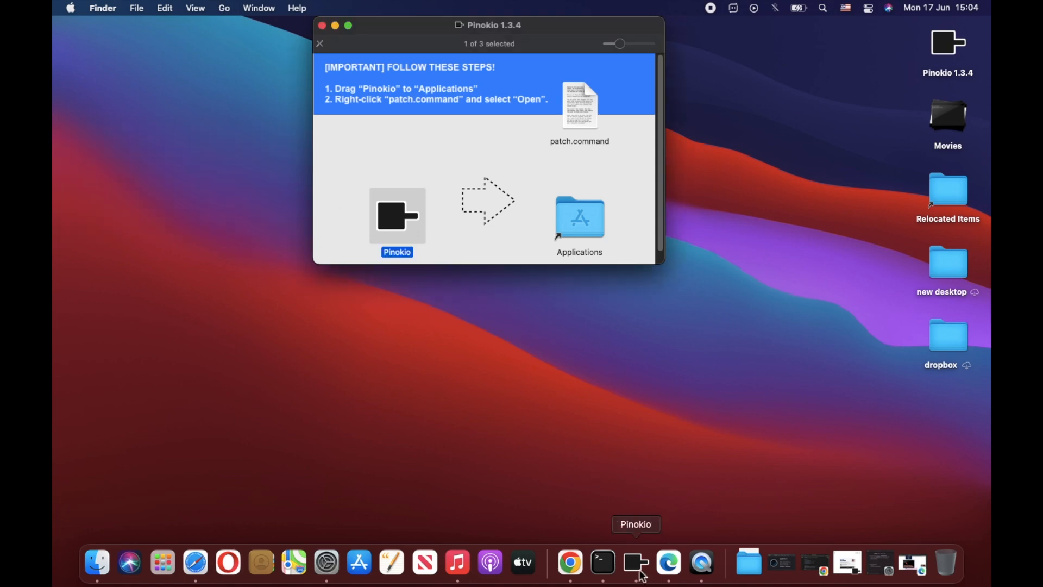
Quit the running Pinokio and replace the old app in Applications with version 1.3.4.
right_click(634, 561)
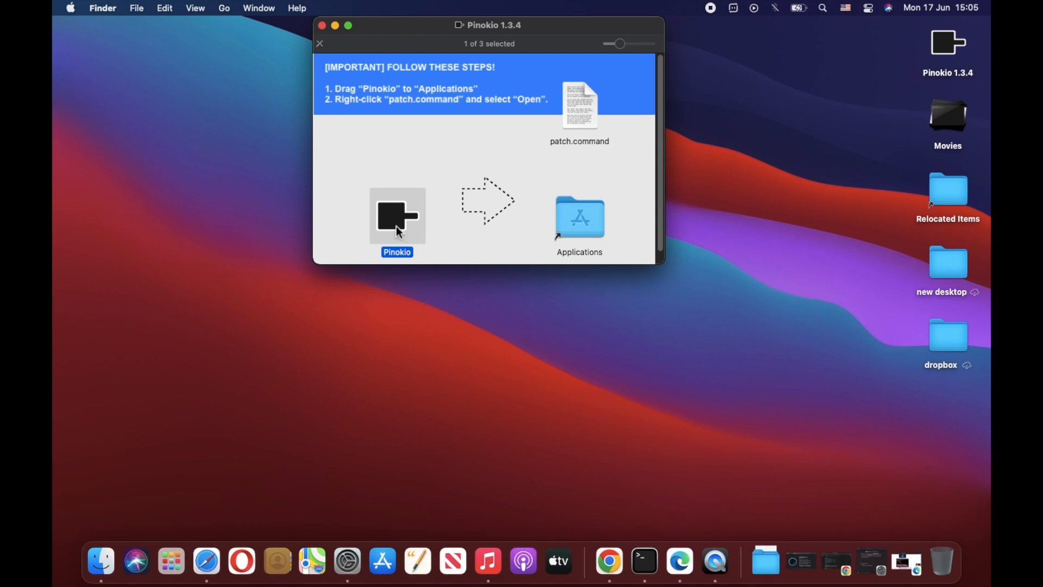
left_click_drag(398, 215, 579, 216)
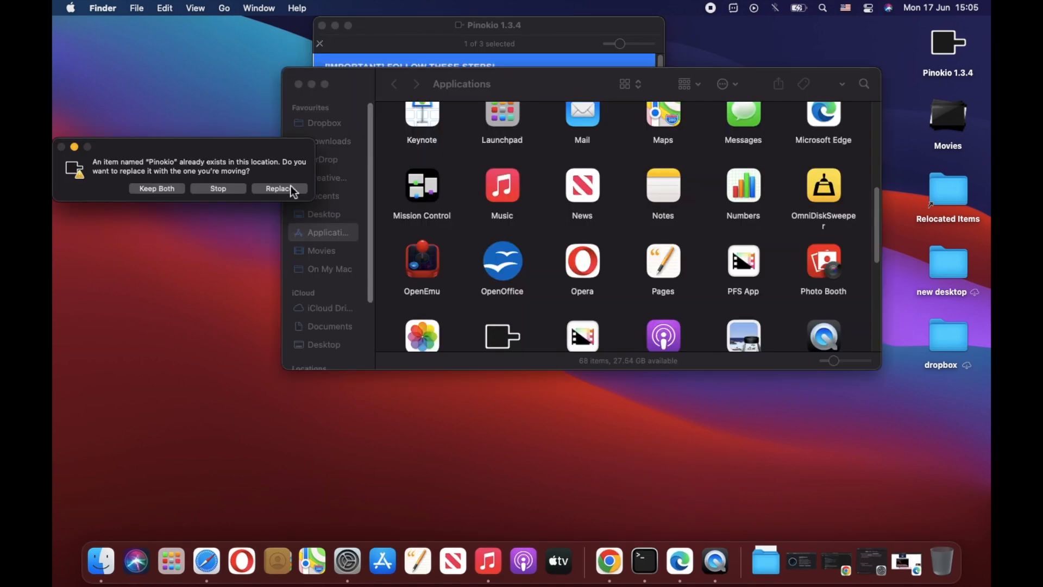
left_click(278, 187)
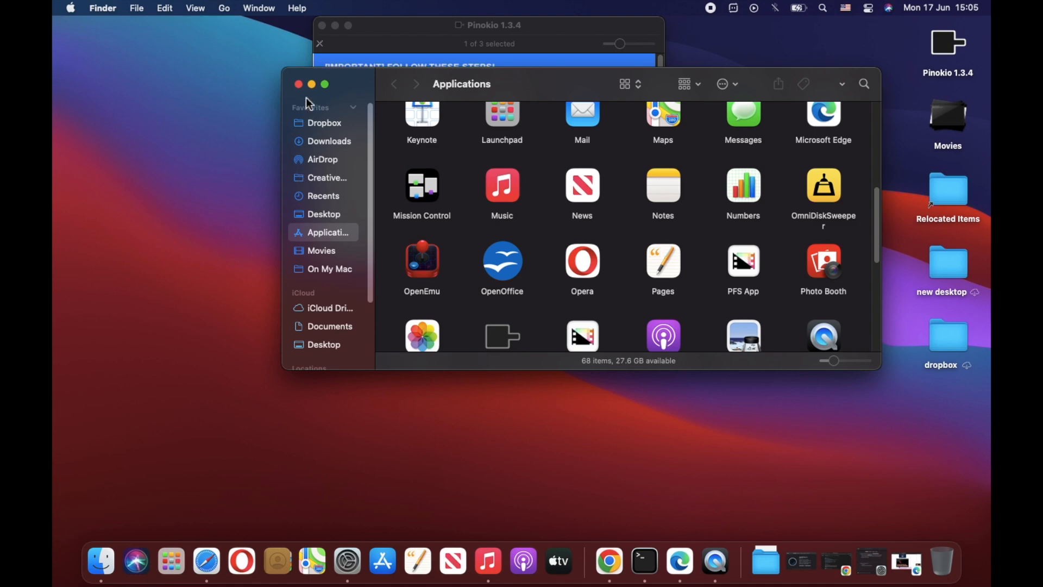
left_click(298, 85)
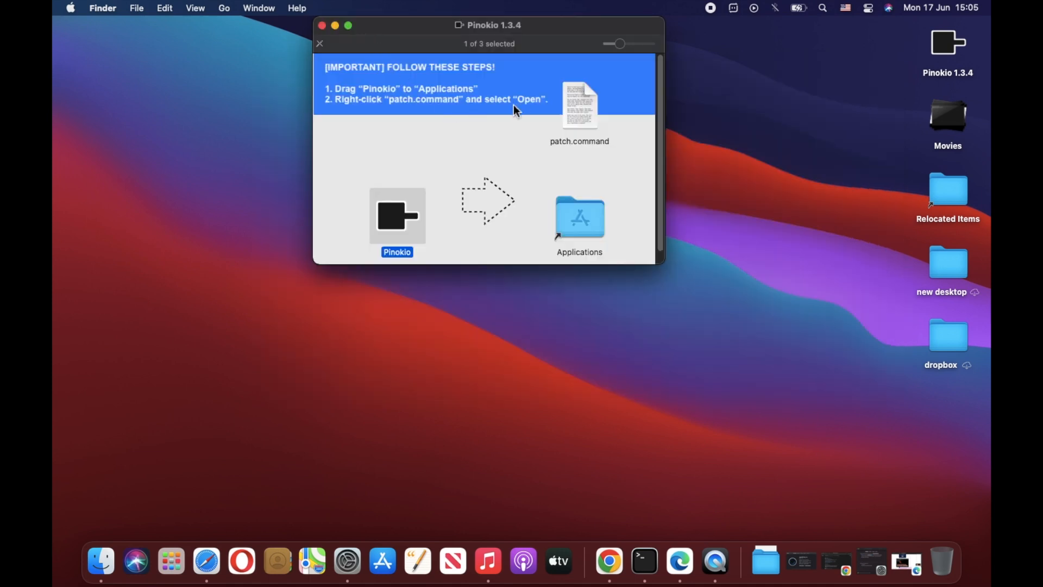
mouse_move(458, 121)
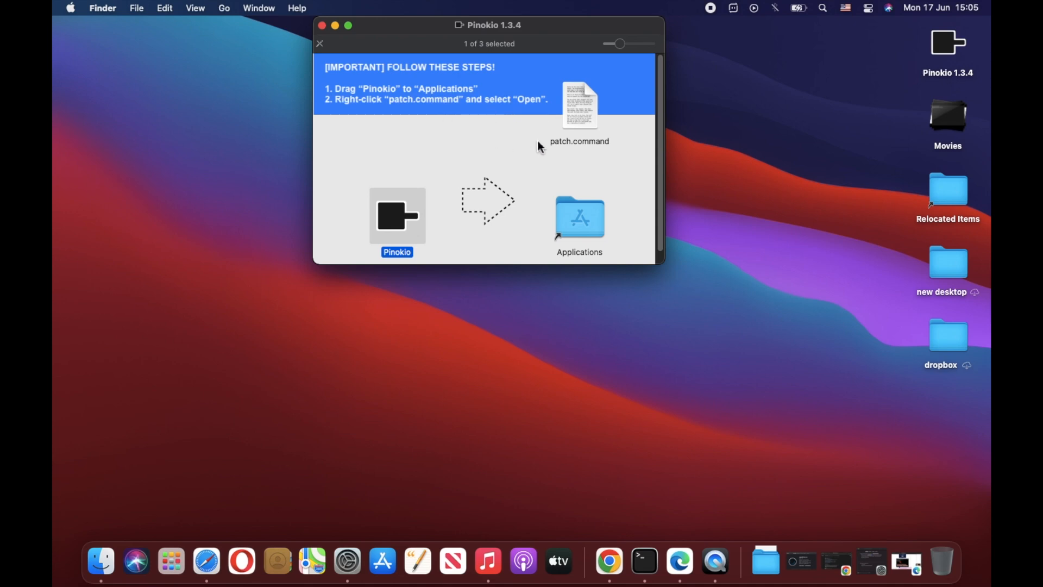
mouse_move(561, 137)
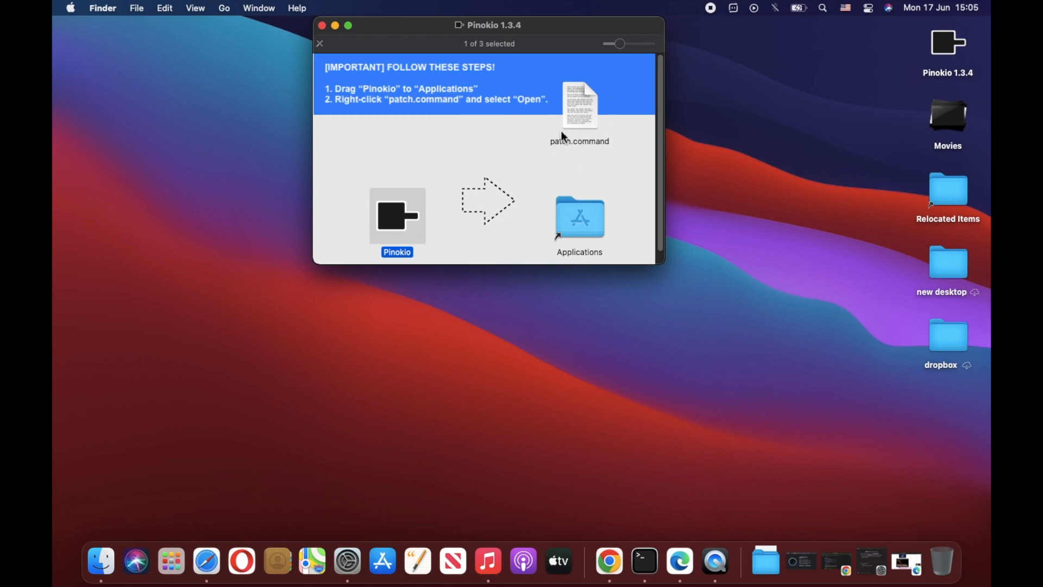
Run patch.command from the disk image, accepting the unverified-developer warning.
left_click(579, 106)
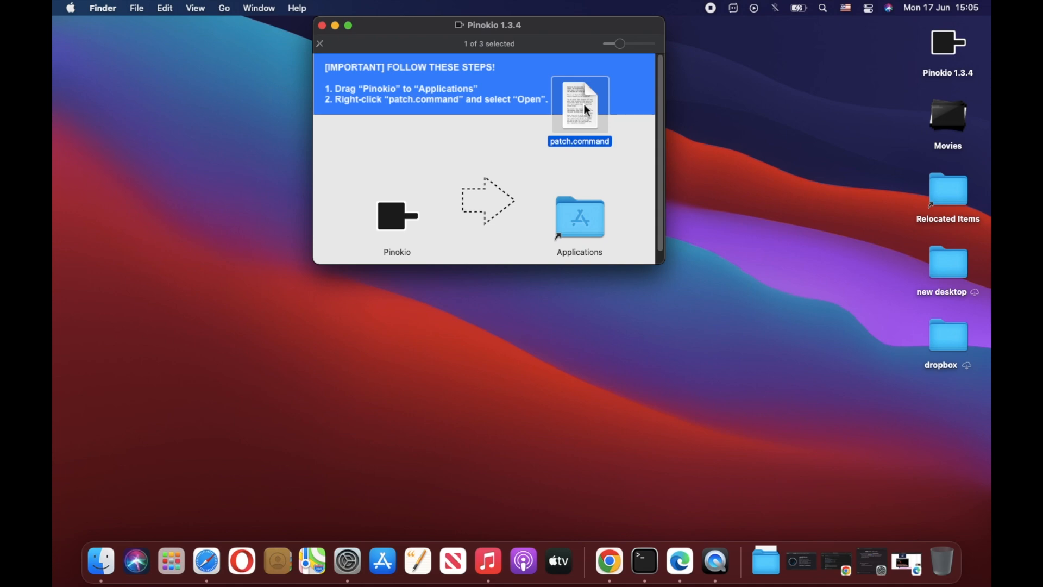
right_click(579, 106)
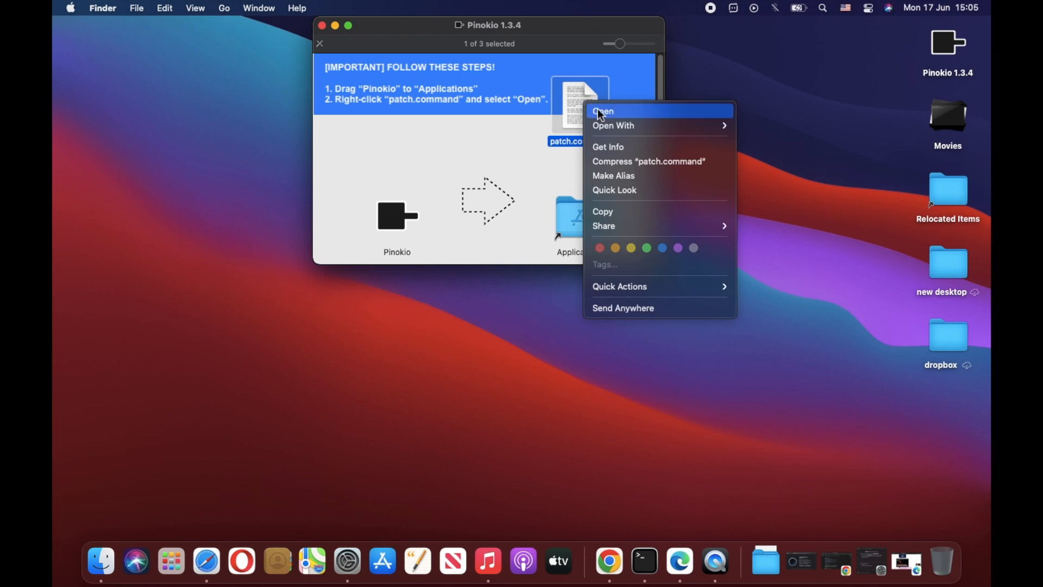
left_click(602, 111)
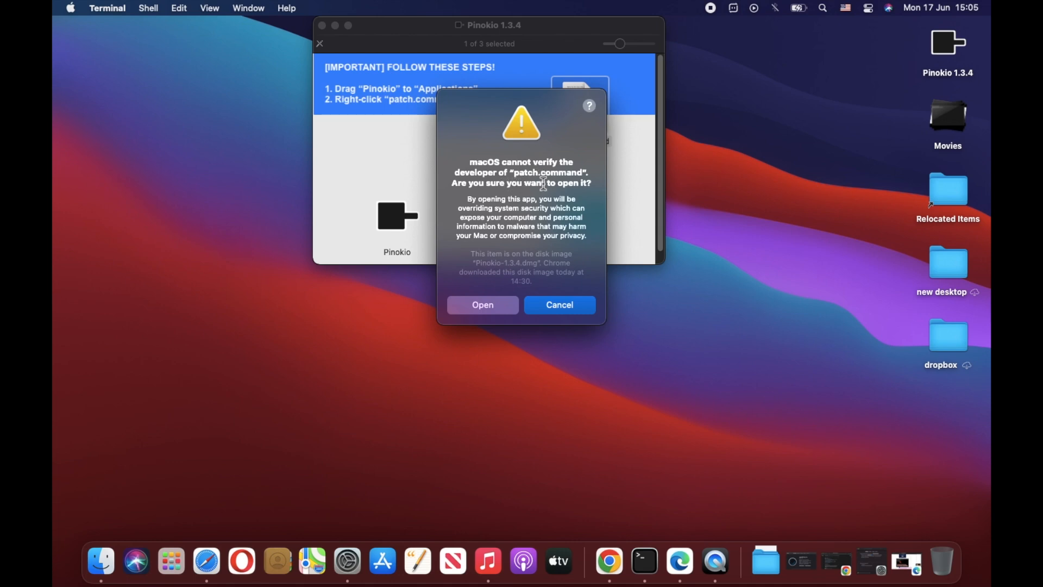
mouse_move(557, 195)
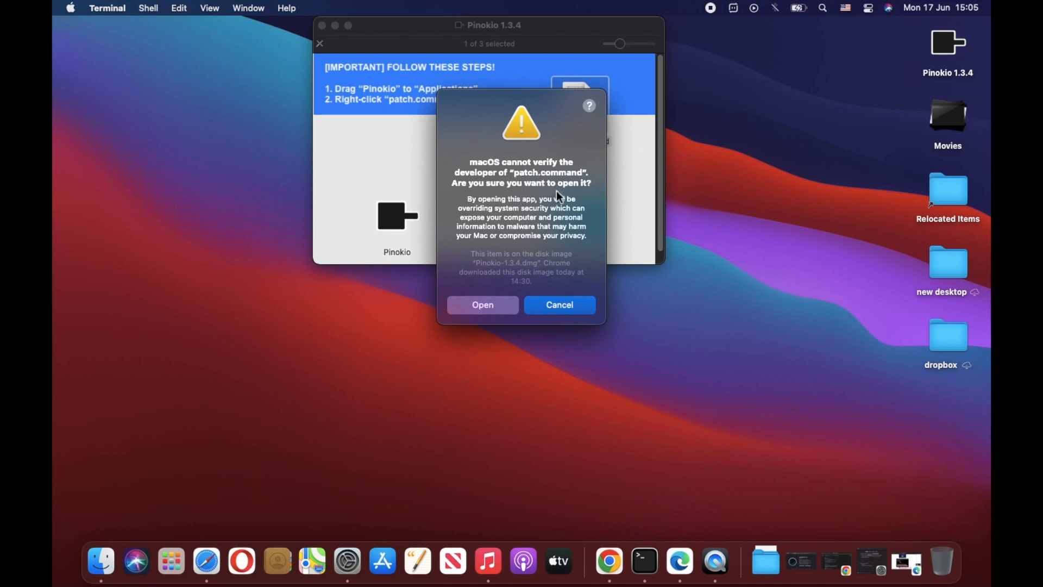
mouse_move(532, 212)
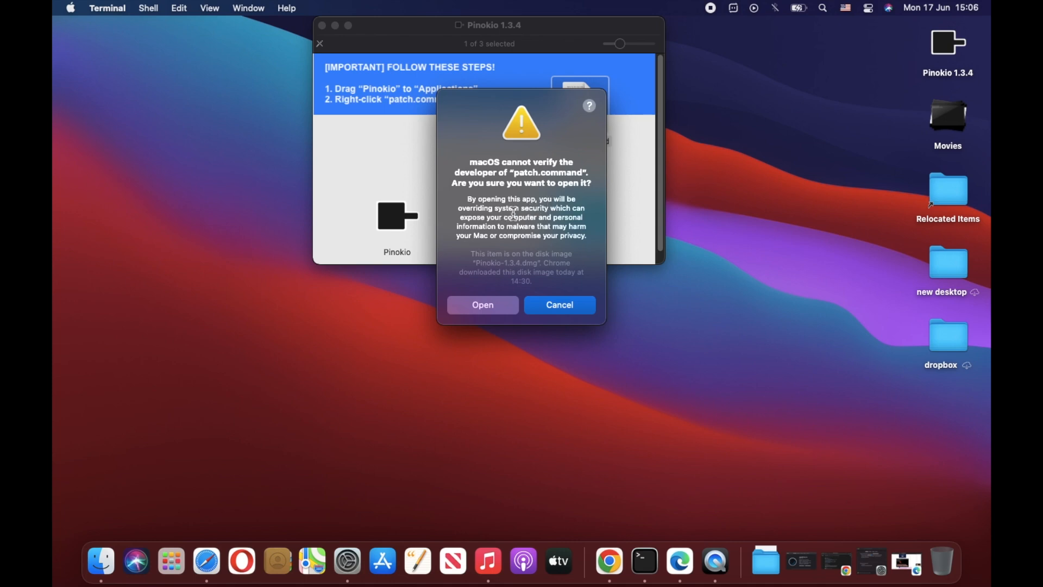
mouse_move(515, 222)
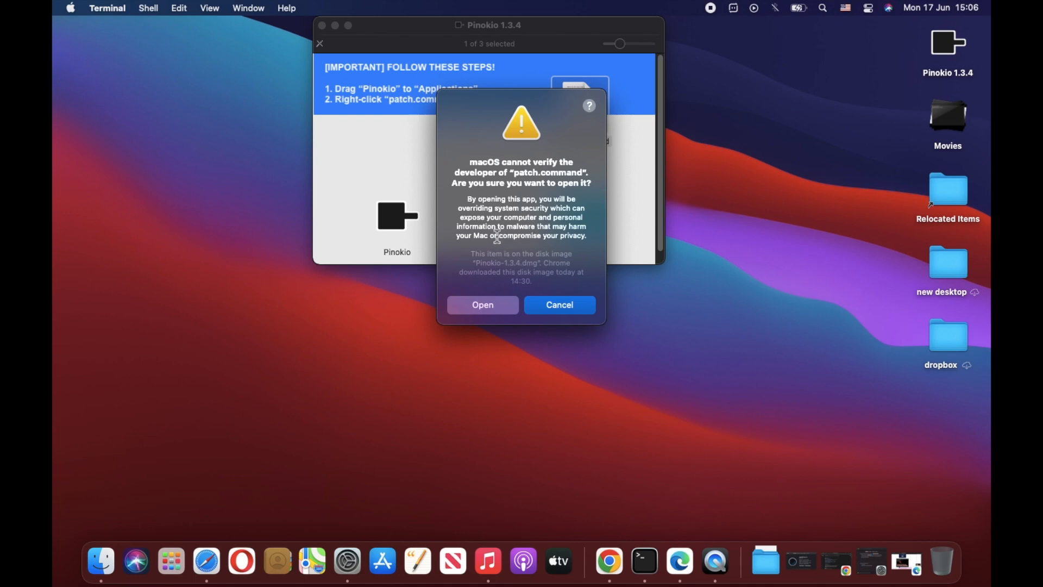
mouse_move(552, 235)
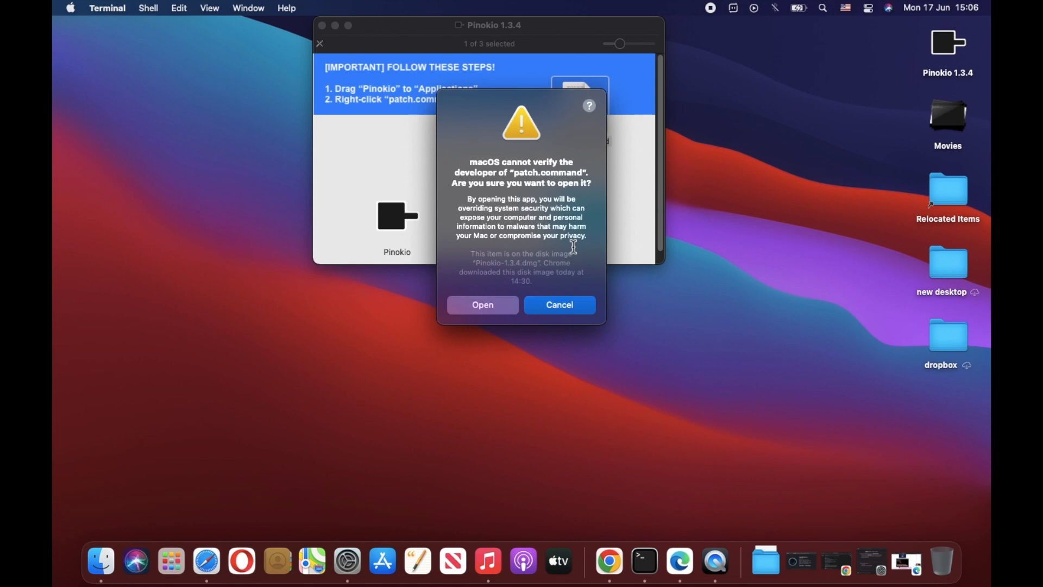
mouse_move(524, 259)
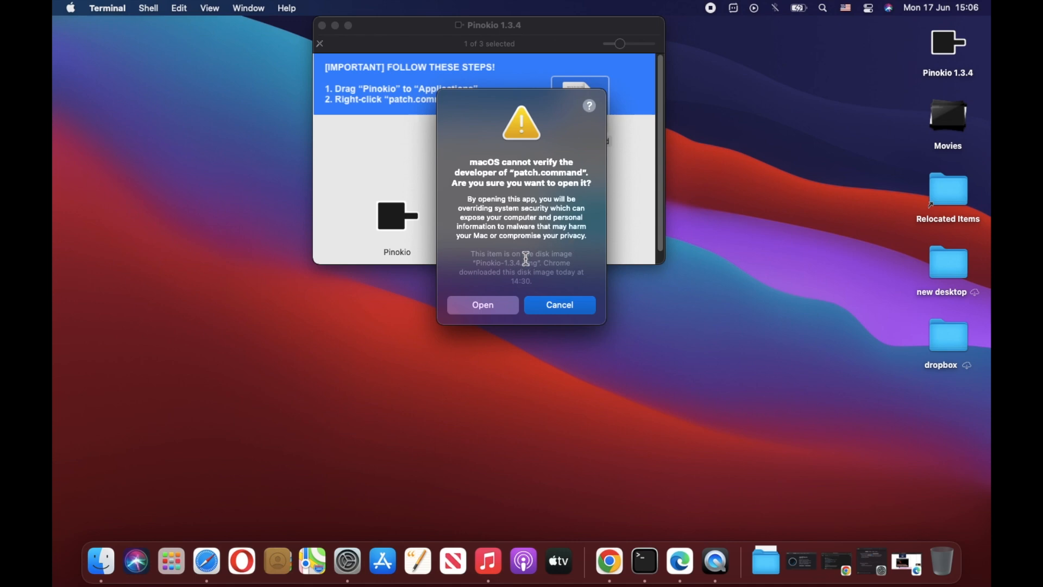
mouse_move(524, 259)
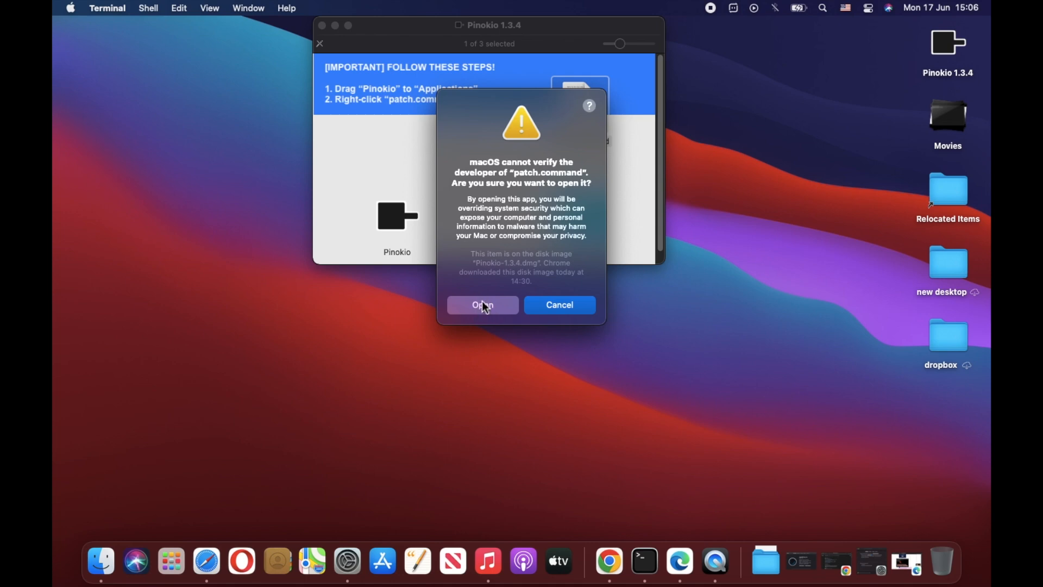
left_click(482, 305)
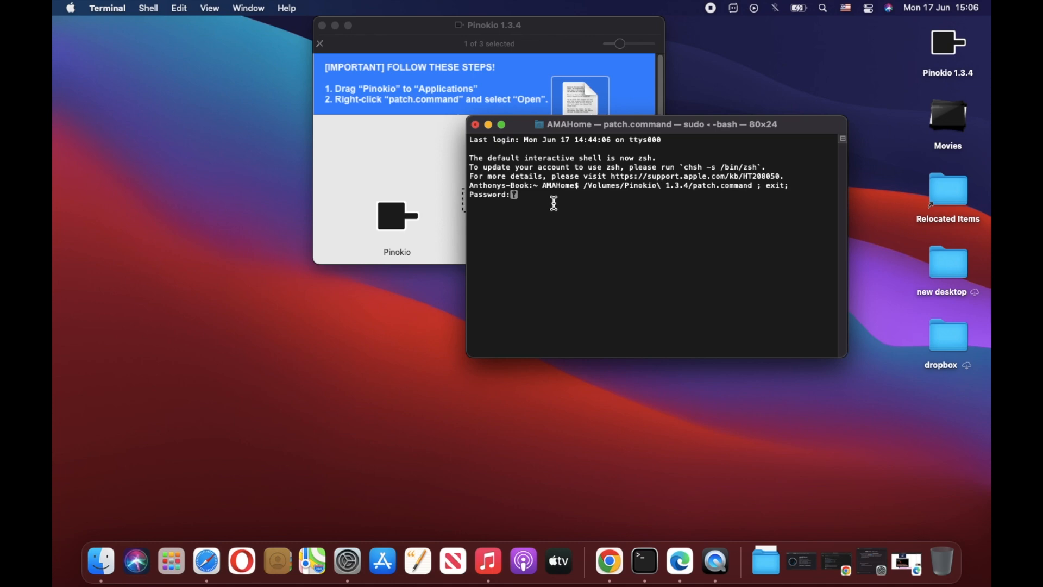
mouse_move(557, 201)
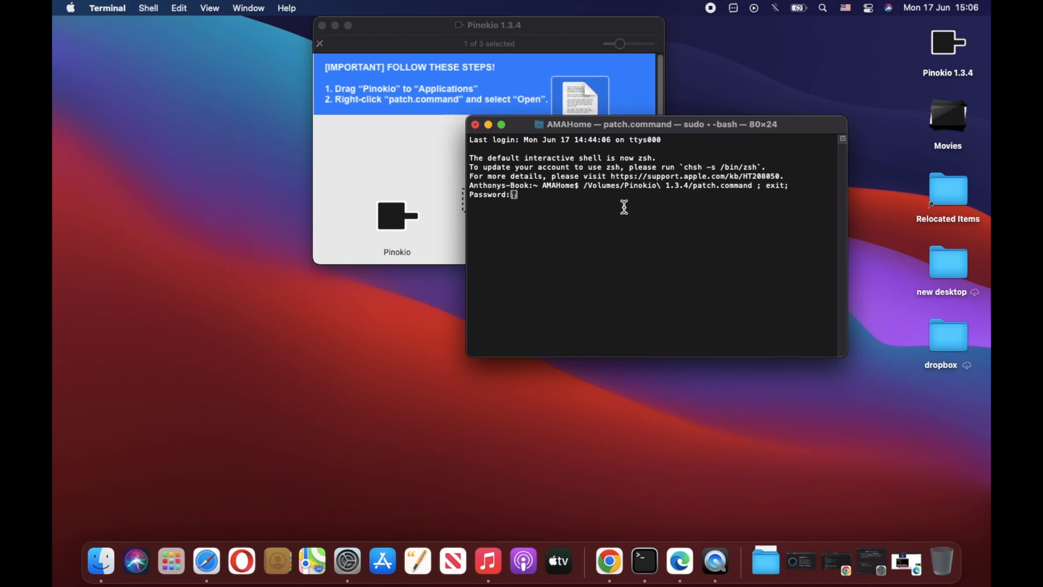
mouse_move(610, 202)
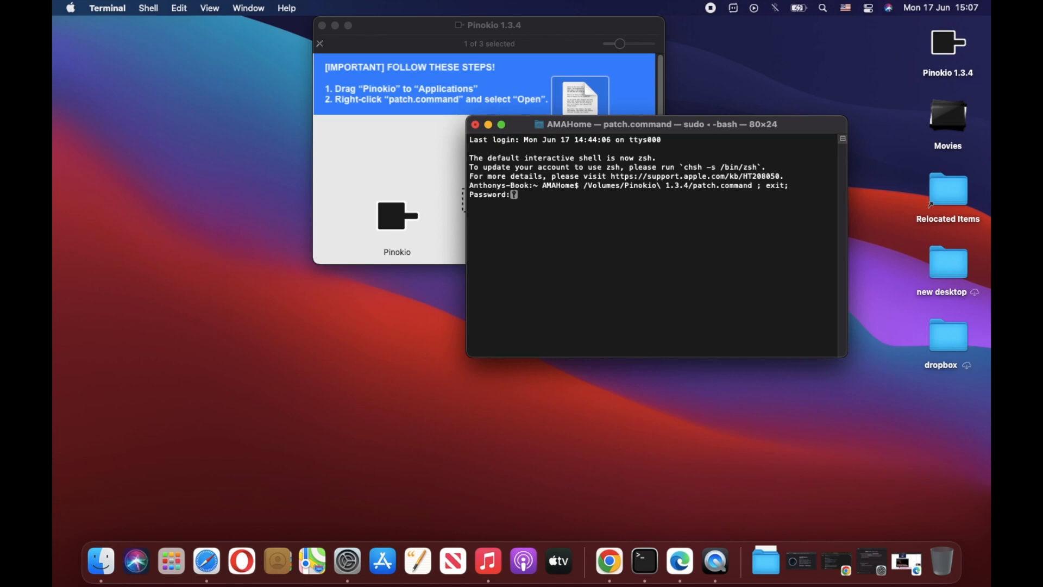
Submit the Mac password so patch.command completes, then view installed apps in Launchpad.
key("Return")
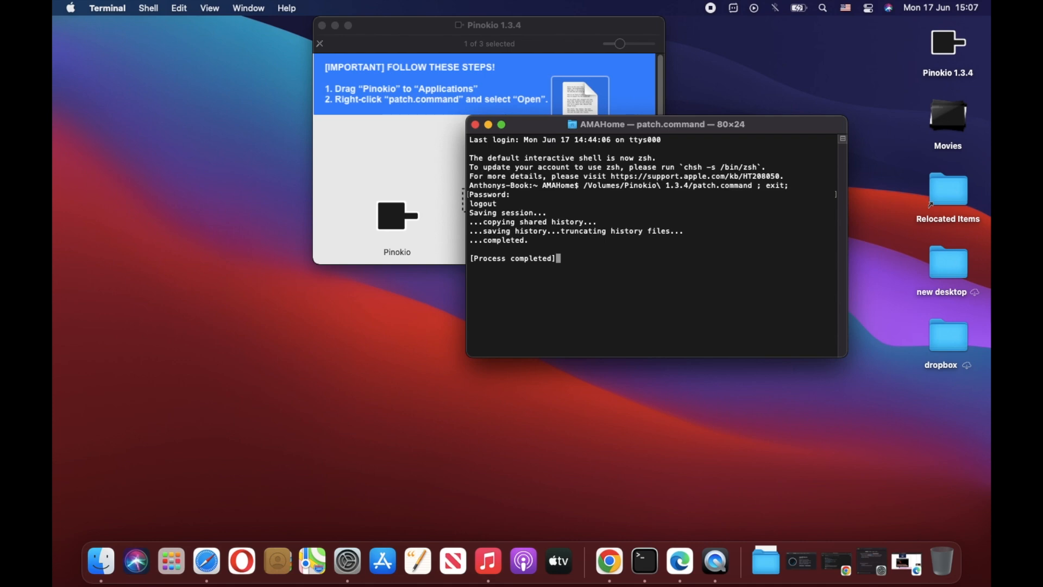
mouse_move(548, 270)
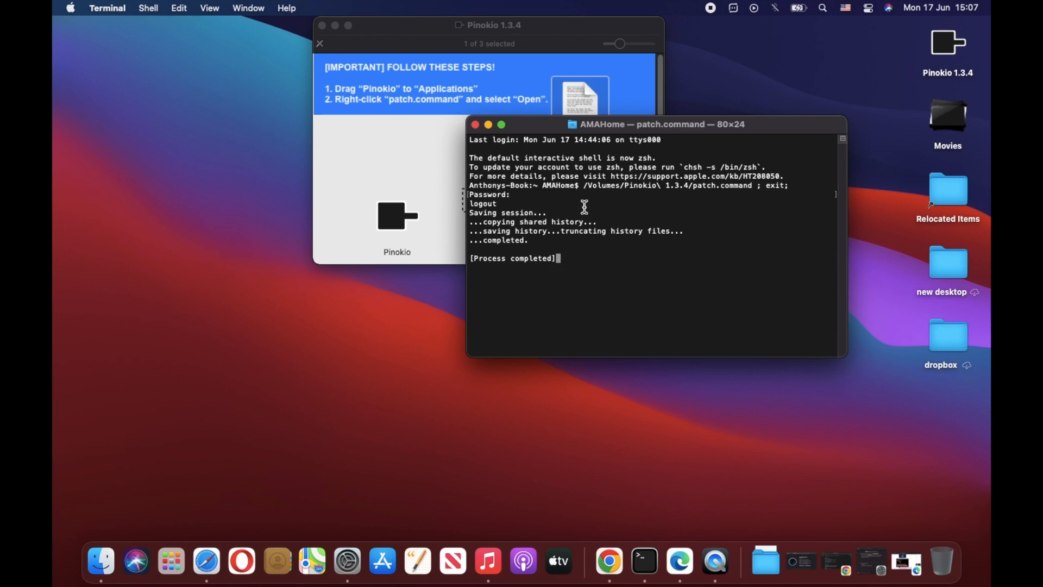
mouse_move(594, 230)
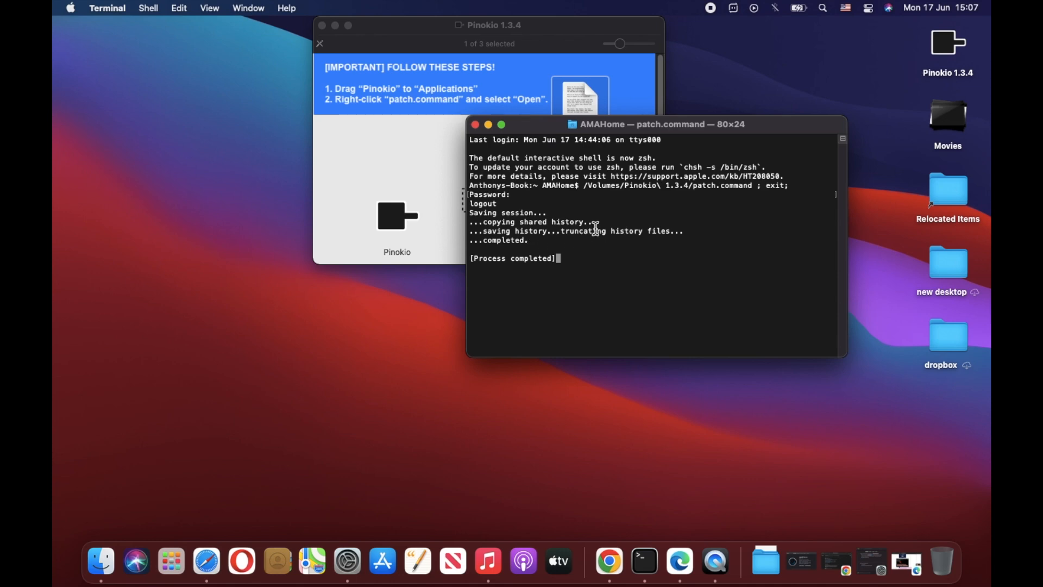
left_click(171, 561)
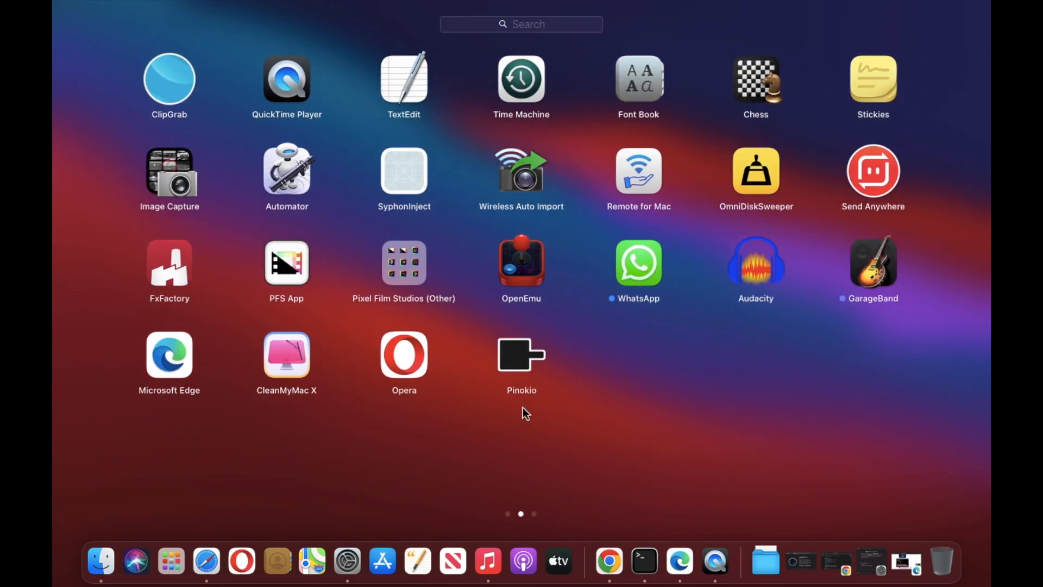
mouse_move(520, 365)
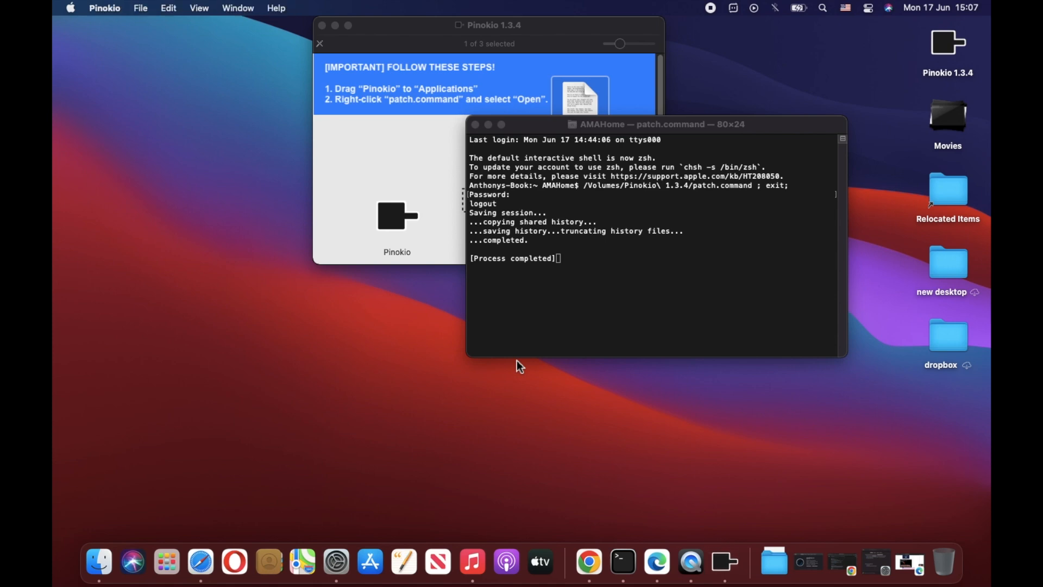
mouse_move(536, 392)
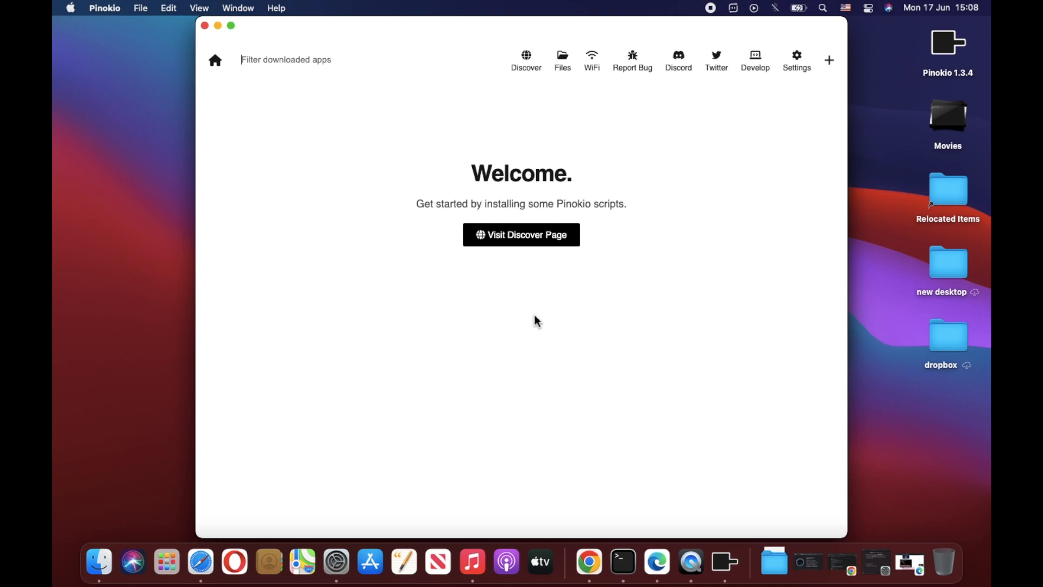
mouse_move(521, 332)
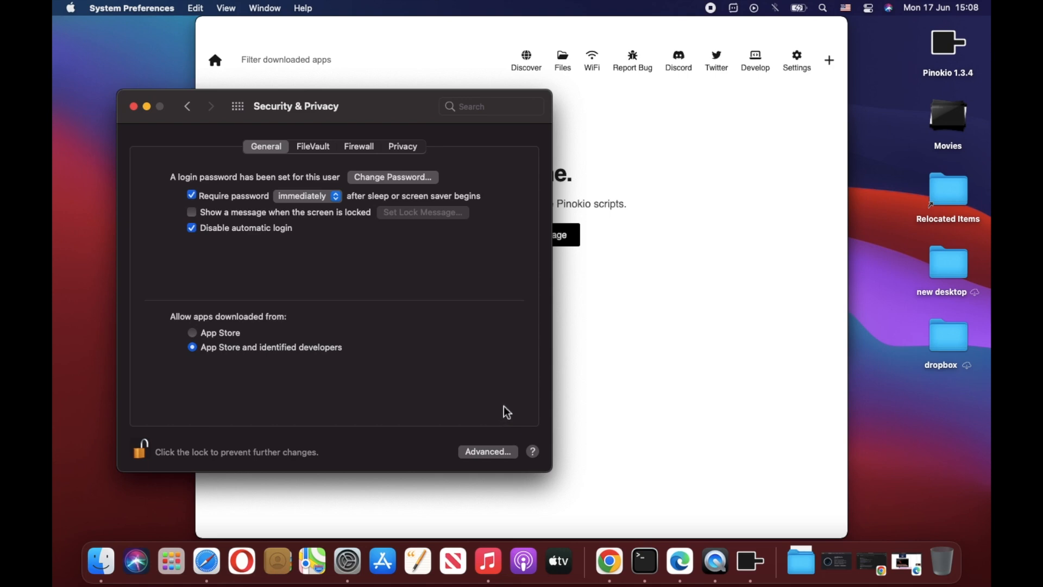
mouse_move(653, 430)
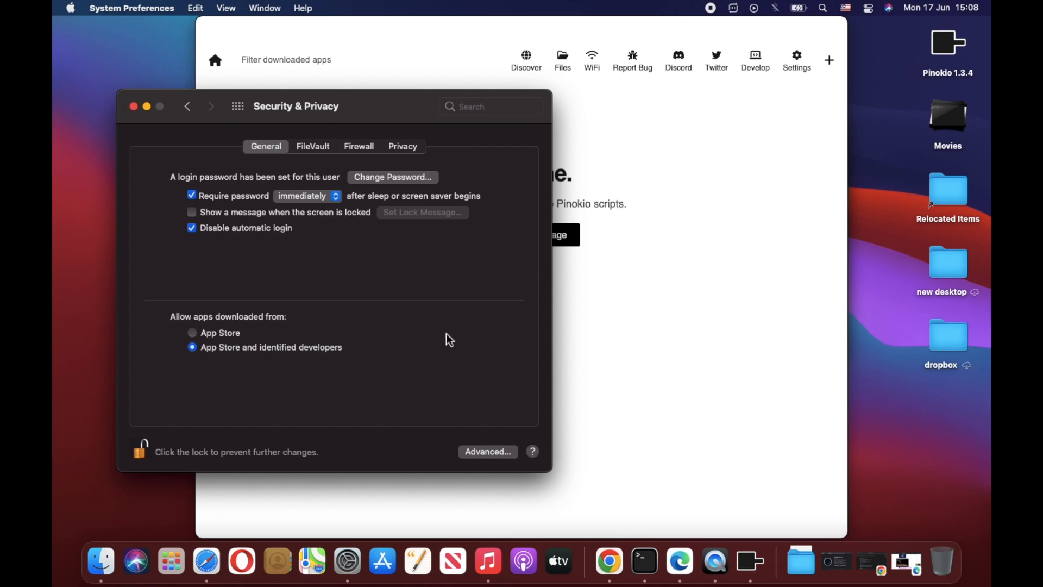
mouse_move(266, 327)
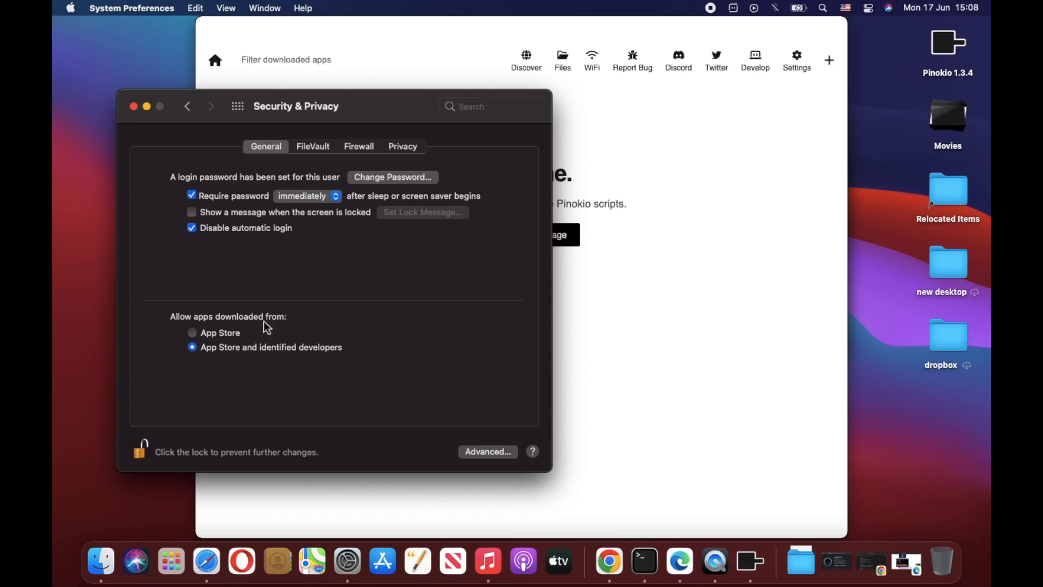
mouse_move(279, 378)
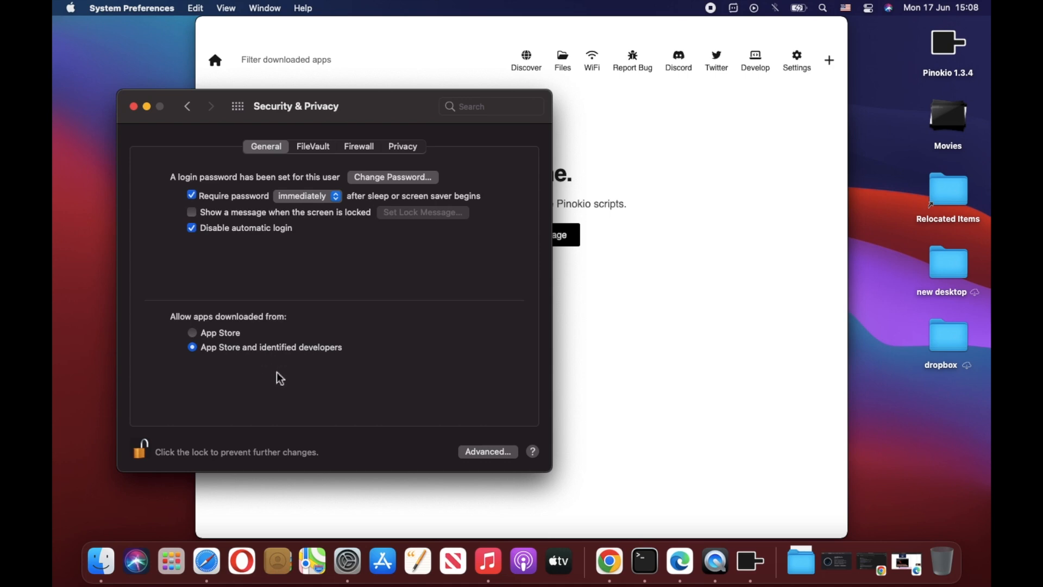
mouse_move(284, 409)
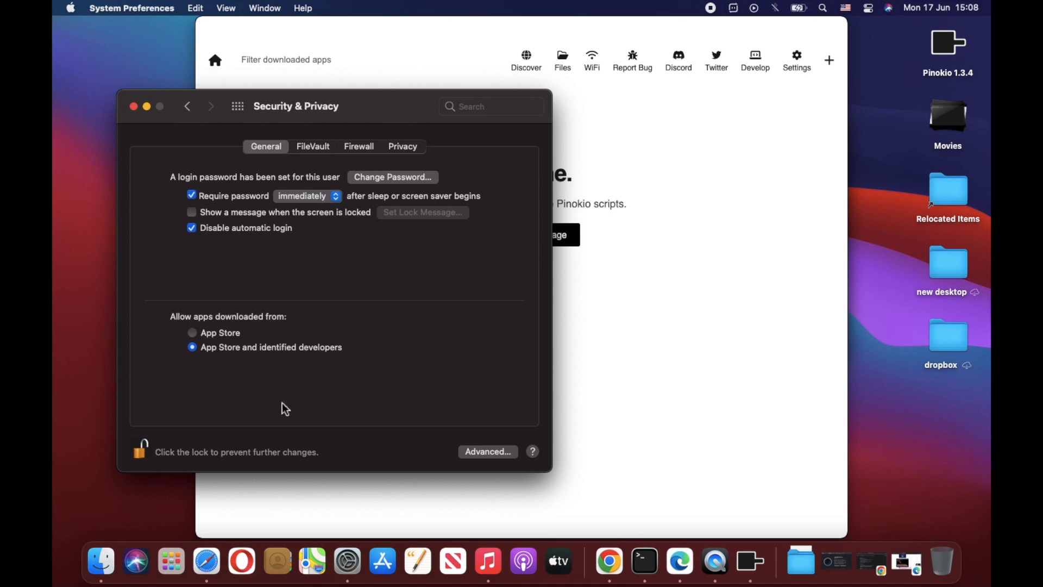
mouse_move(284, 394)
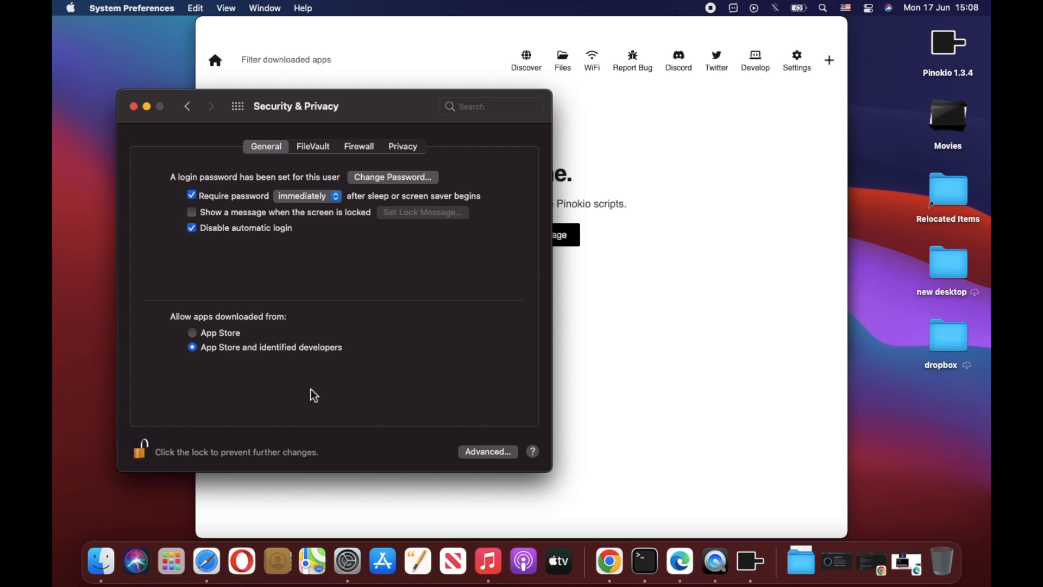
mouse_move(244, 379)
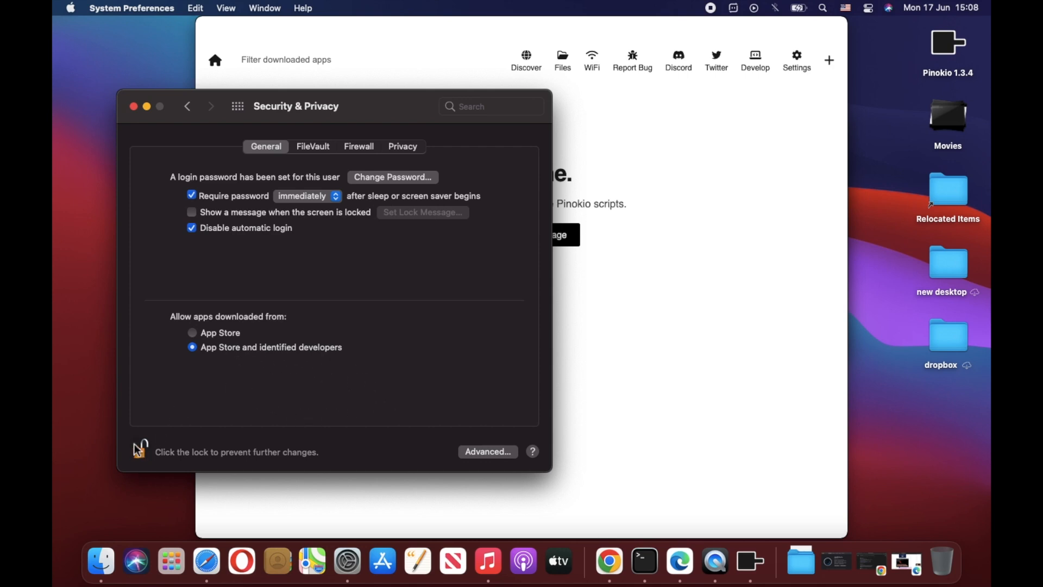
Unlock Security & Privacy with the password, keeping App Store and identified developers allowed.
left_click(140, 452)
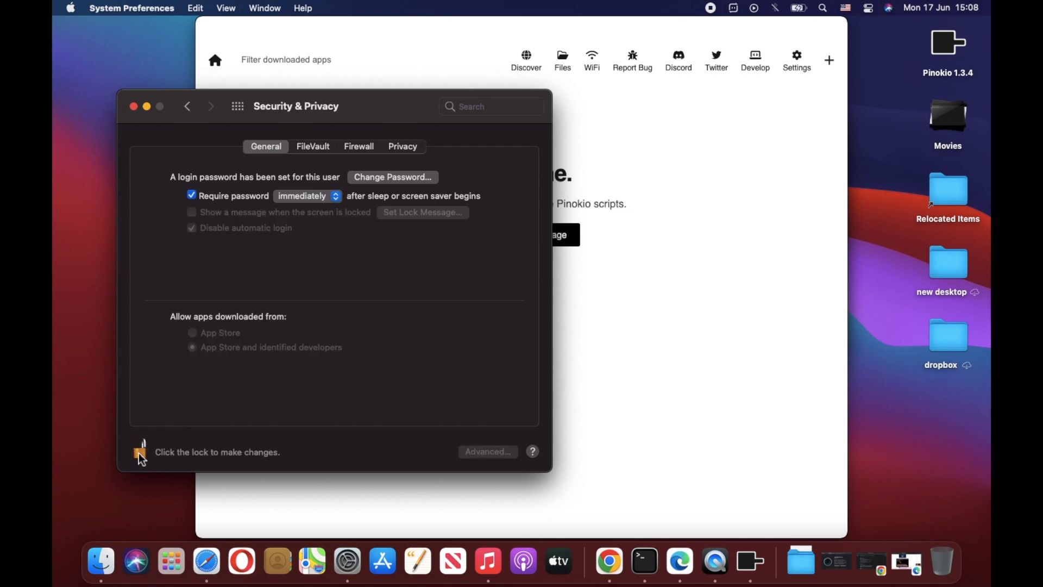
left_click(140, 452)
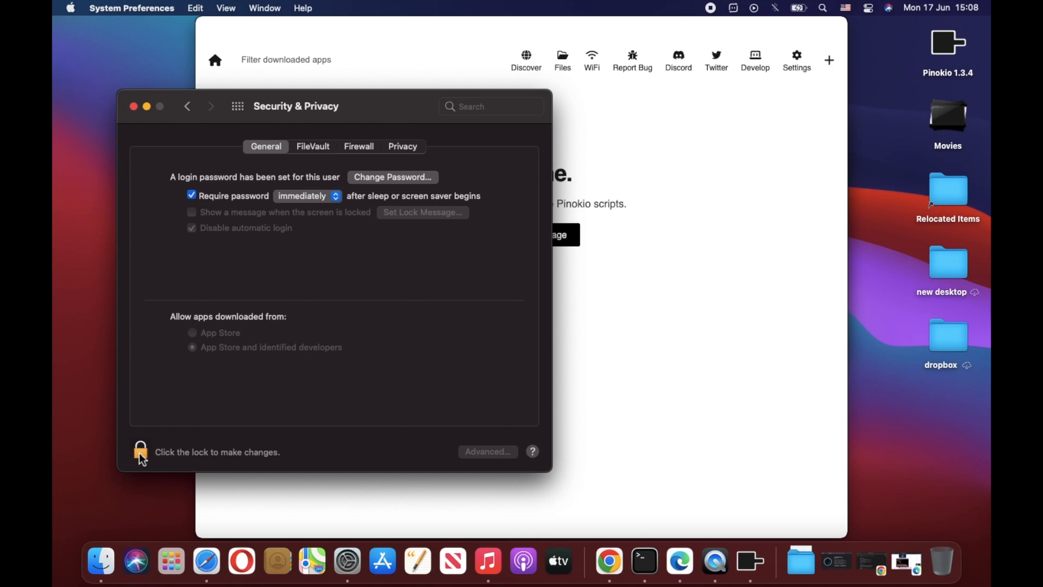
left_click(140, 452)
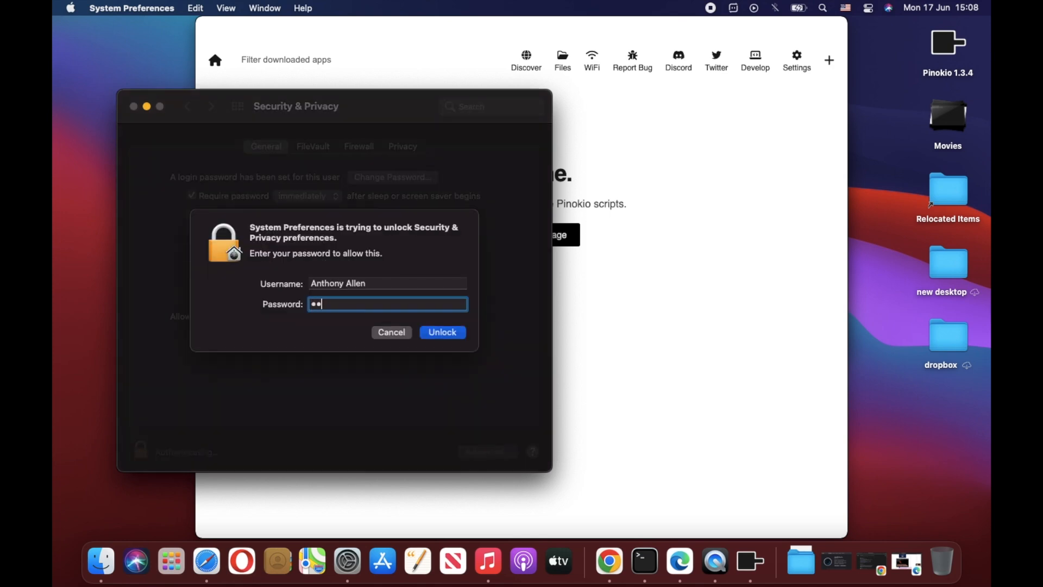
left_click(442, 333)
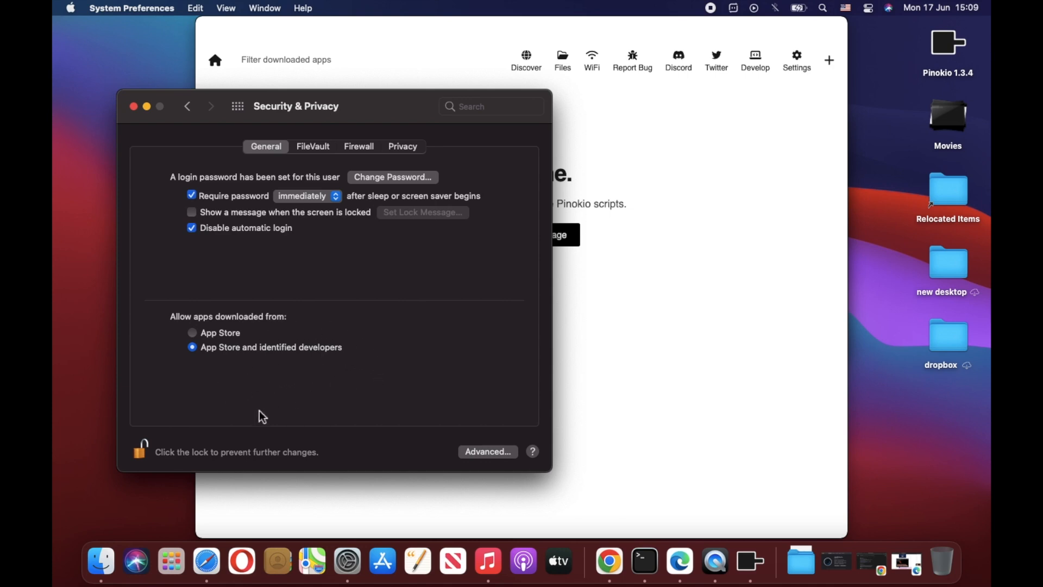
mouse_move(452, 378)
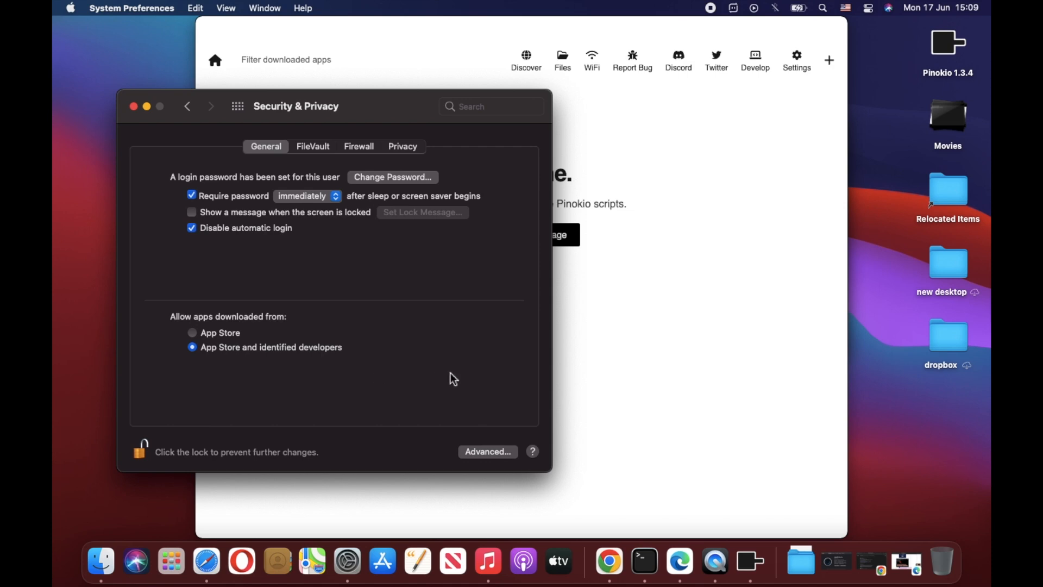
mouse_move(189, 373)
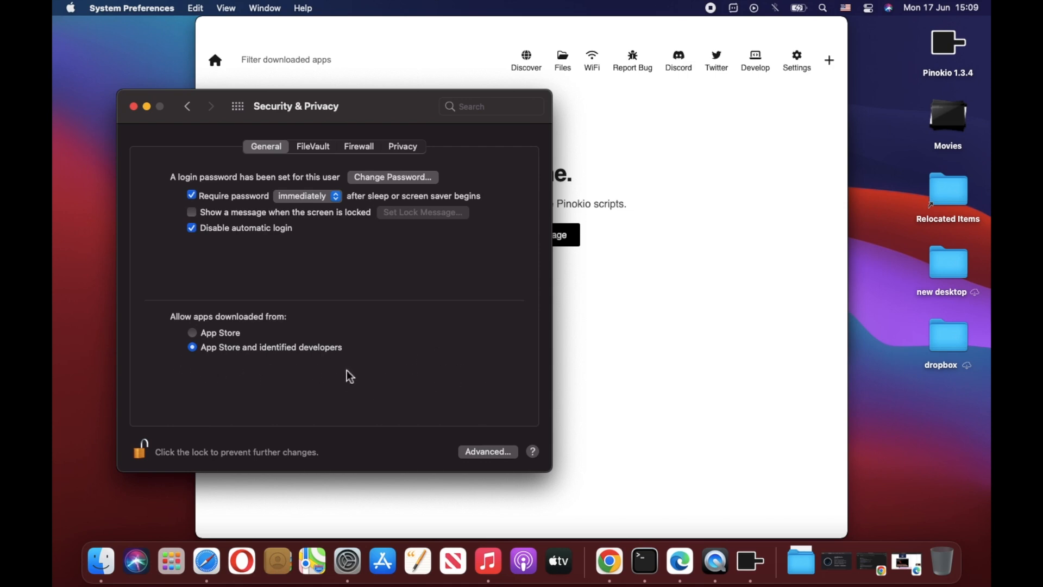
mouse_move(449, 402)
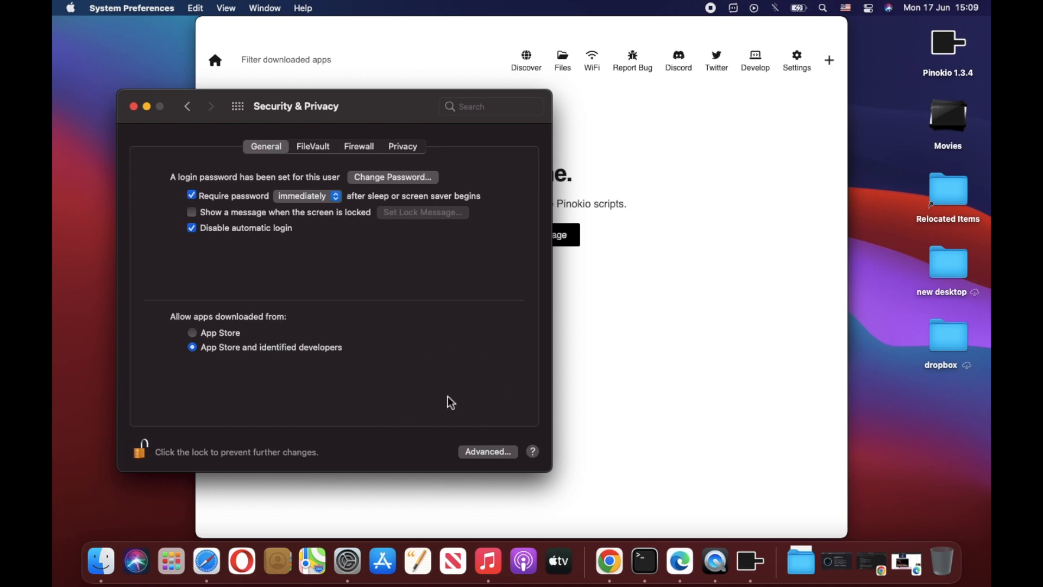
mouse_move(521, 363)
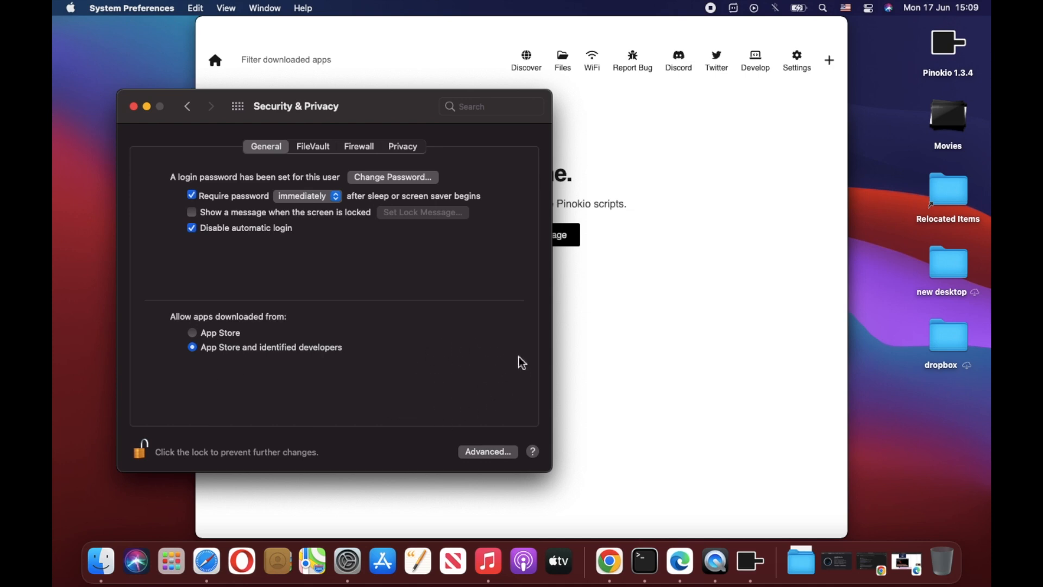
mouse_move(160, 449)
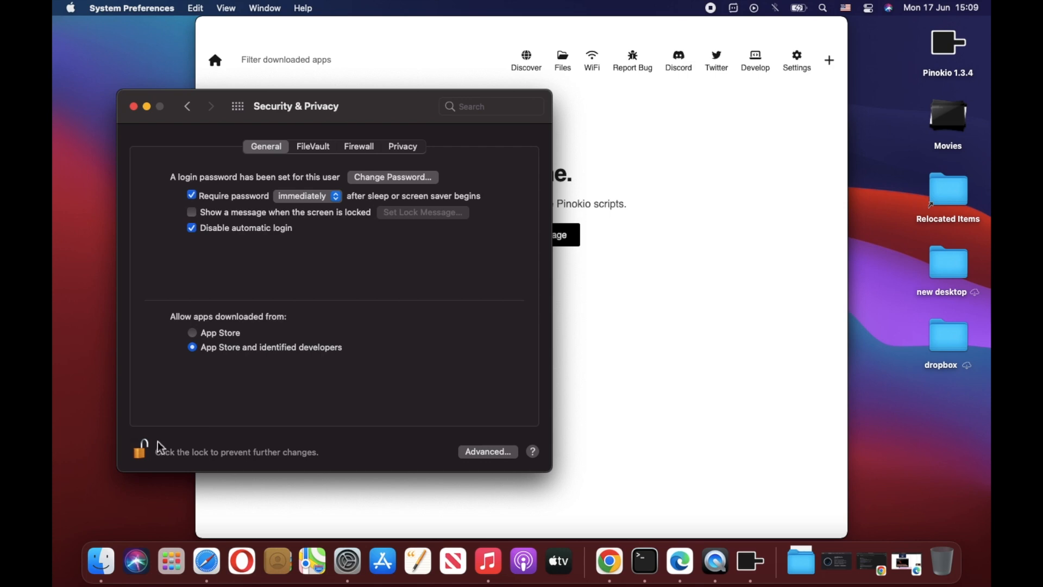
Lock the Security & Privacy settings again via the padlock.
left_click(140, 446)
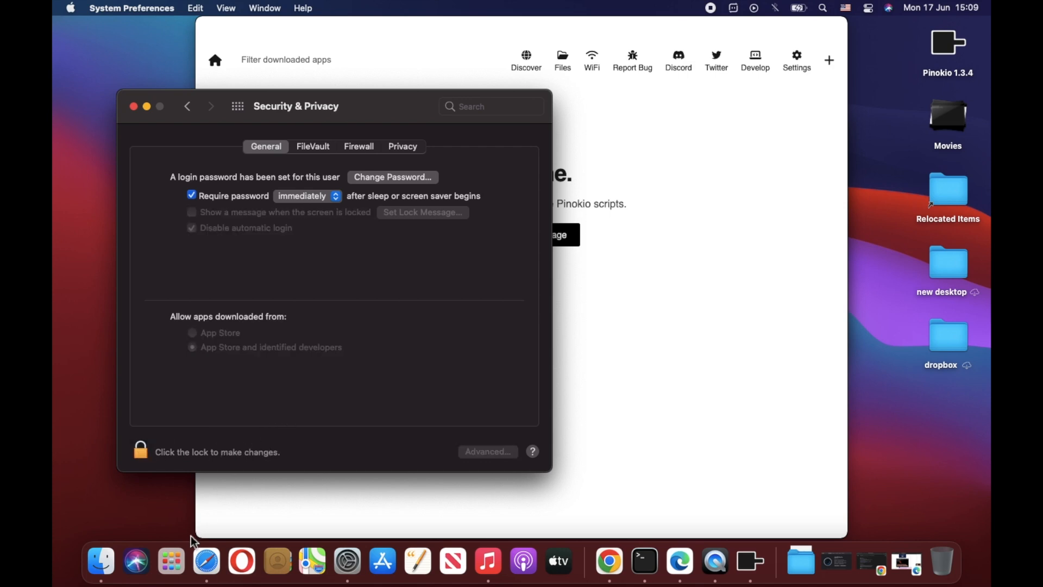
mouse_move(171, 561)
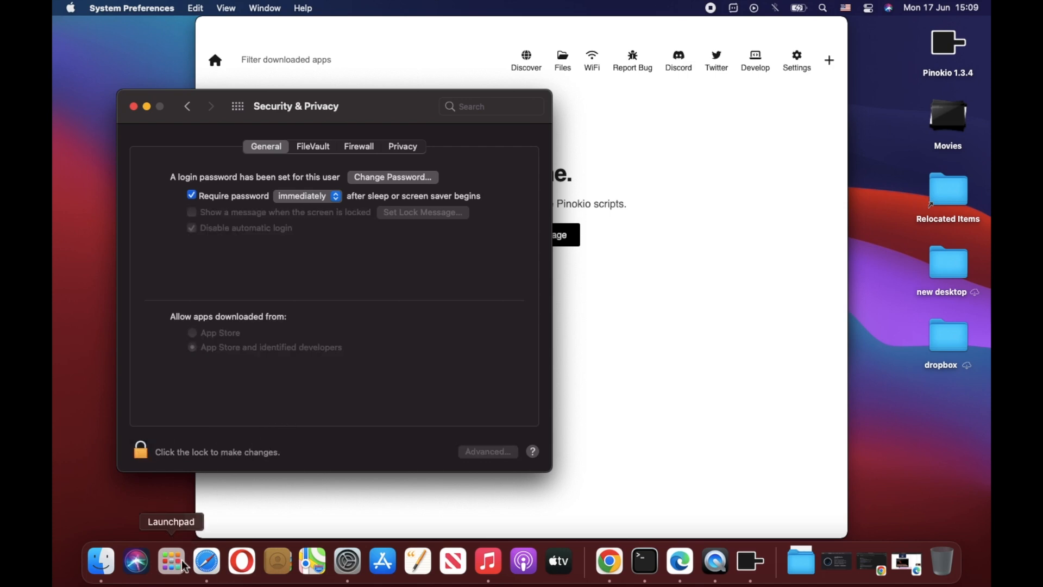
mouse_move(363, 332)
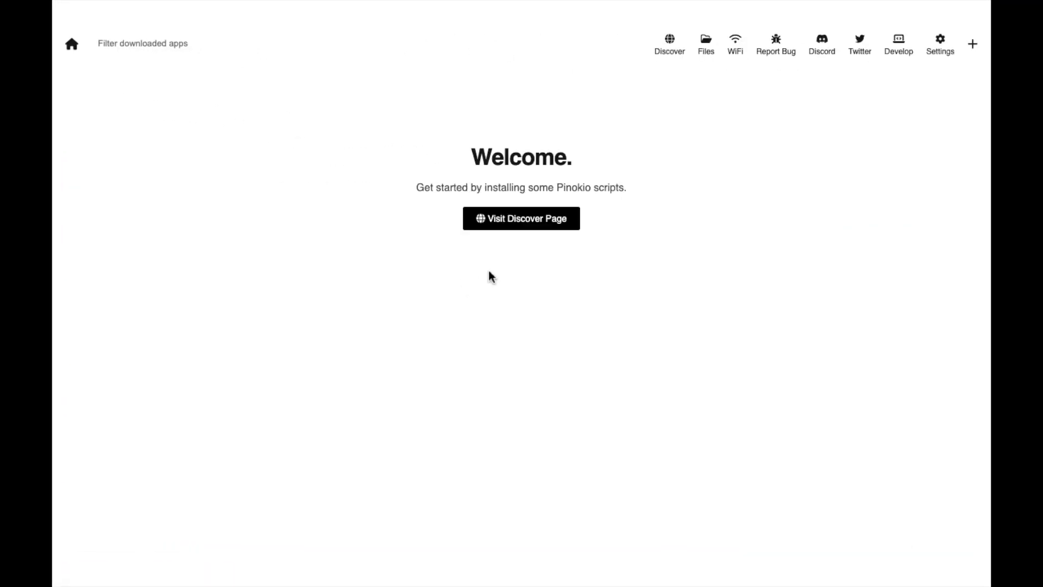
mouse_move(372, 311)
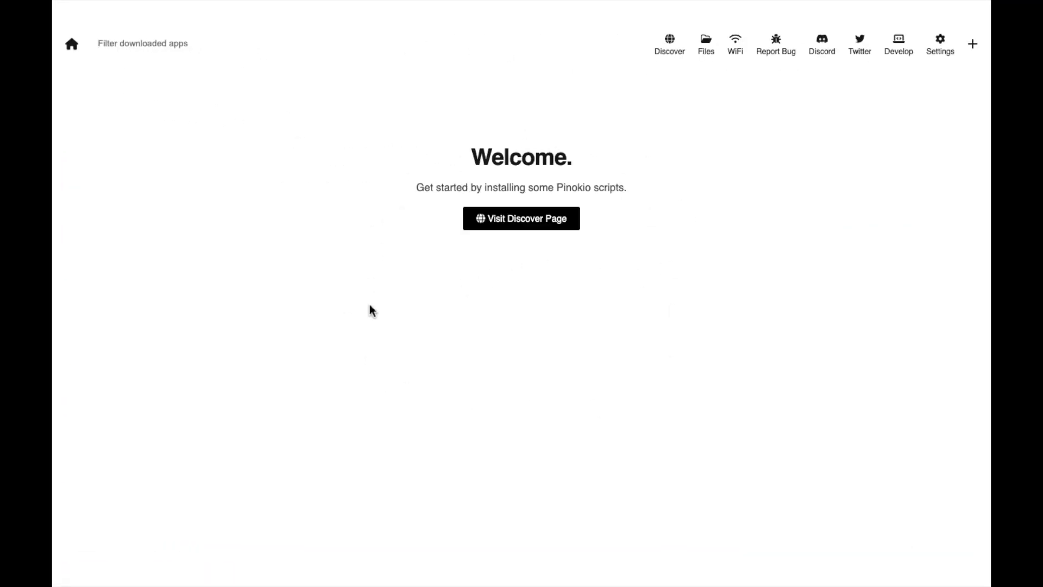
mouse_move(606, 341)
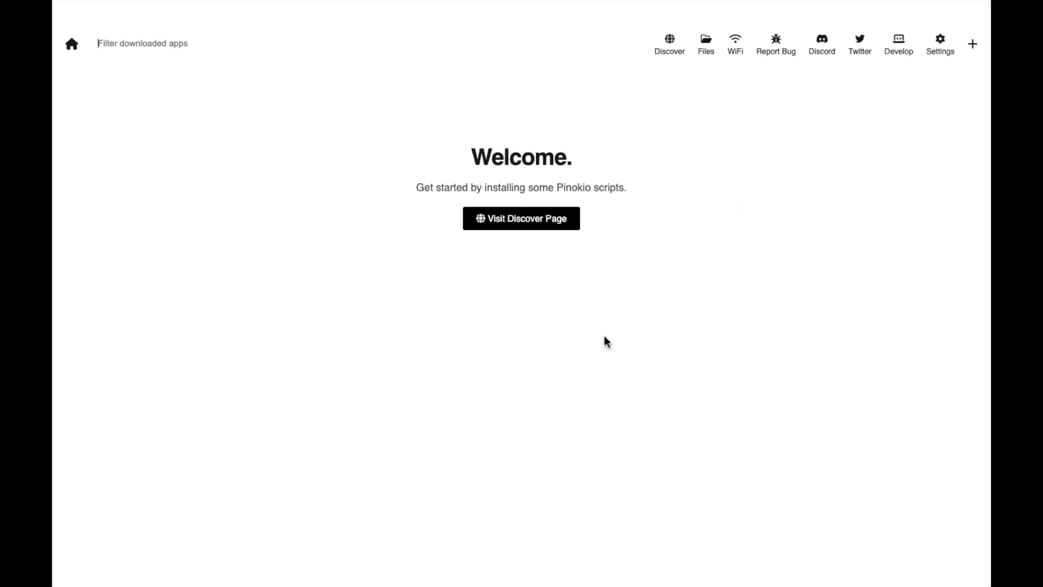
mouse_move(433, 394)
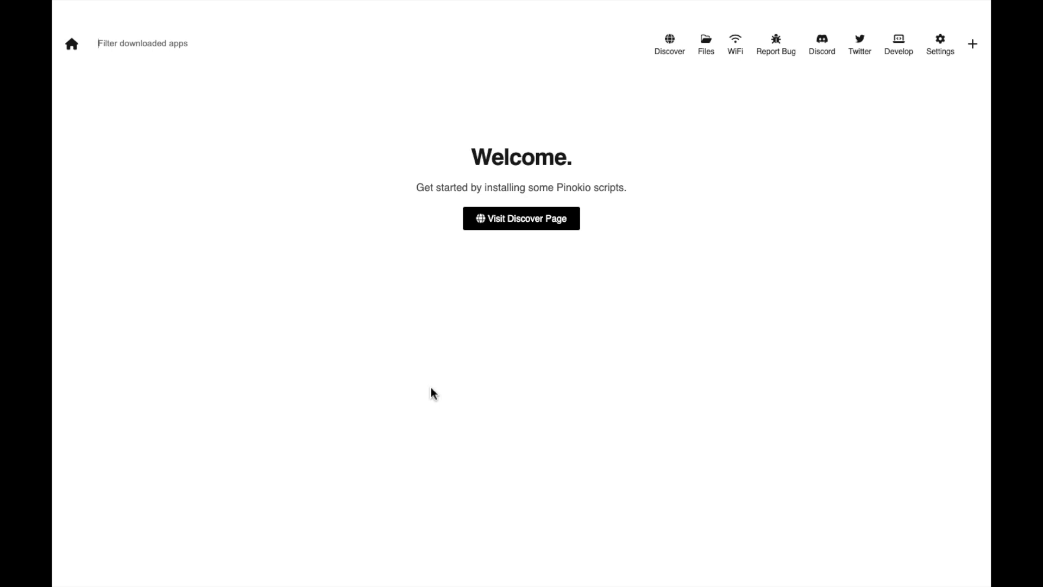
mouse_move(538, 248)
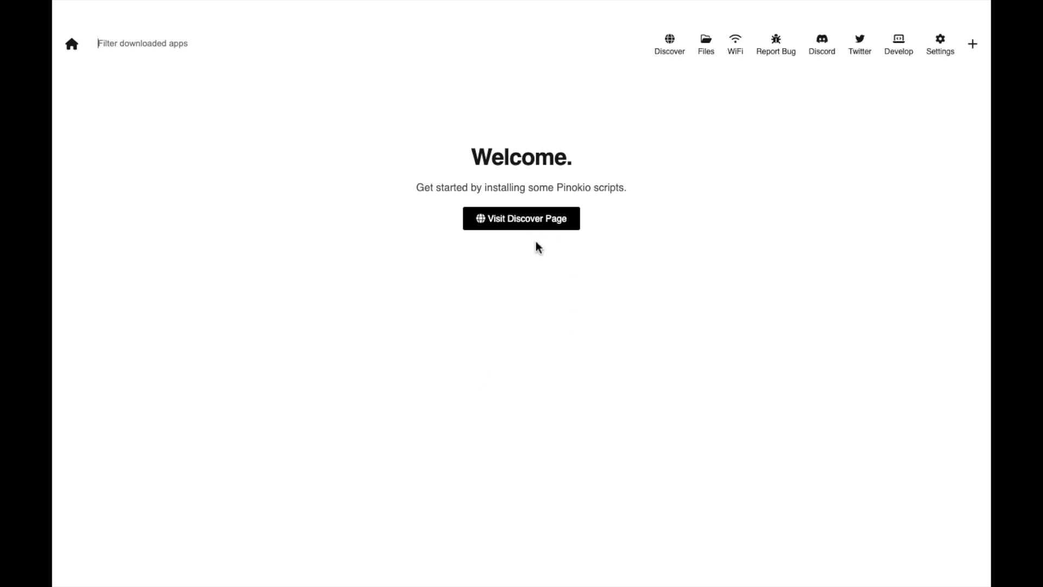
Go to the Discover page listing verified scripts like hallo, ComfyUI, chat-with-mlx and flashdiffusion.
left_click(520, 218)
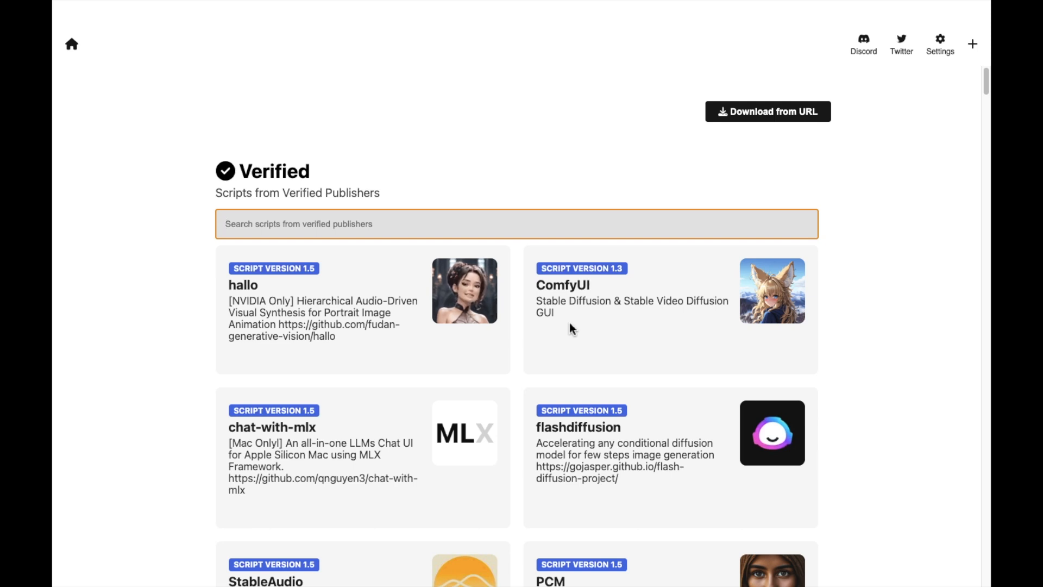
mouse_move(515, 487)
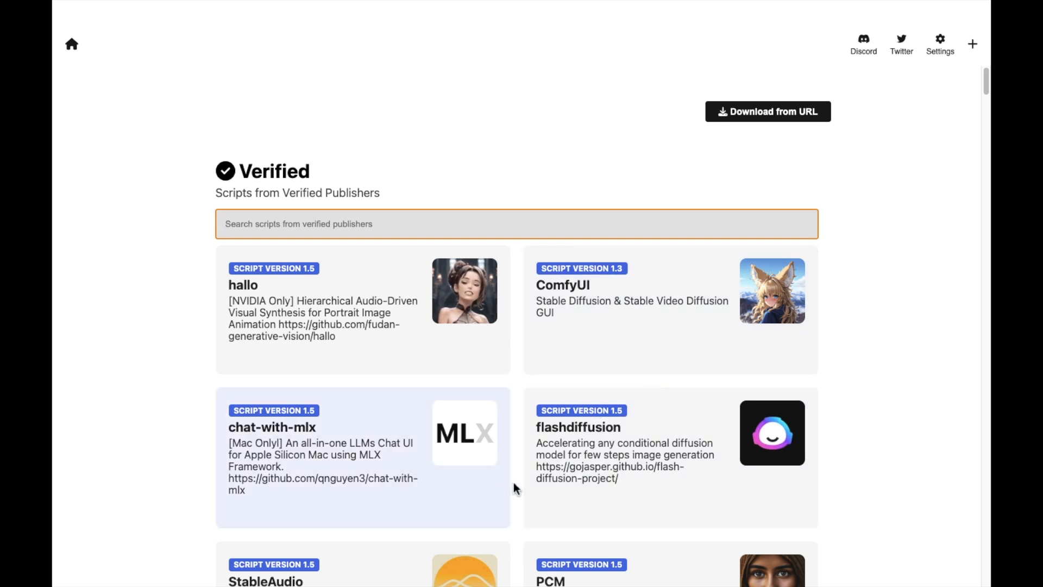
left_click(266, 576)
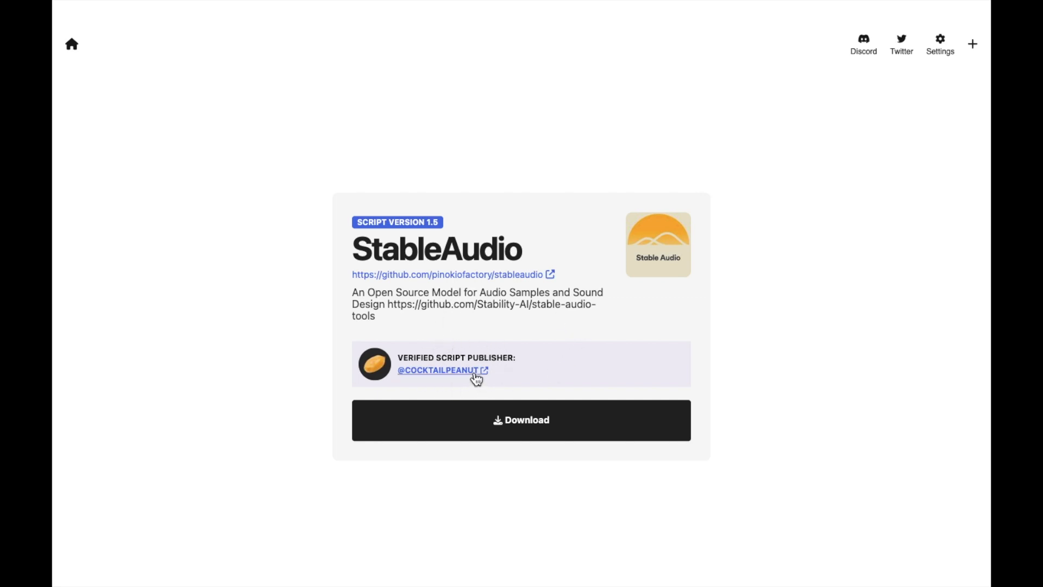
mouse_move(614, 349)
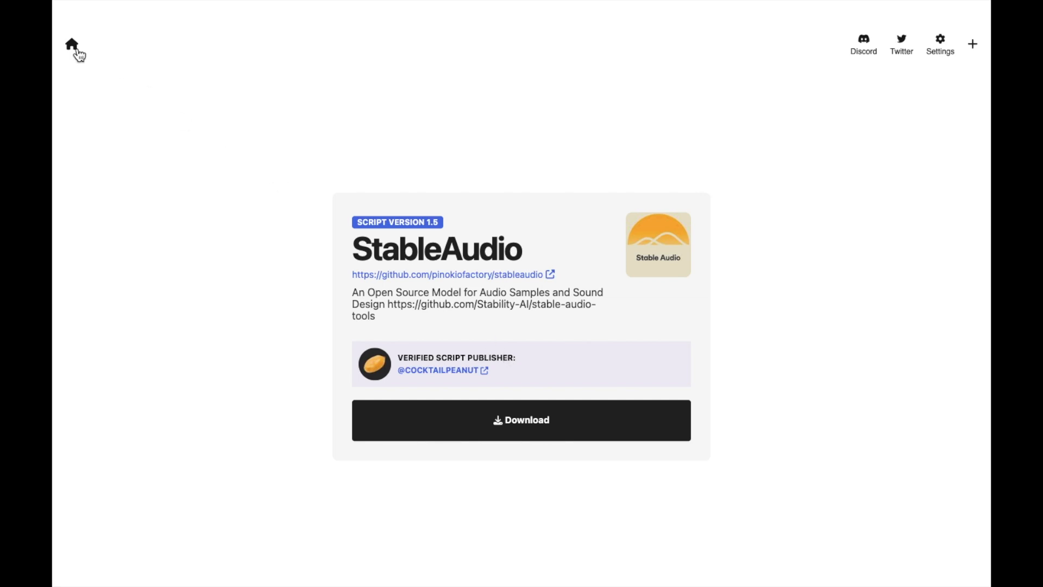
left_click(72, 44)
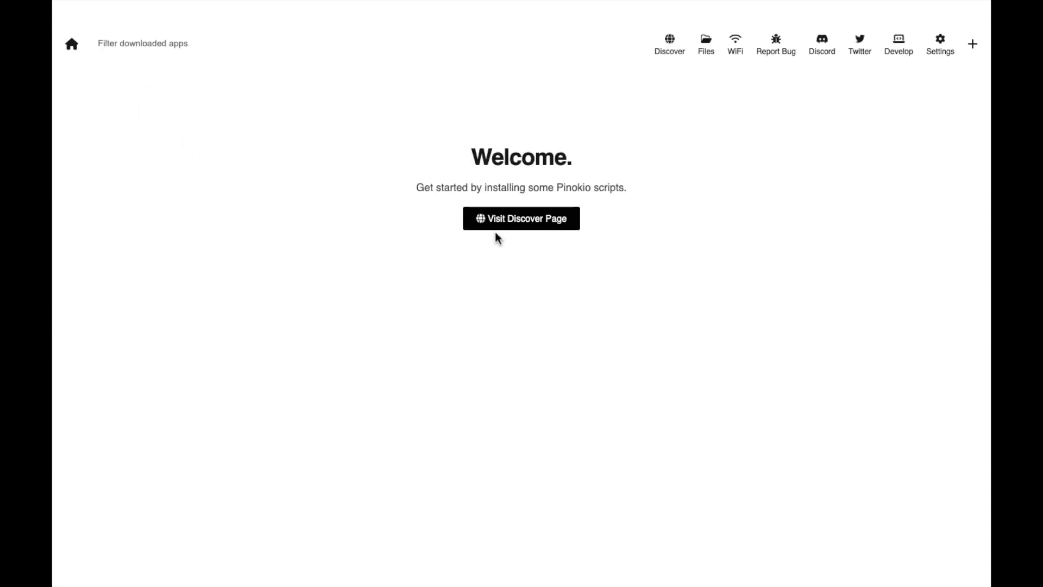
left_click(520, 219)
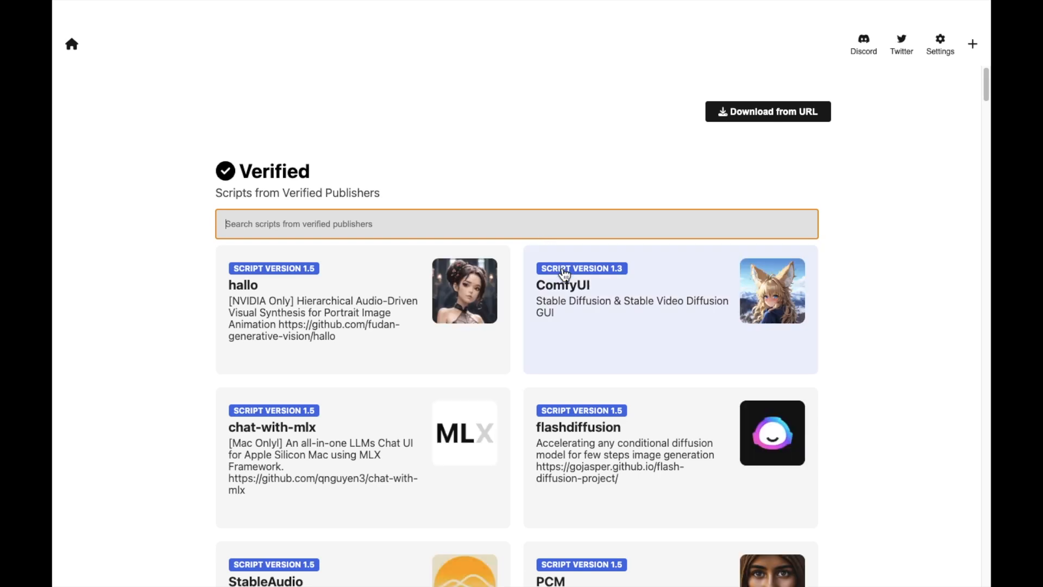
left_click(767, 111)
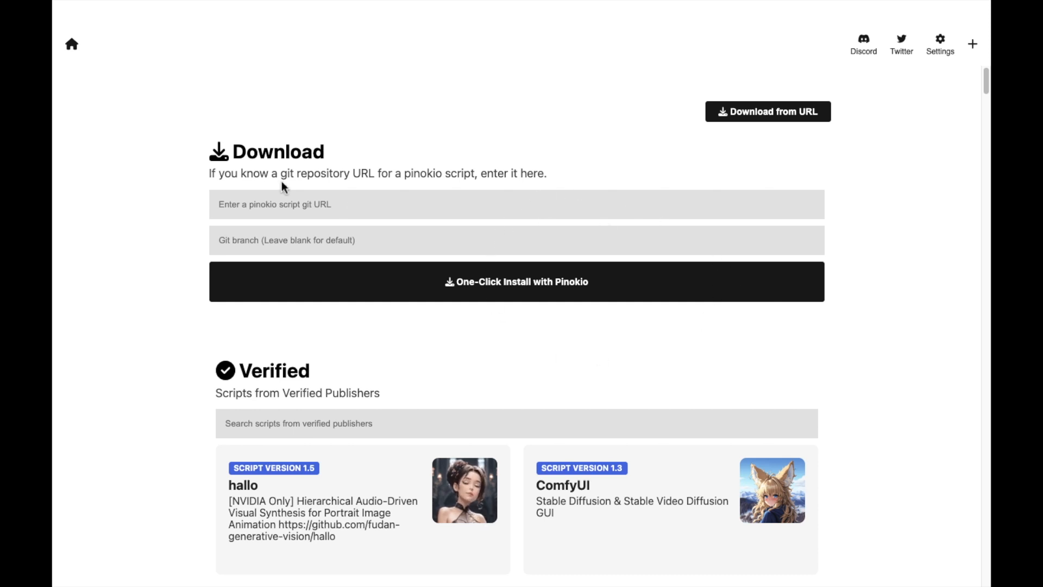
mouse_move(414, 181)
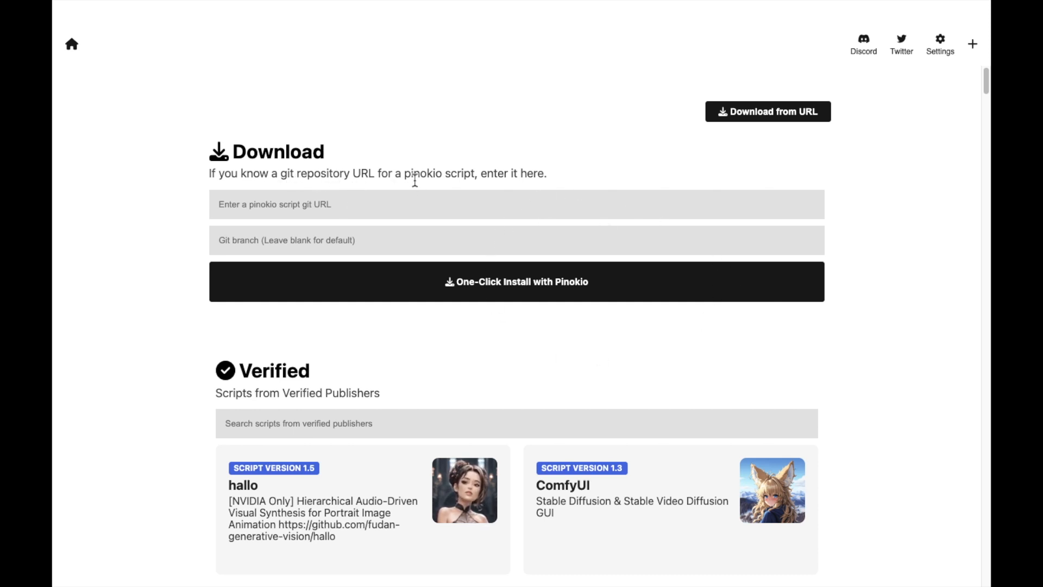
mouse_move(519, 170)
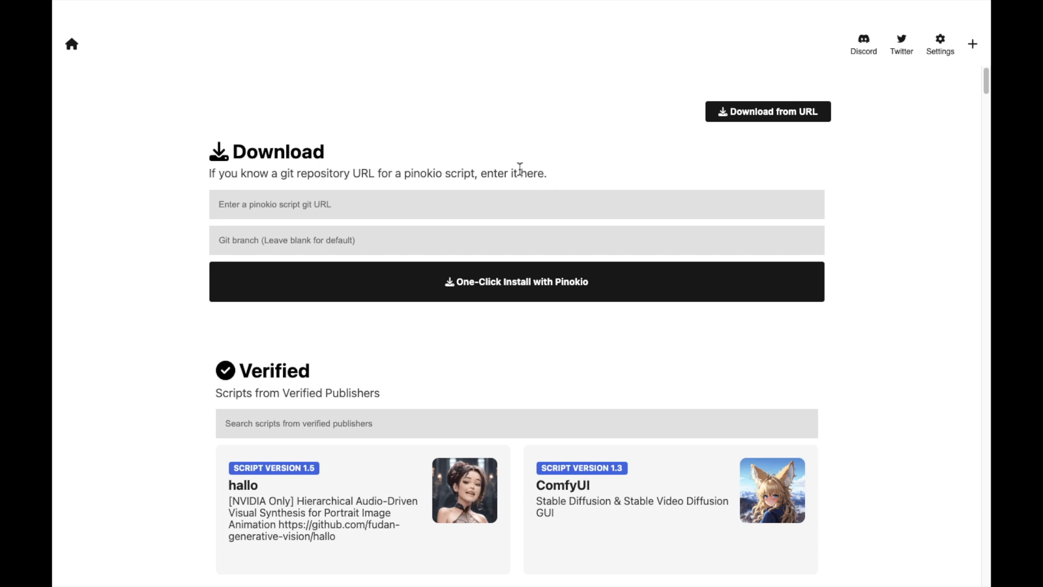
mouse_move(463, 275)
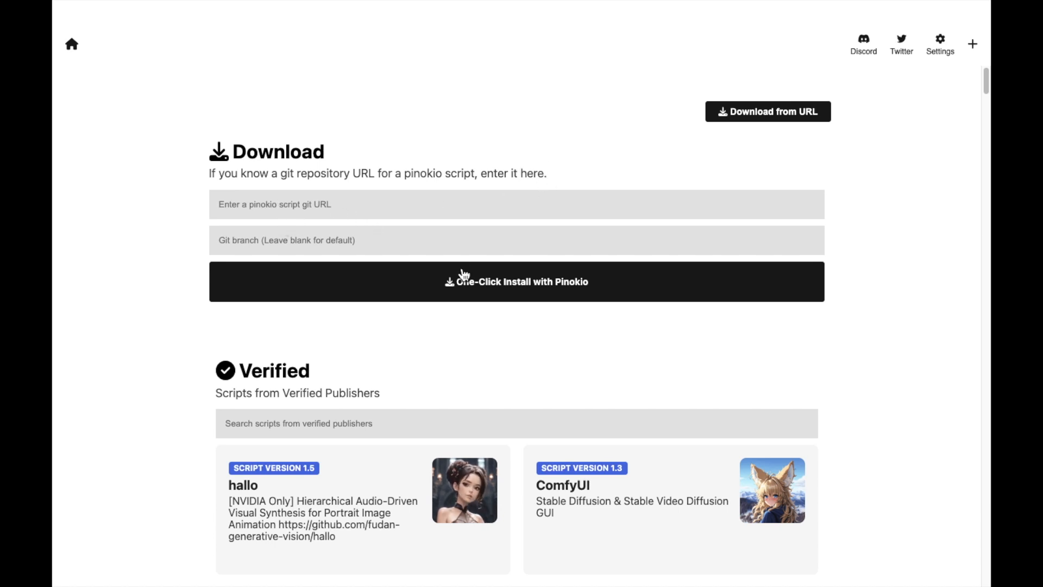
mouse_move(515, 316)
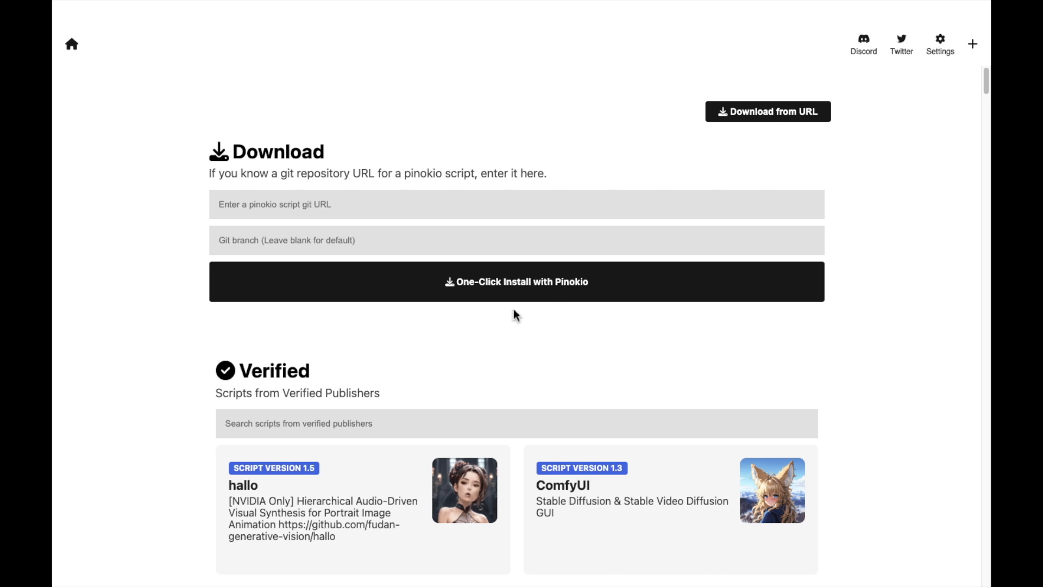
left_click(72, 43)
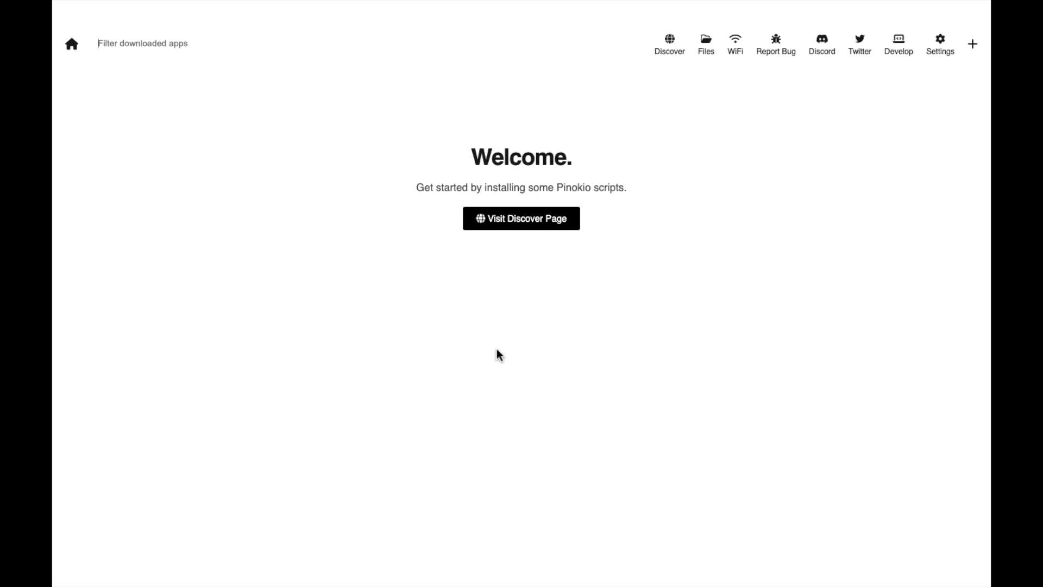
mouse_move(533, 251)
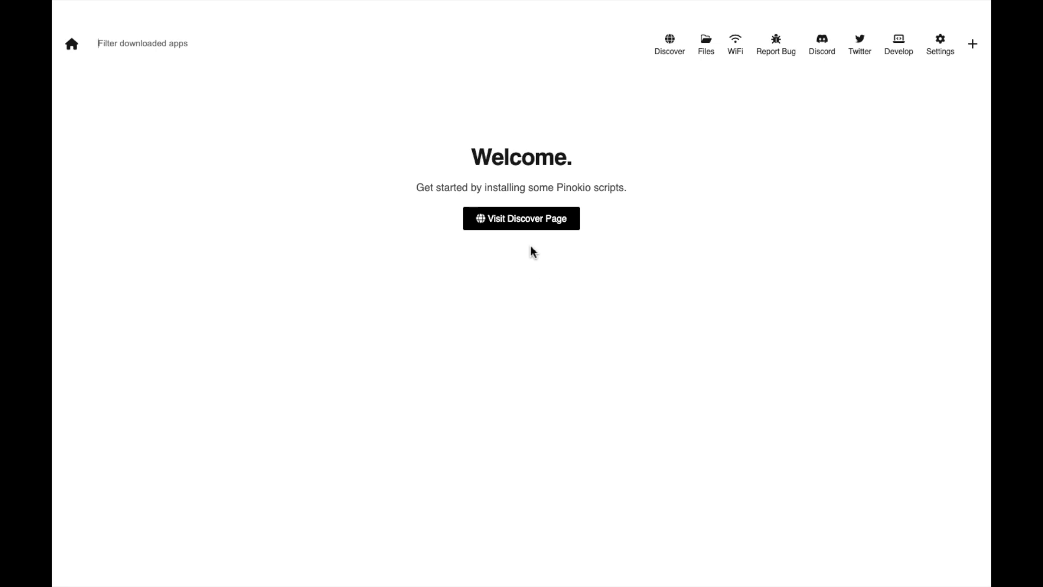
Browse down the Verified scripts list to entries like Invoke, openui, StoryDiffusion Comics and ZeST.
left_click(520, 219)
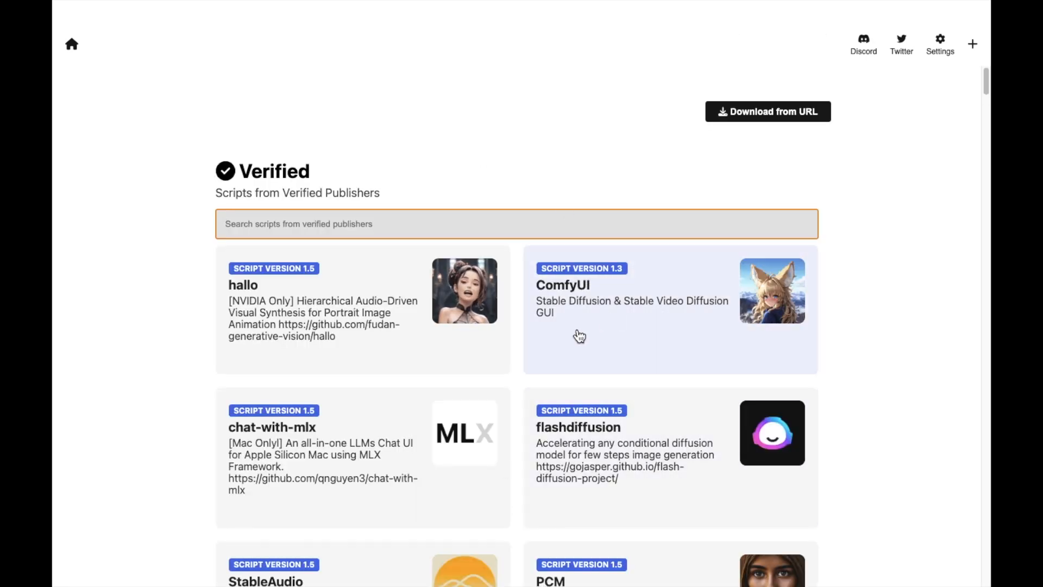
scroll("down", 3)
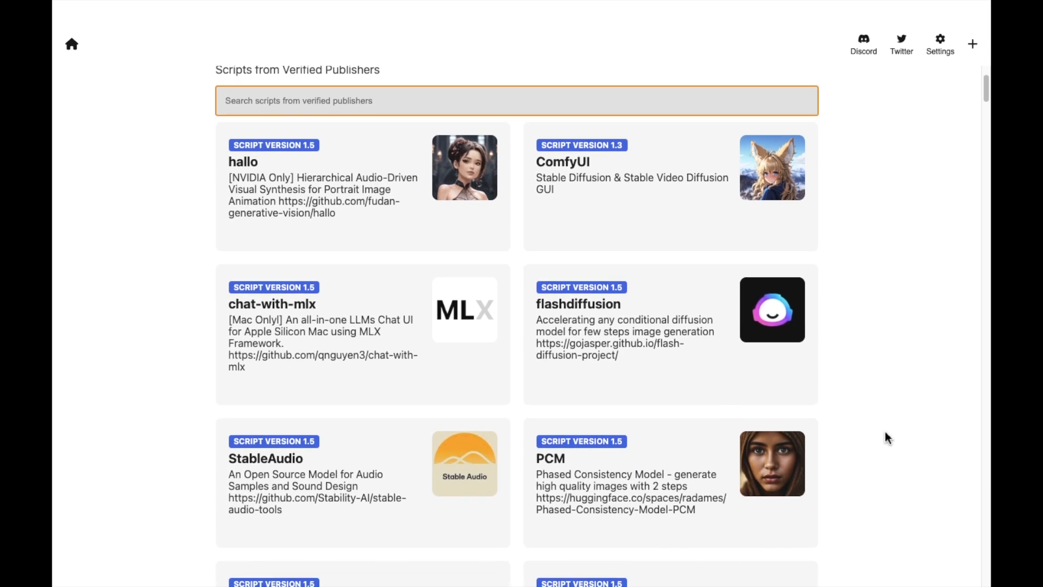
scroll("down", 3)
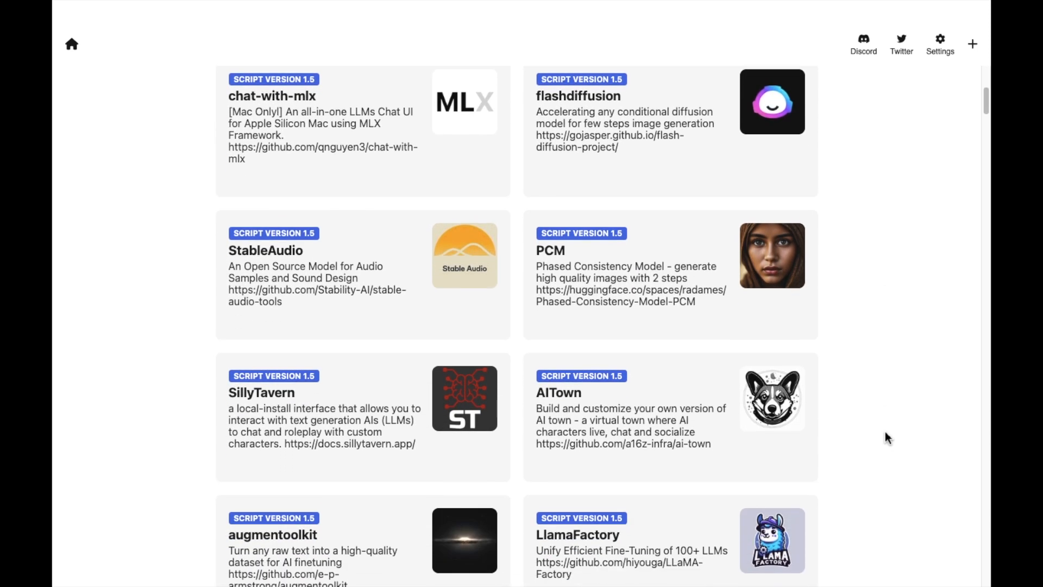
scroll("down", 3)
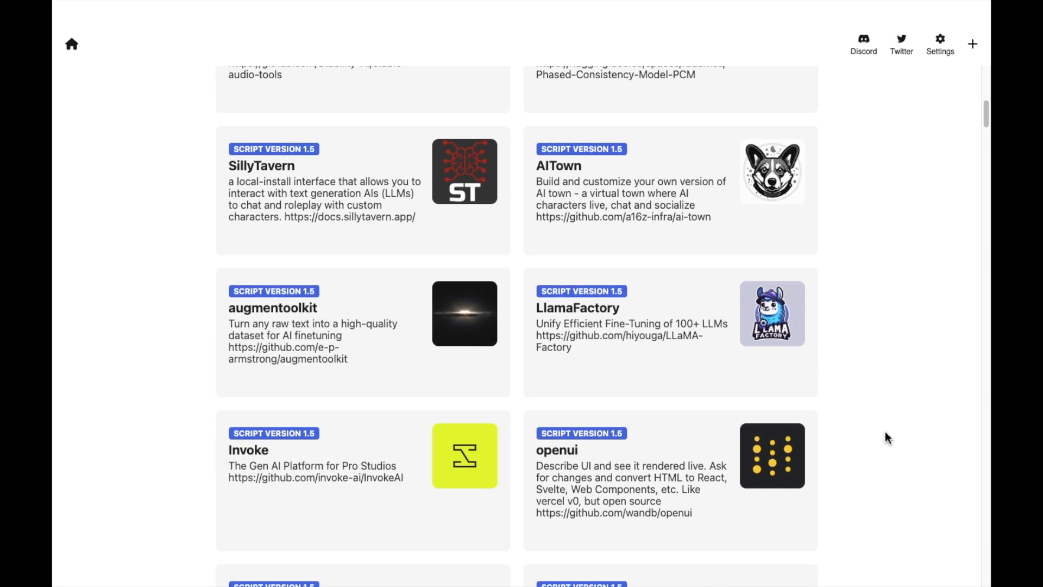
scroll("down", 3)
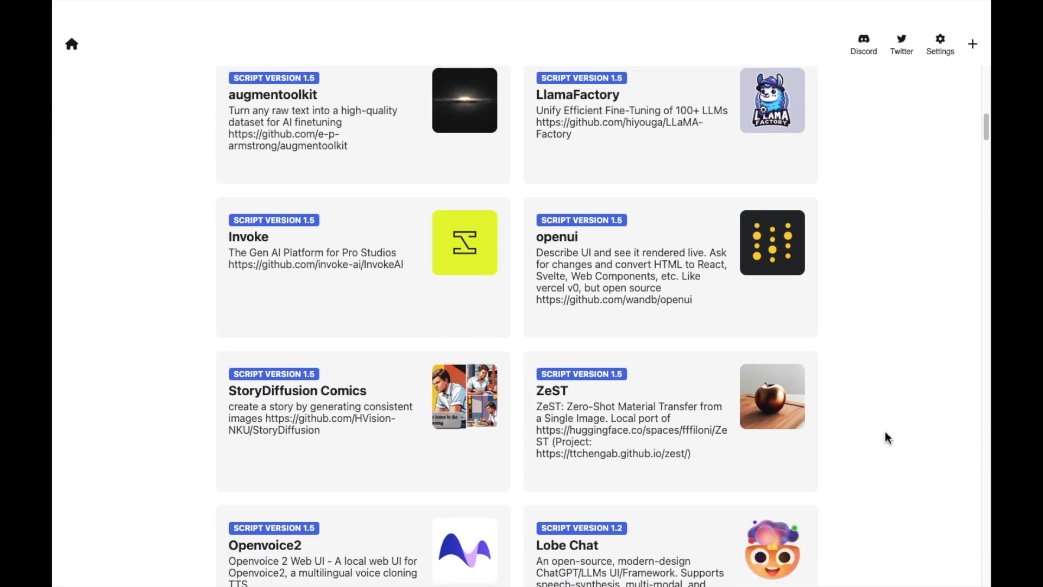